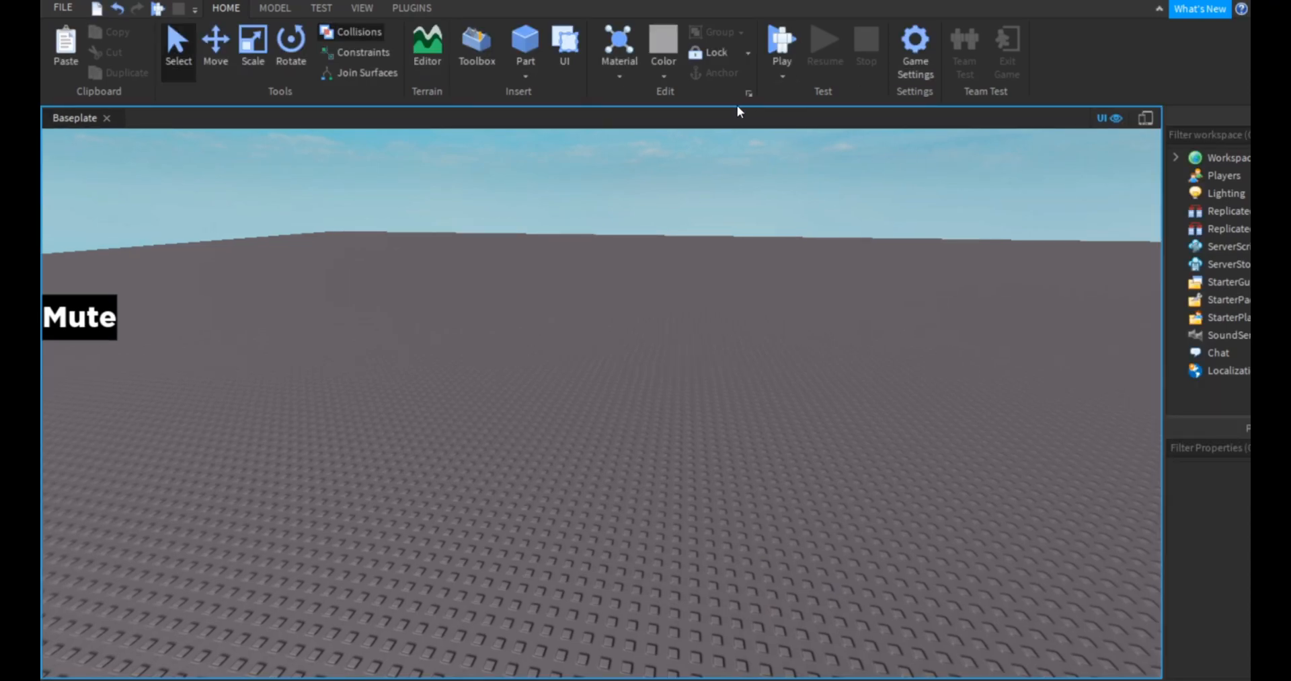
# - Run a play test and hit the on-screen Mute button so its label flips to Unmute
pyautogui.click(779, 43)
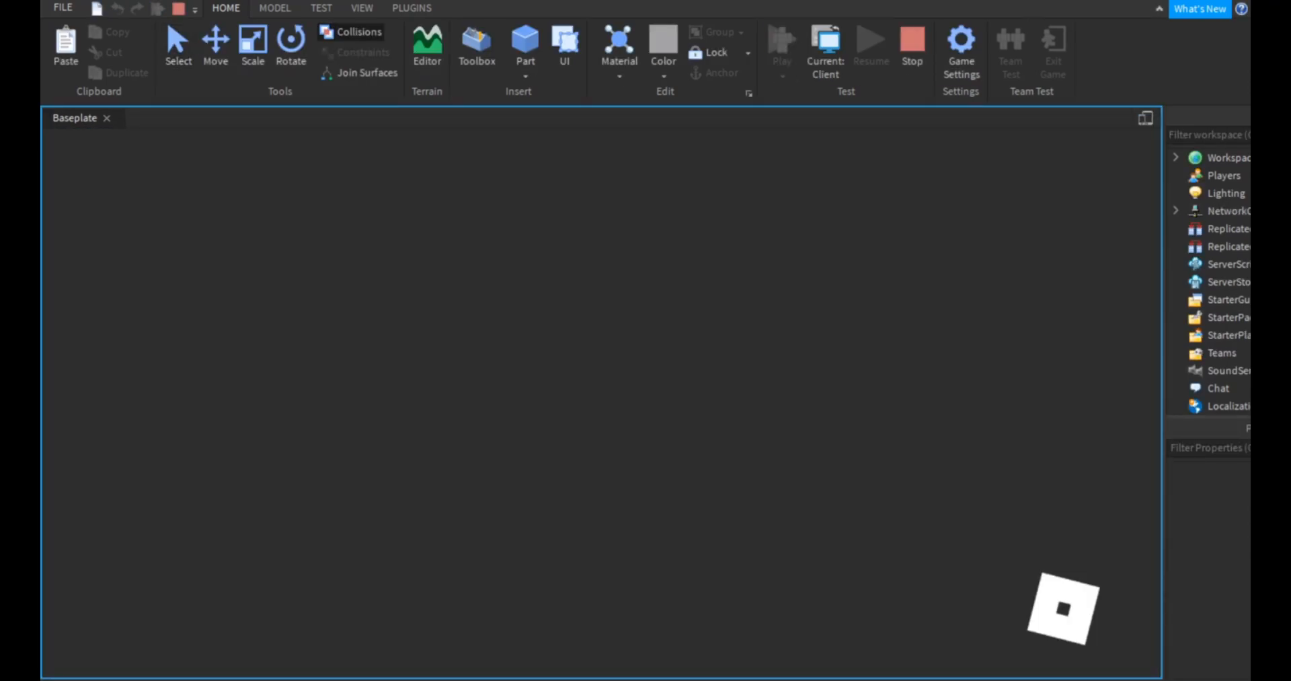
pyautogui.click(780, 42)
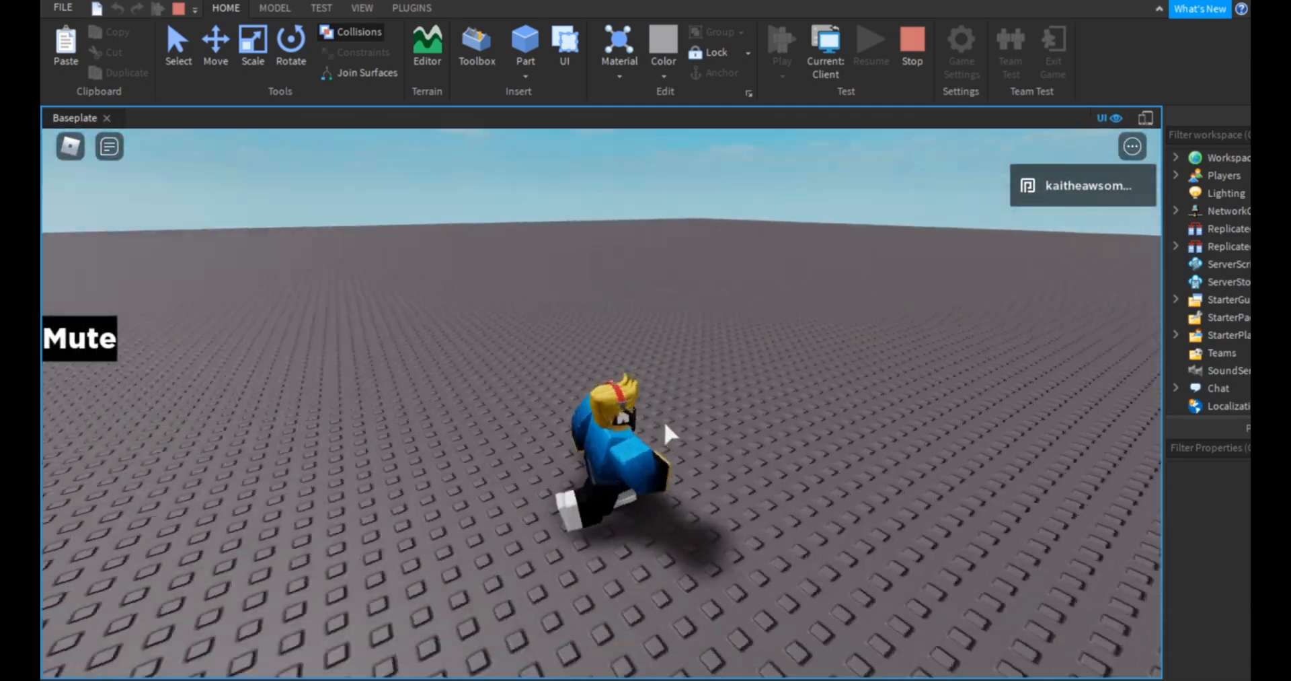
pyautogui.click(79, 339)
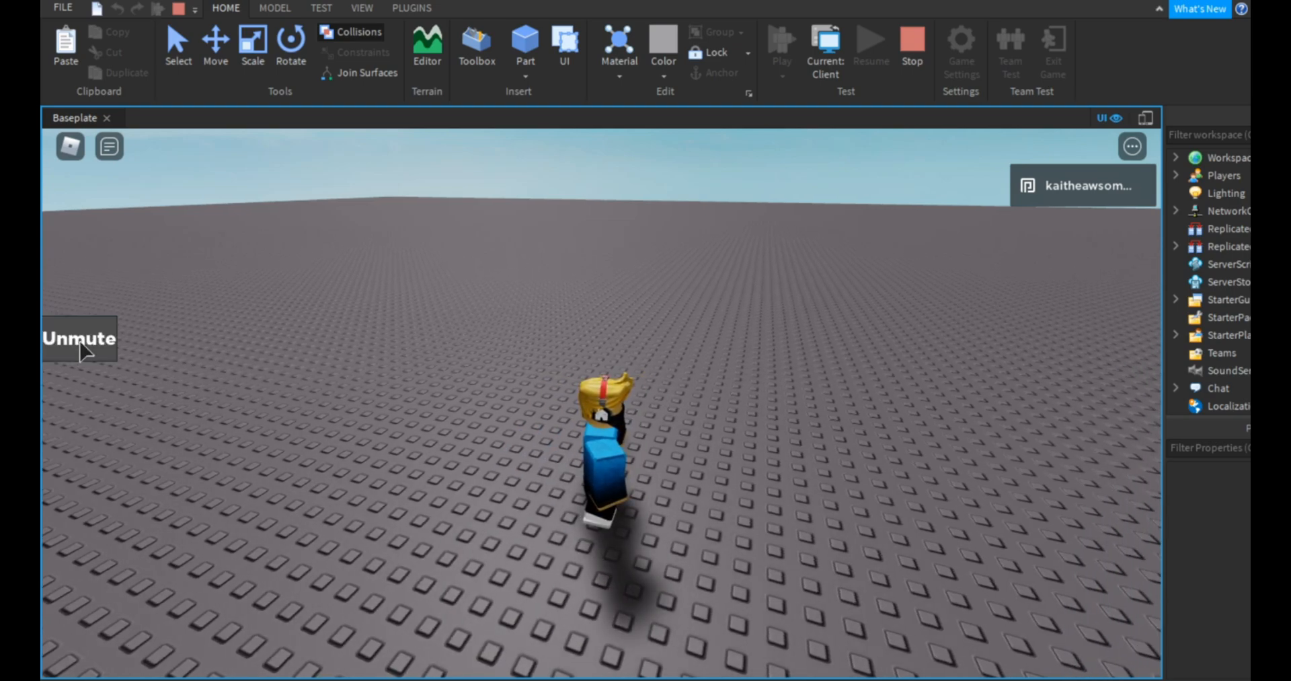
pyautogui.moveTo(912, 51)
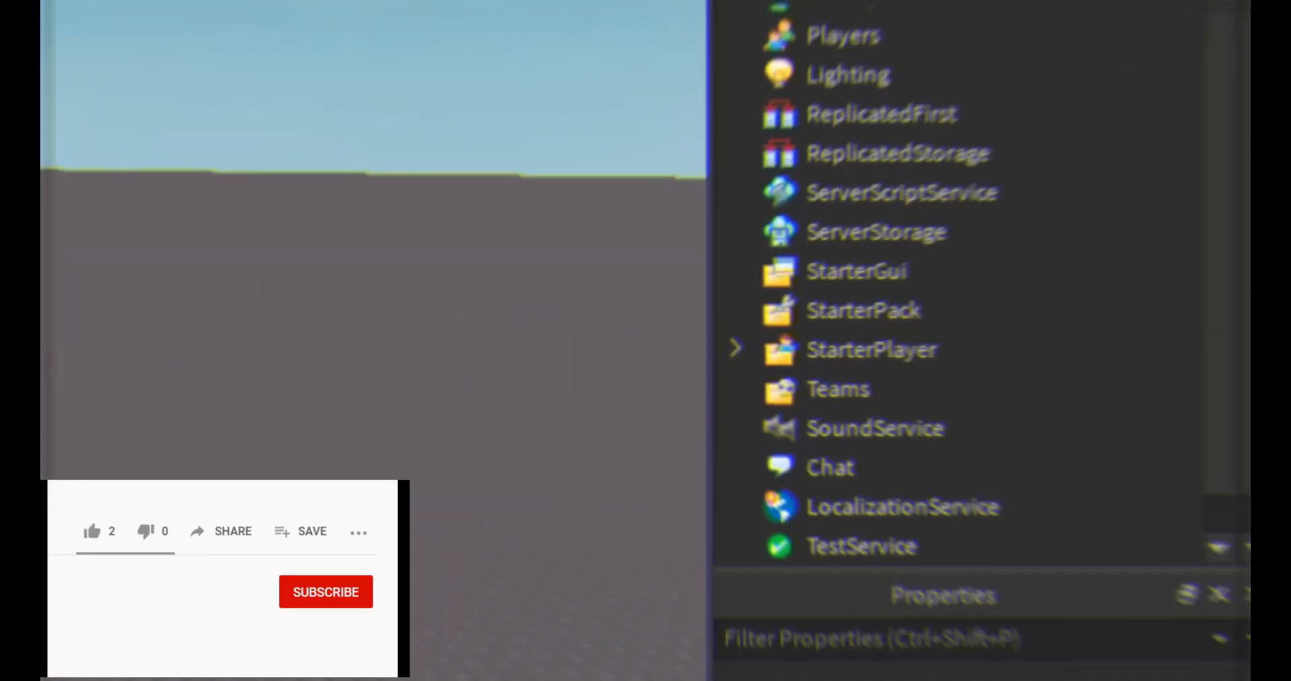
# - Insert a ScreenGui into StarterGui from the Explorer insert list
pyautogui.click(864, 267)
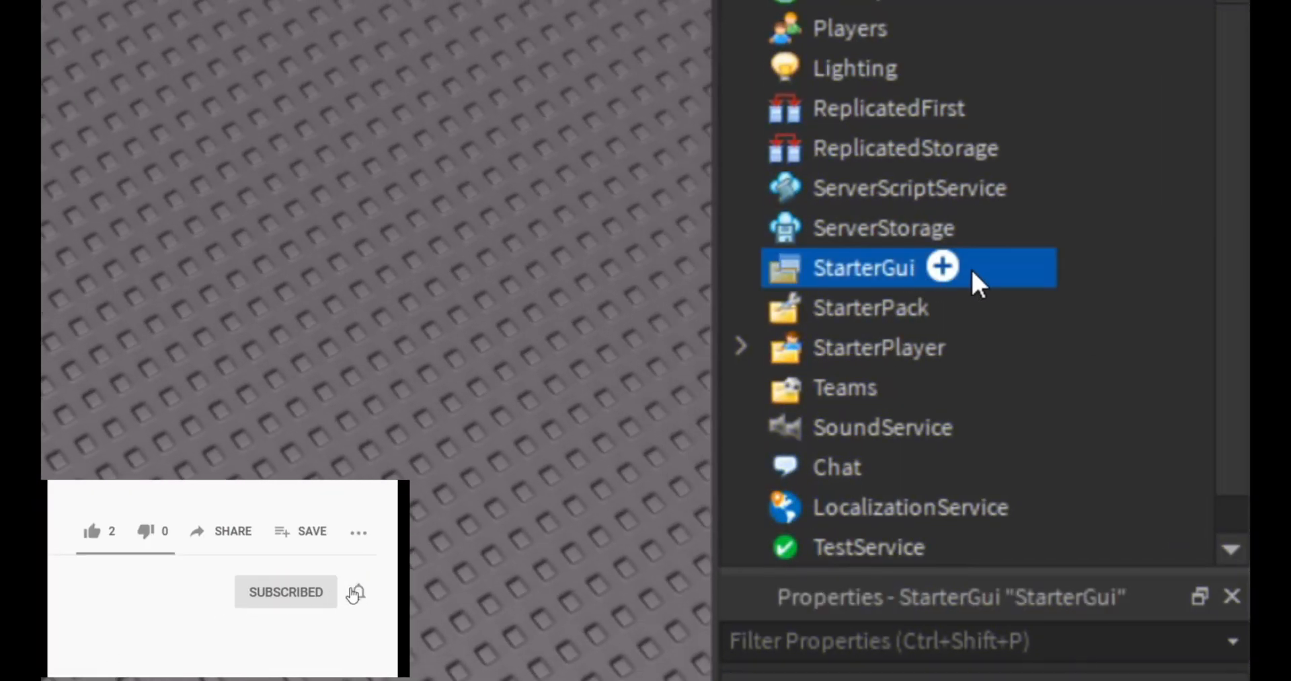
pyautogui.click(942, 265)
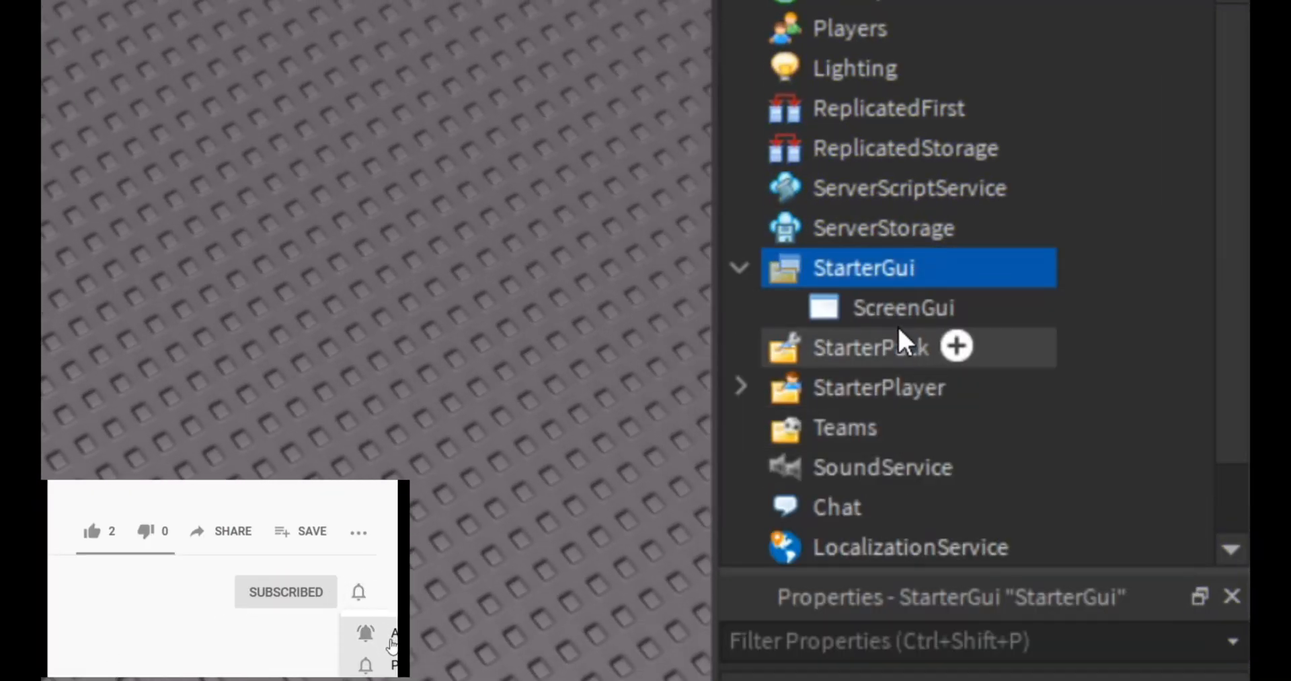
pyautogui.click(901, 306)
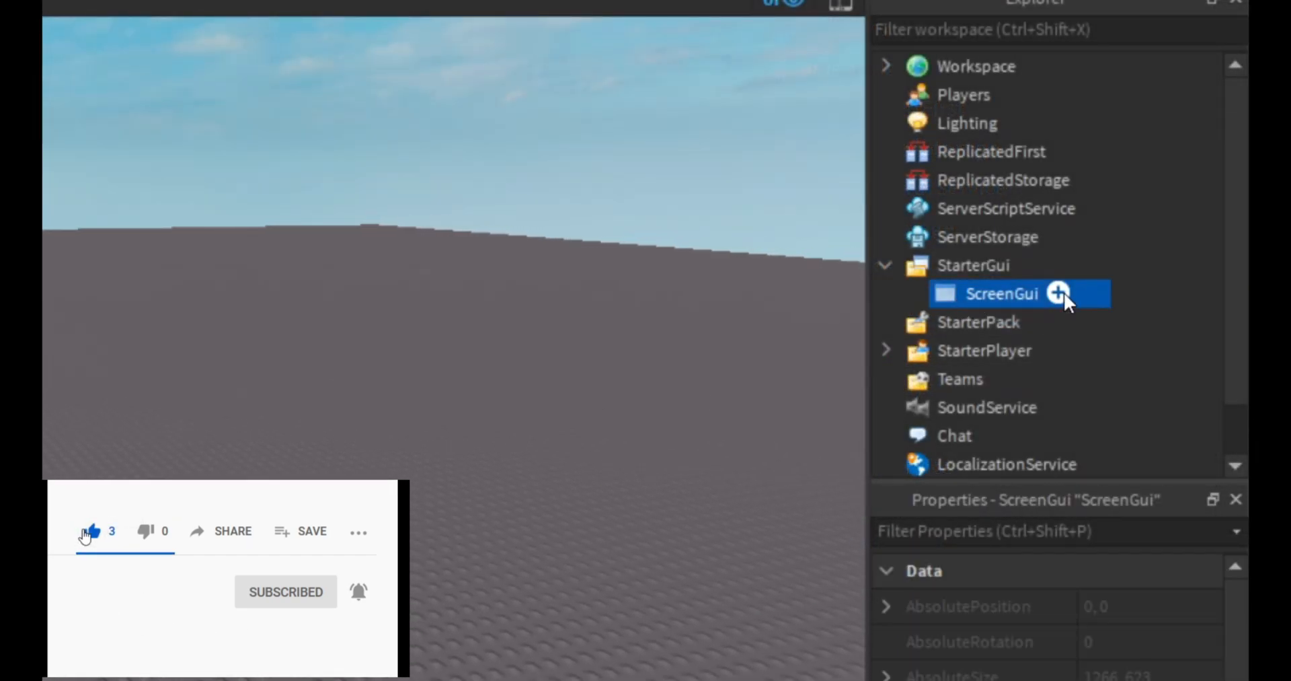
# - Add a Sound, a TextButton and a LocalScript inside the new ScreenGui
pyautogui.click(1060, 293)
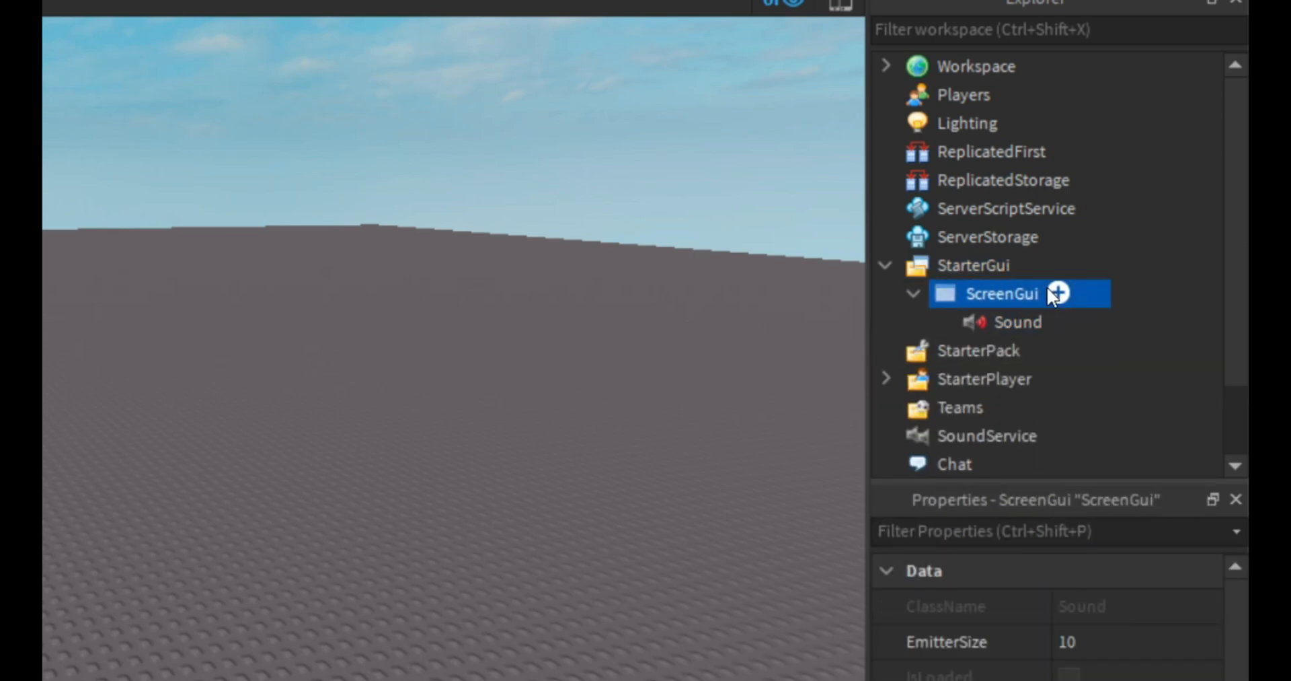
pyautogui.click(1062, 293)
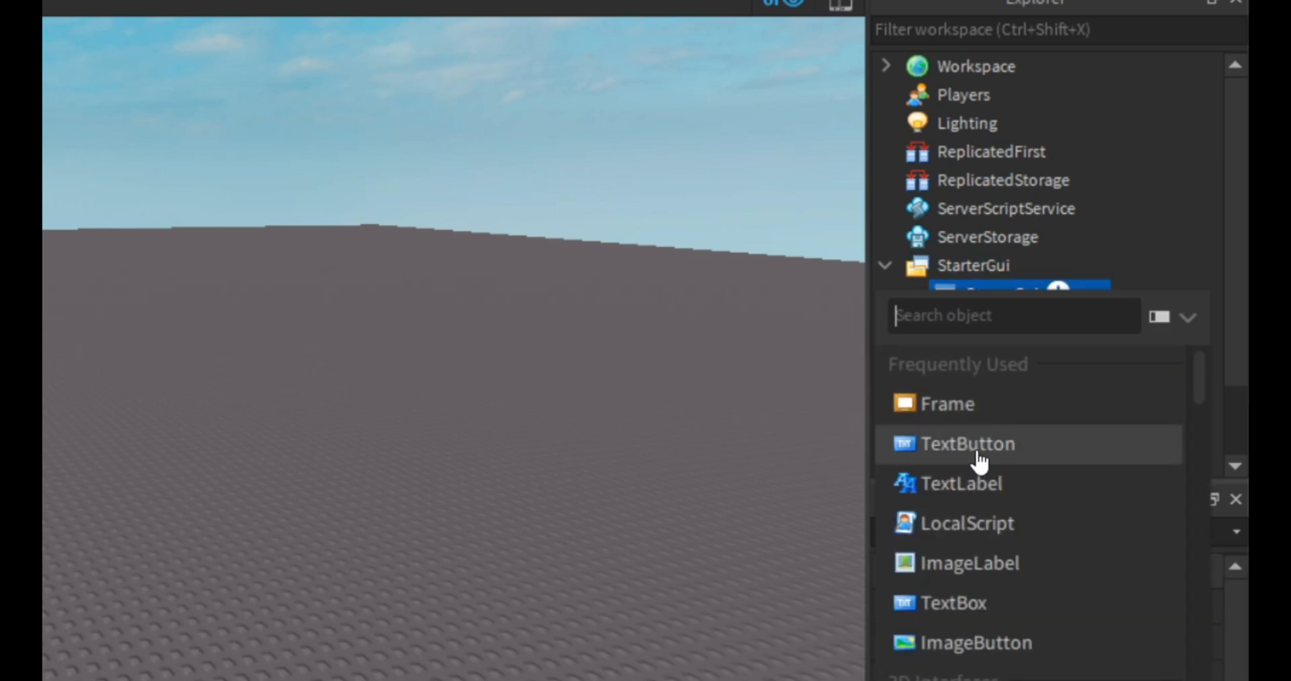
pyautogui.click(967, 444)
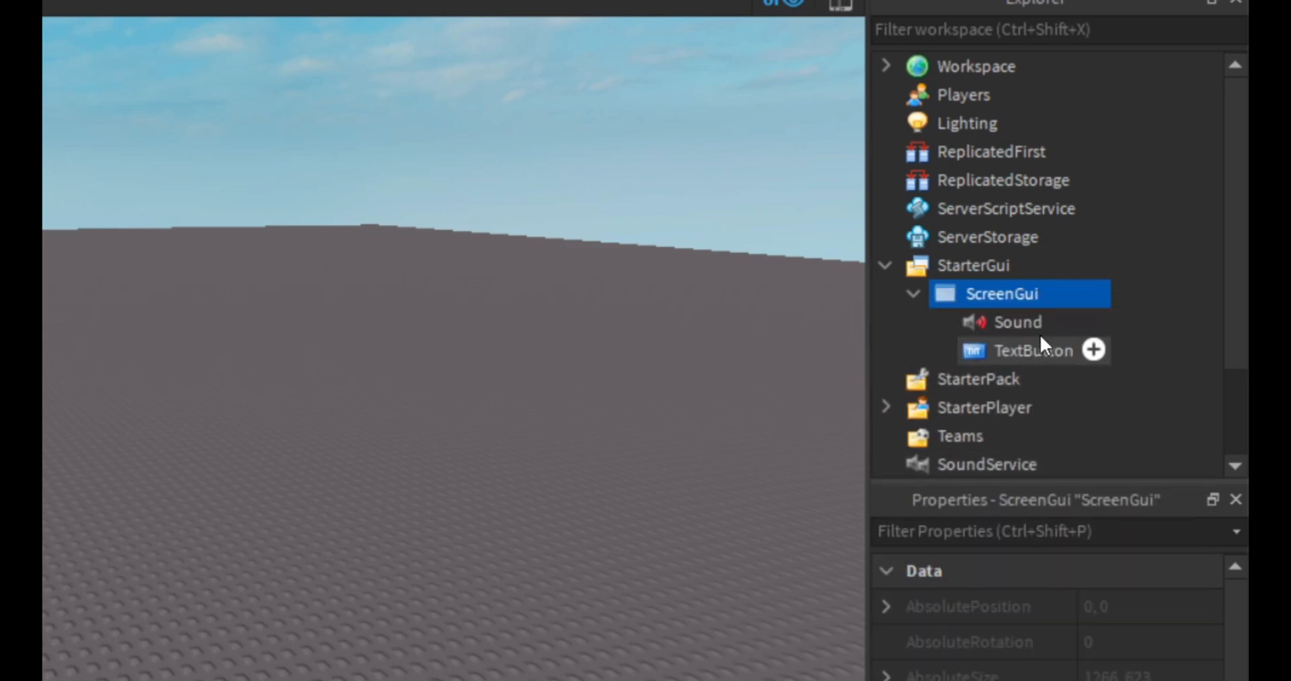
pyautogui.click(1093, 350)
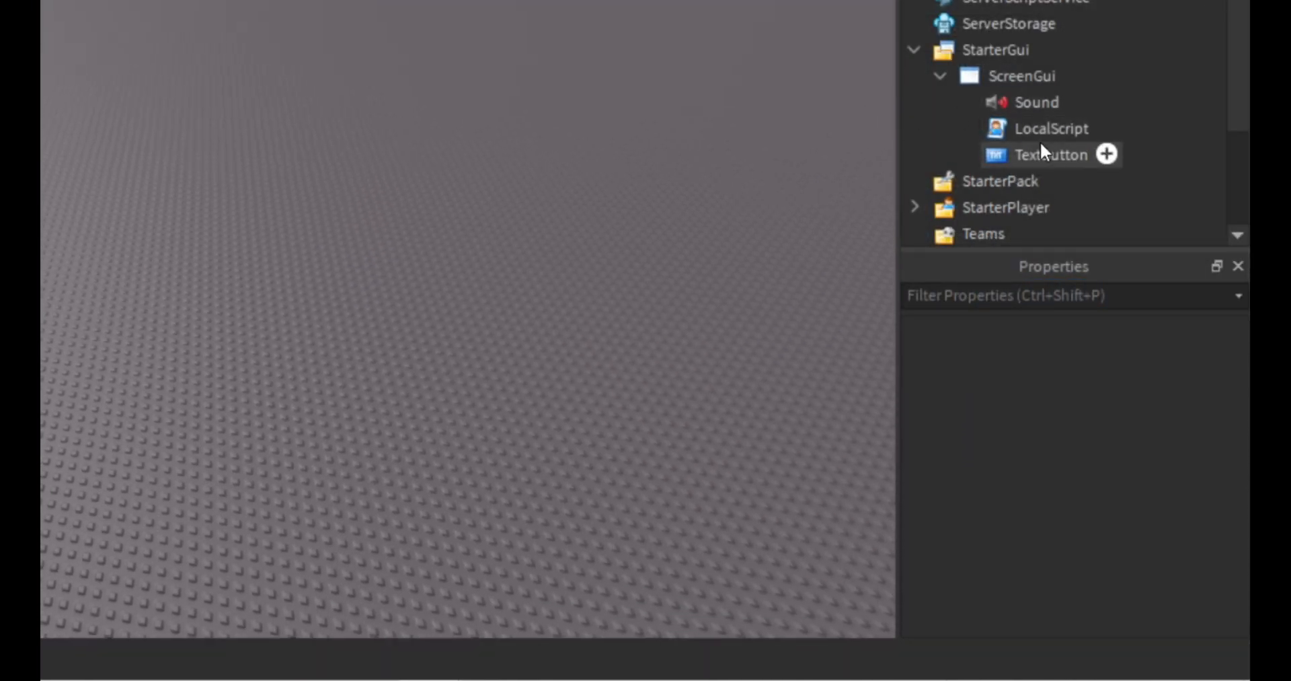
# - Select the TextButton and set its Size to {0,85},{0,50} in Properties
pyautogui.click(1050, 155)
pyautogui.write('{0, 0},{0.3, 0')
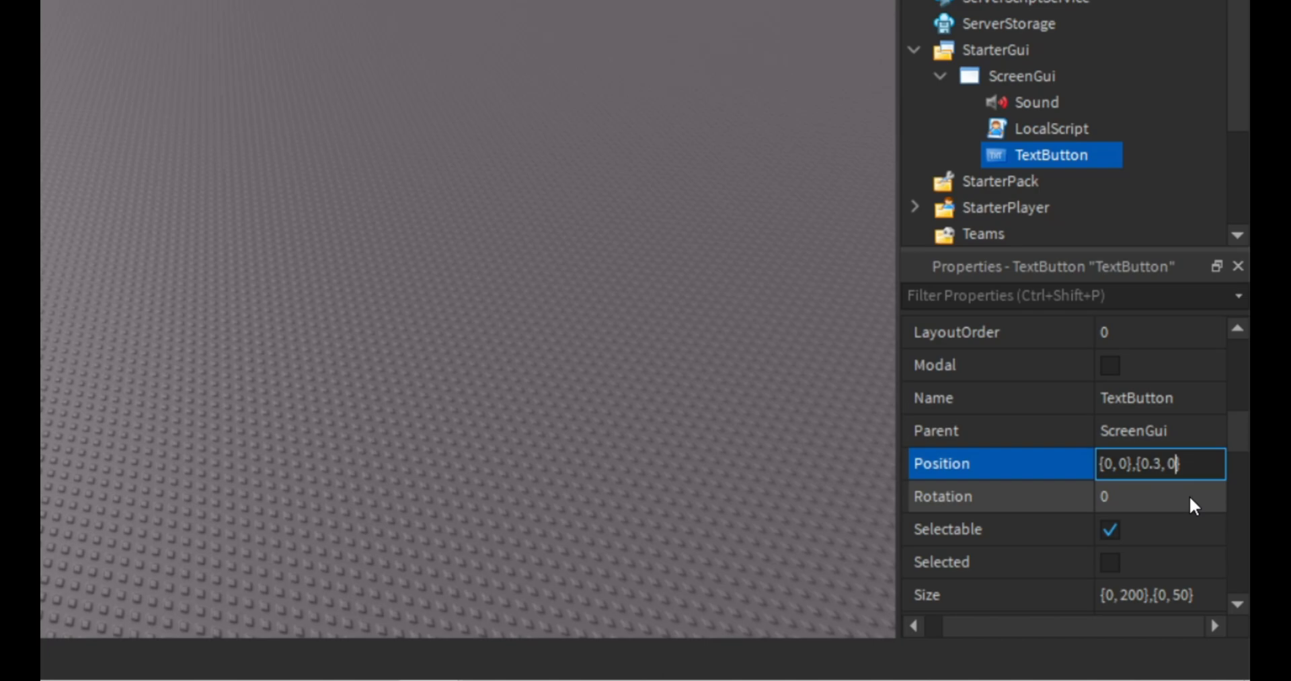
pyautogui.write('1')
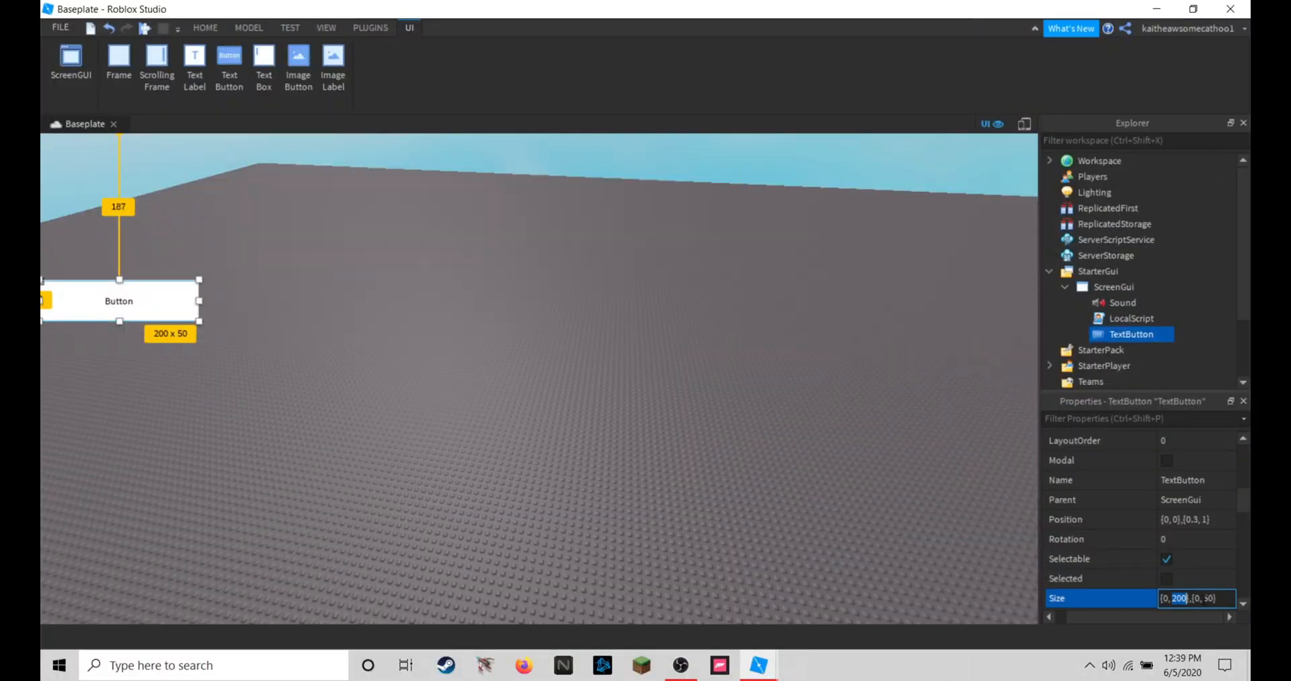
pyautogui.write('8')
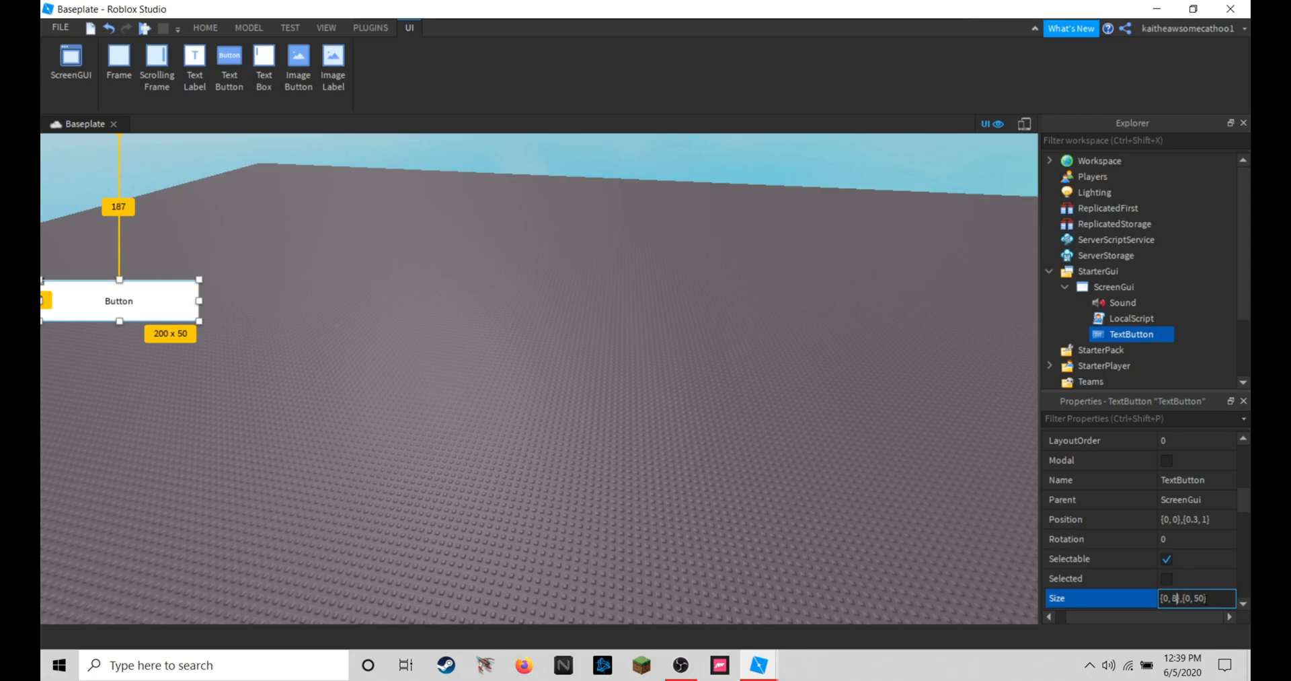
pyautogui.write('5')
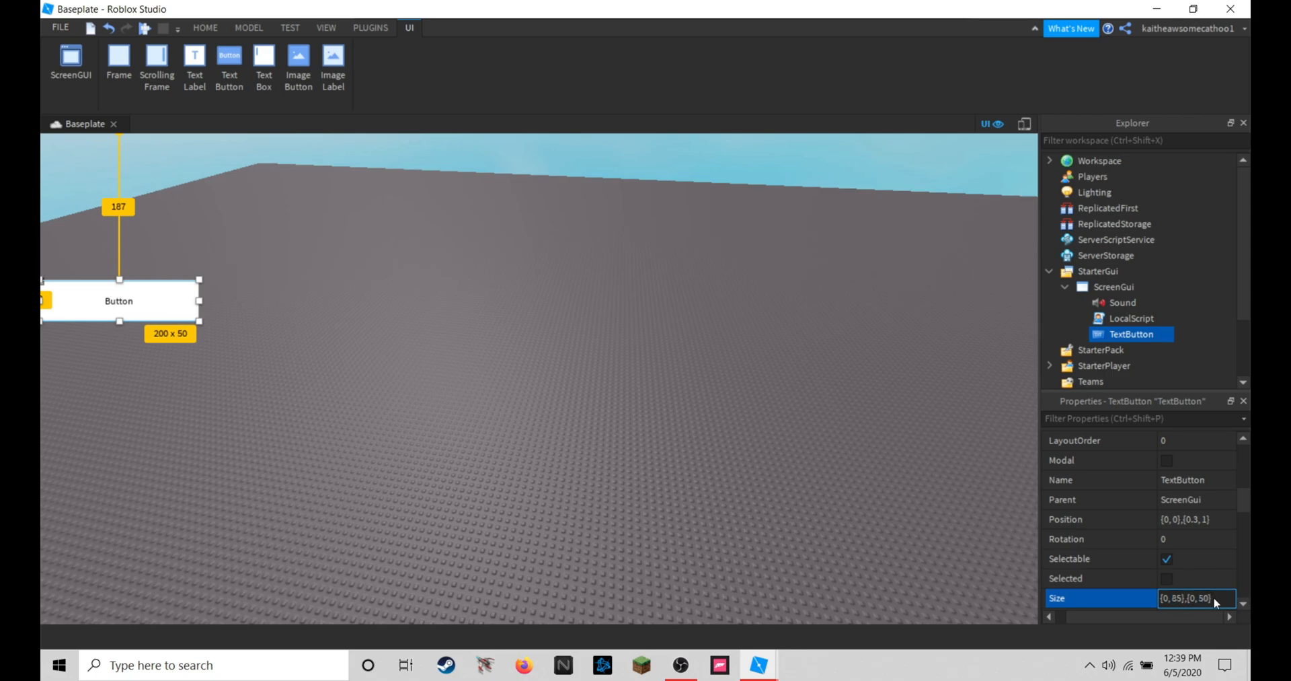
# - Drag the button along the left edge until it sits about a third of the way down
pyautogui.moveTo(118, 300); pyautogui.dragTo(72, 393)
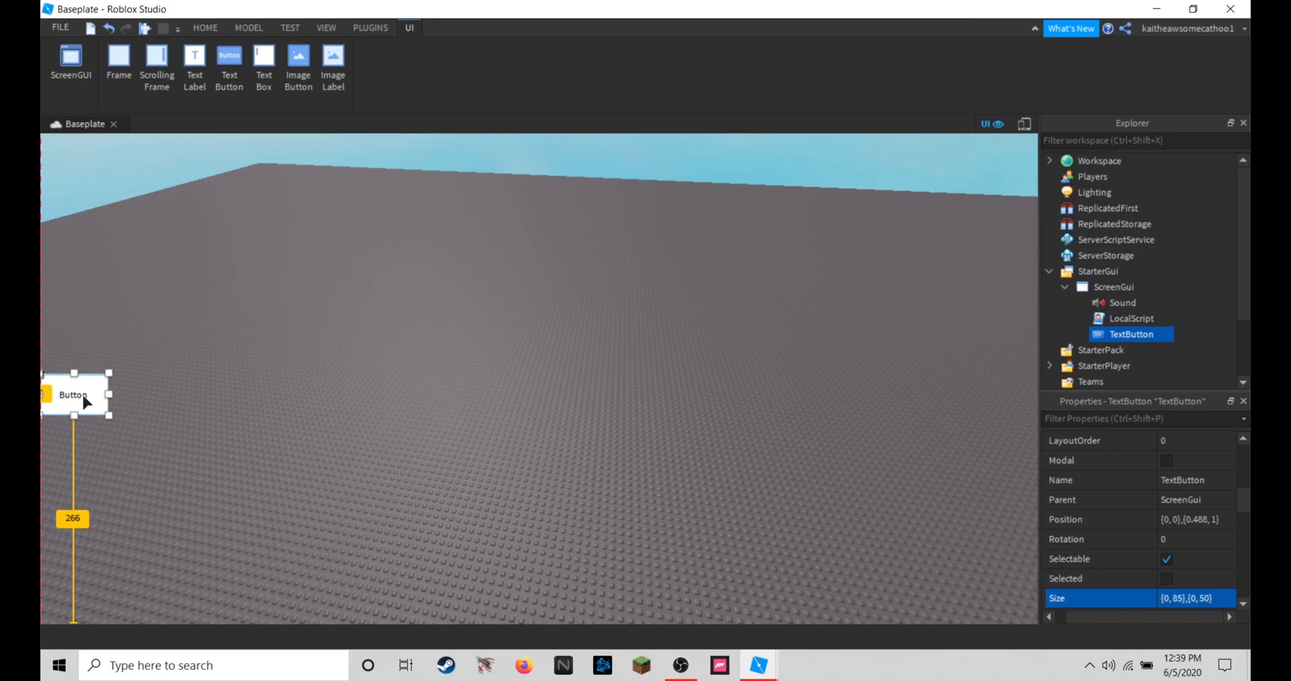
pyautogui.moveTo(74, 394); pyautogui.dragTo(74, 378)
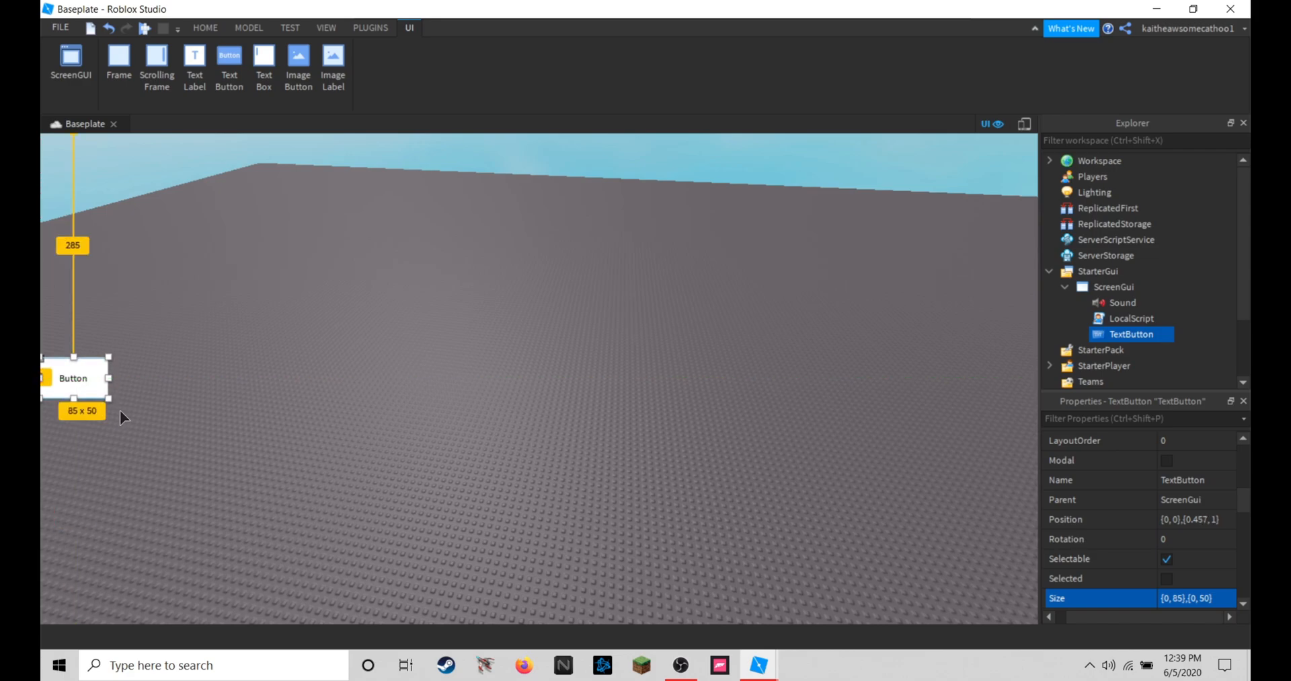
pyautogui.moveTo(73, 378); pyautogui.dragTo(73, 300)
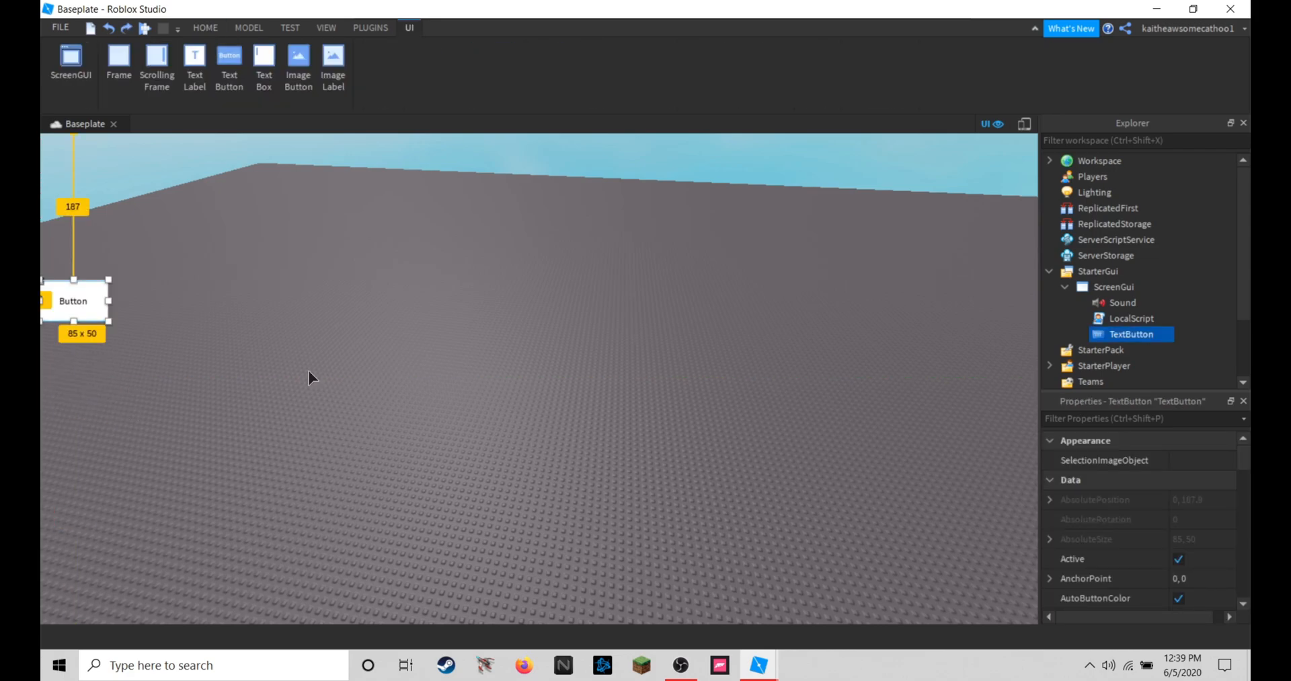
# - Move the TextButton to the bottom-left corner and preview it on an emulated iPhone 6
pyautogui.click(204, 26)
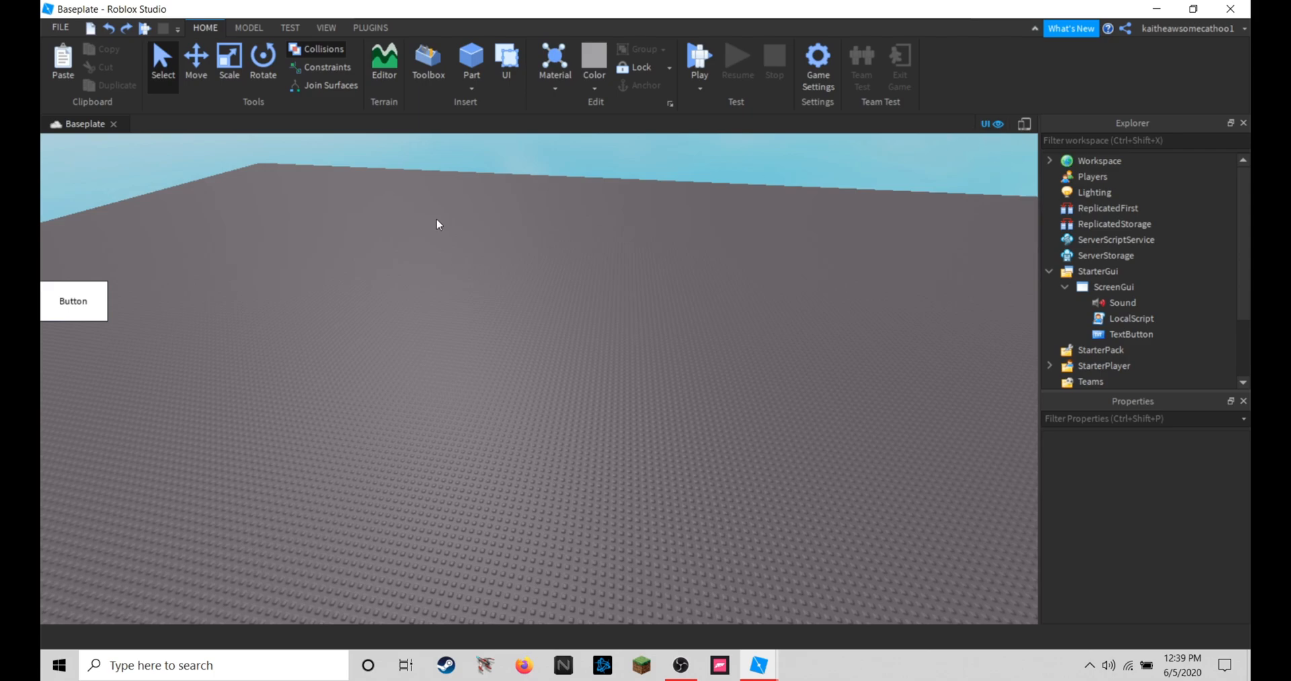
pyautogui.moveTo(1230, 356)
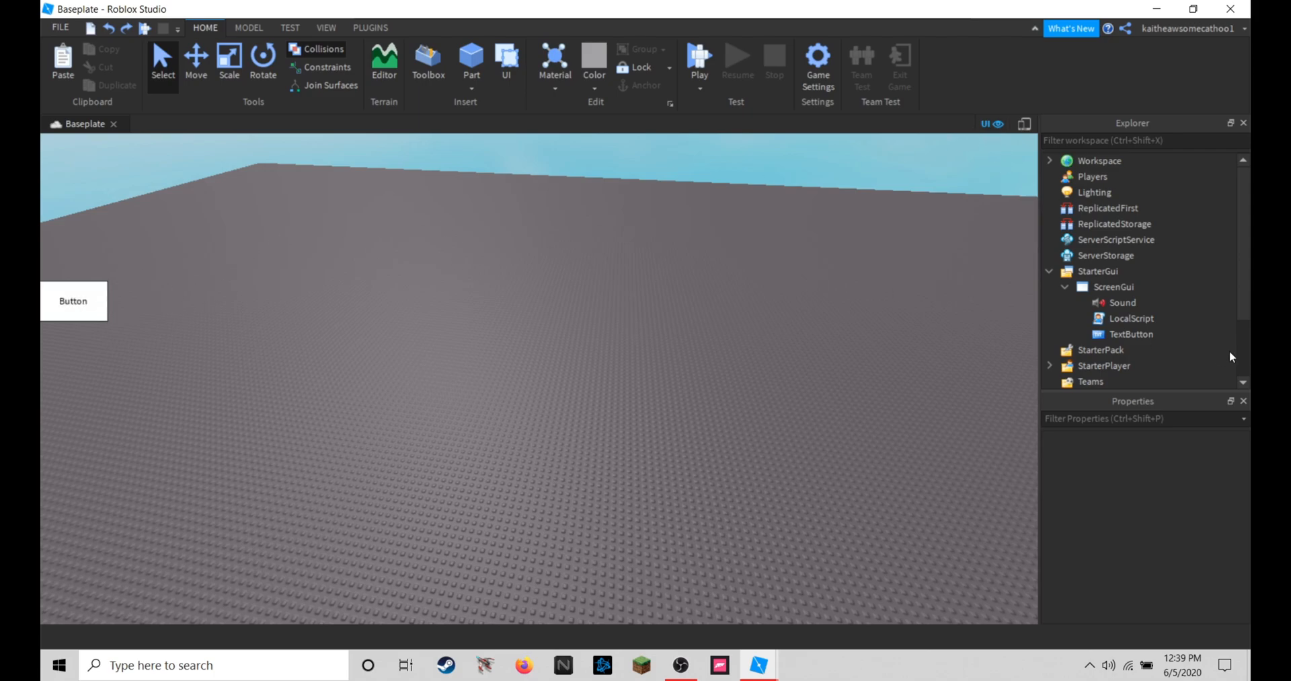
pyautogui.click(1131, 334)
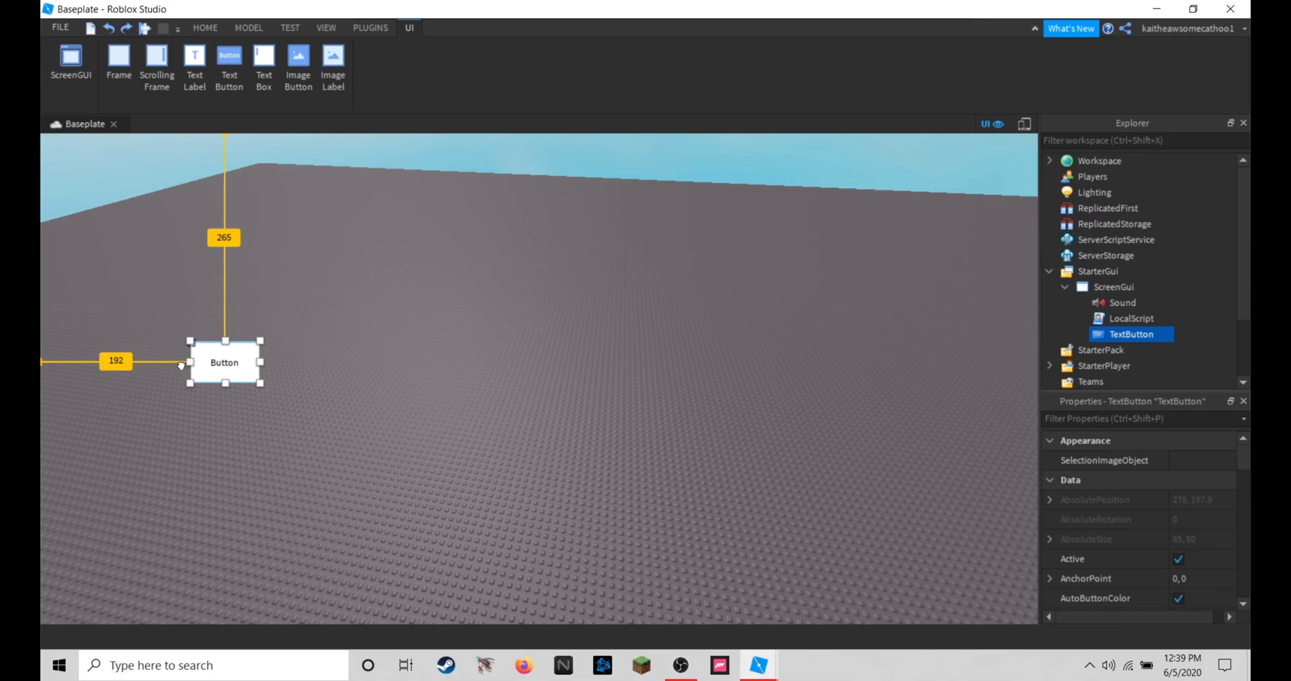
pyautogui.moveTo(225, 363); pyautogui.dragTo(73, 519)
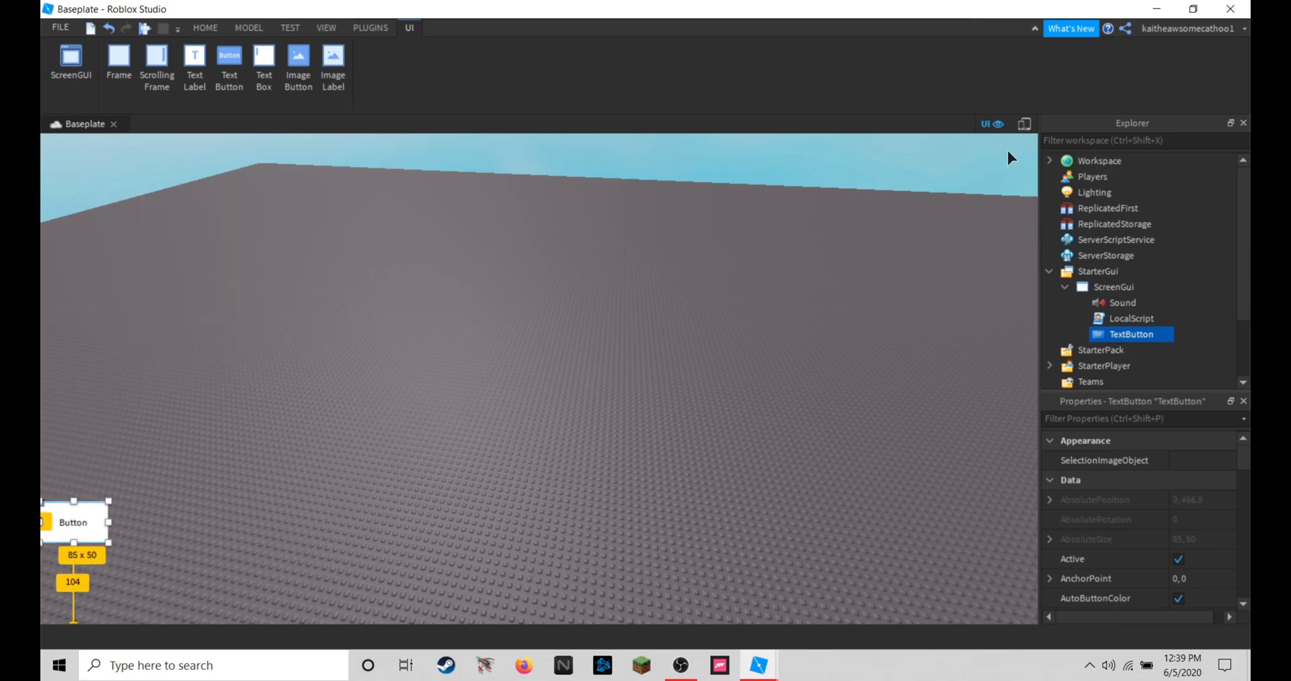
pyautogui.click(204, 27)
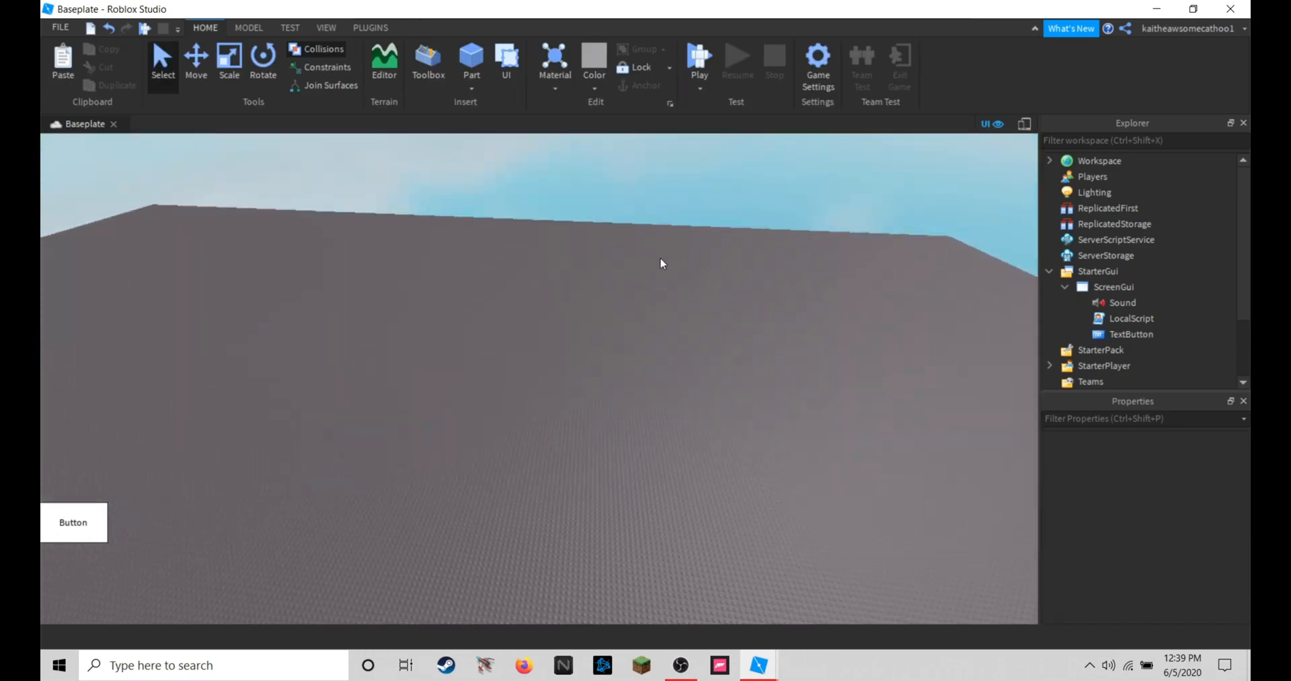
pyautogui.click(1025, 123)
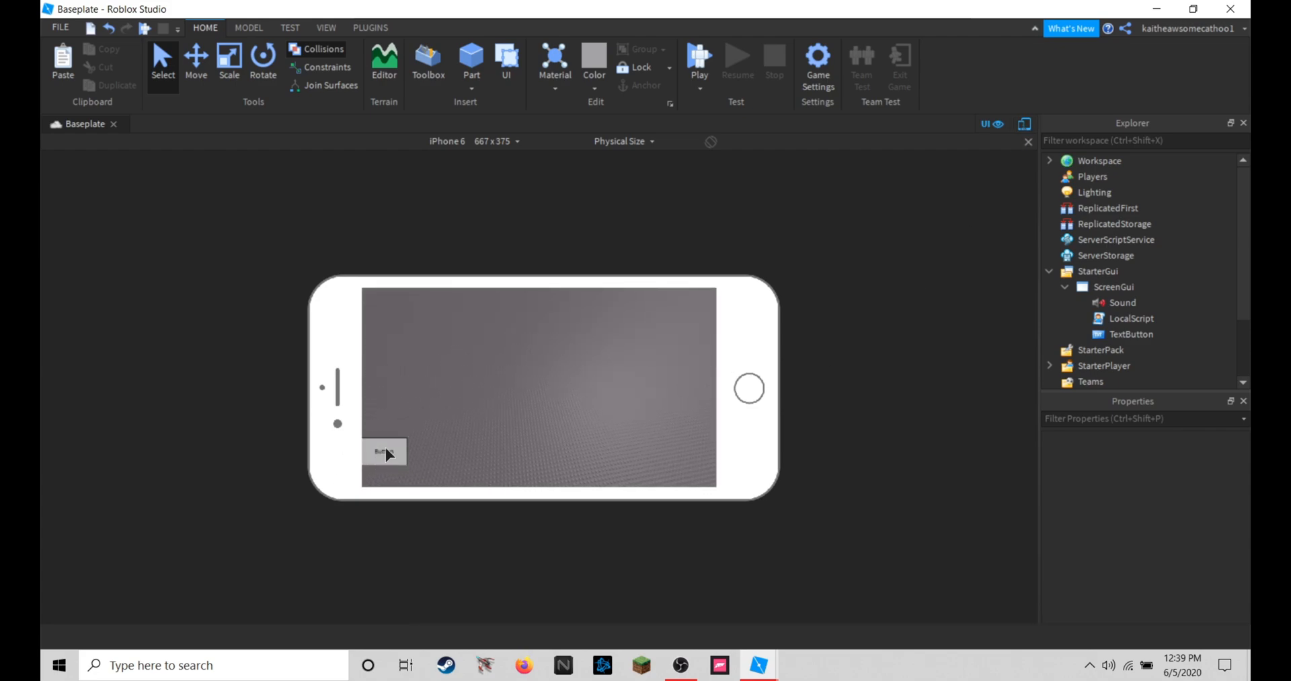
pyautogui.moveTo(507, 156)
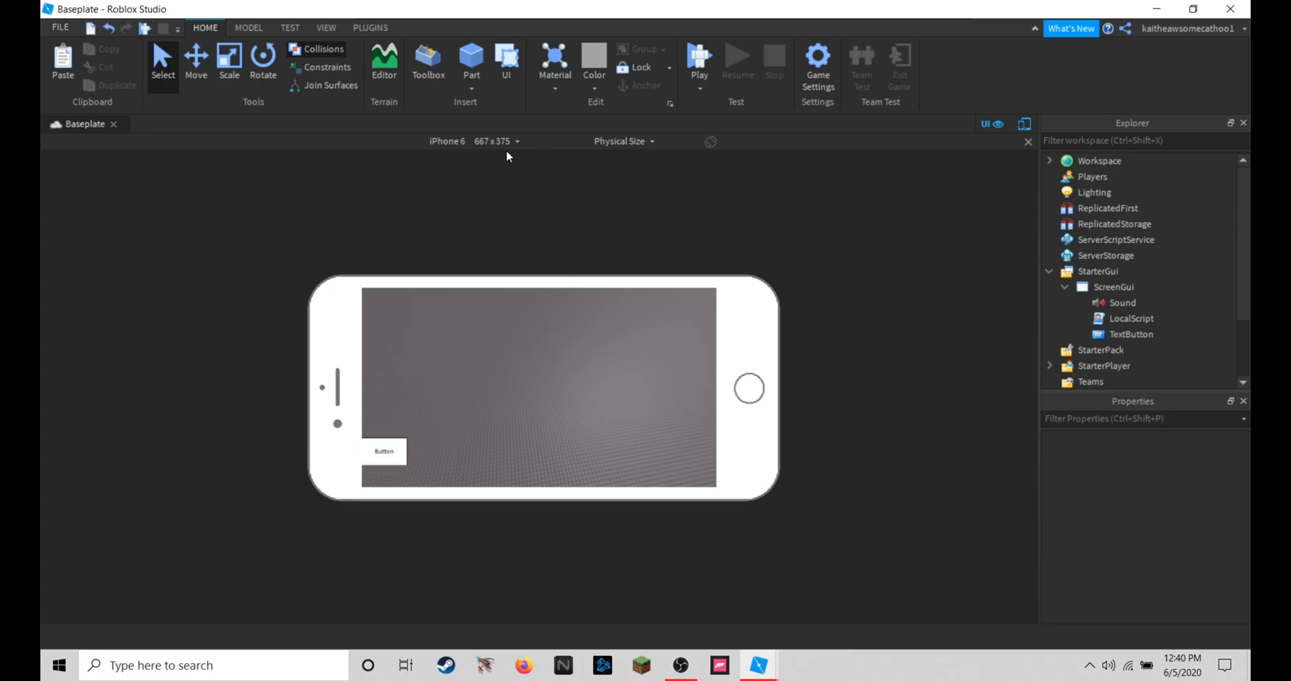
# - Leave the tablet preview and drag the button flush to the left edge, 187 px from the top
pyautogui.click(493, 141)
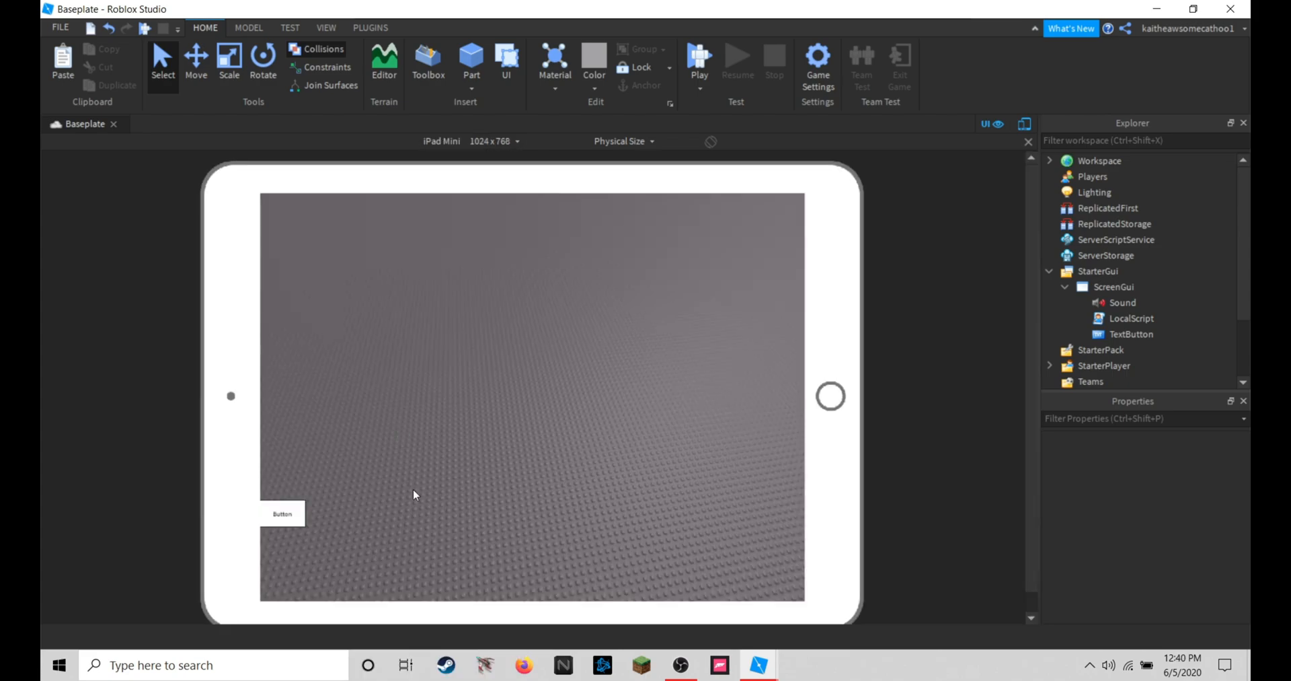
pyautogui.click(1029, 141)
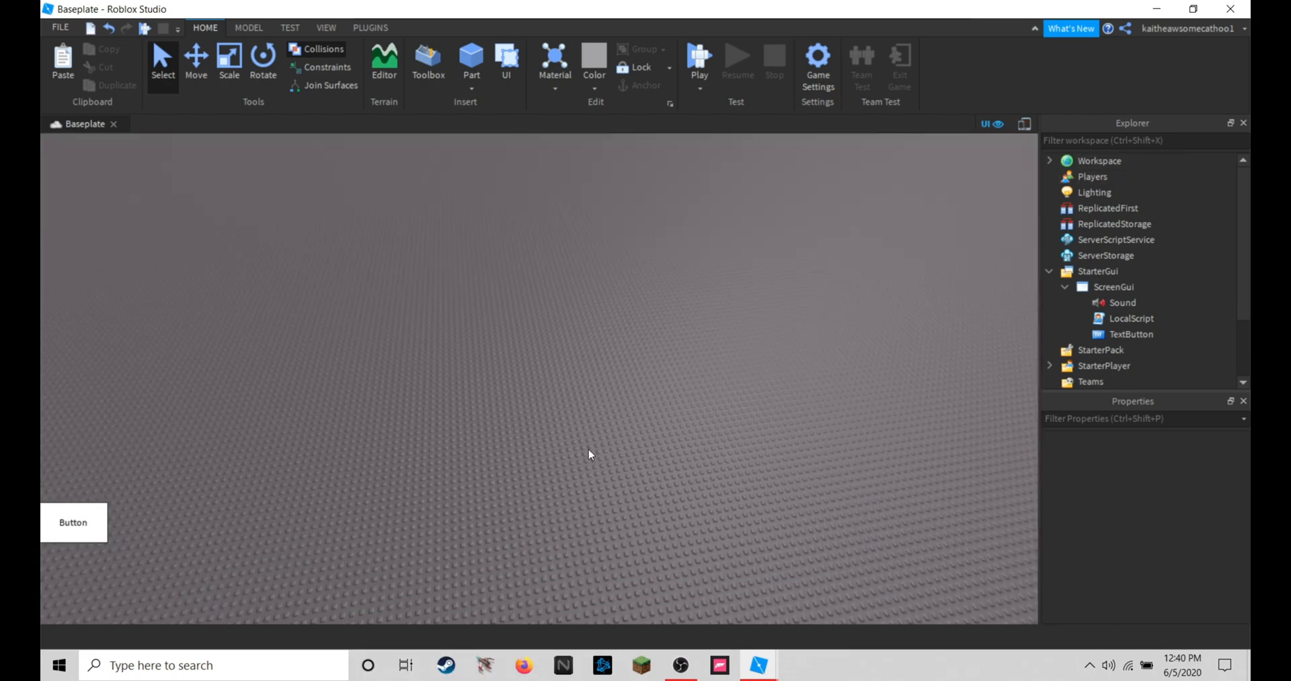
pyautogui.moveTo(72, 522); pyautogui.dragTo(73, 301)
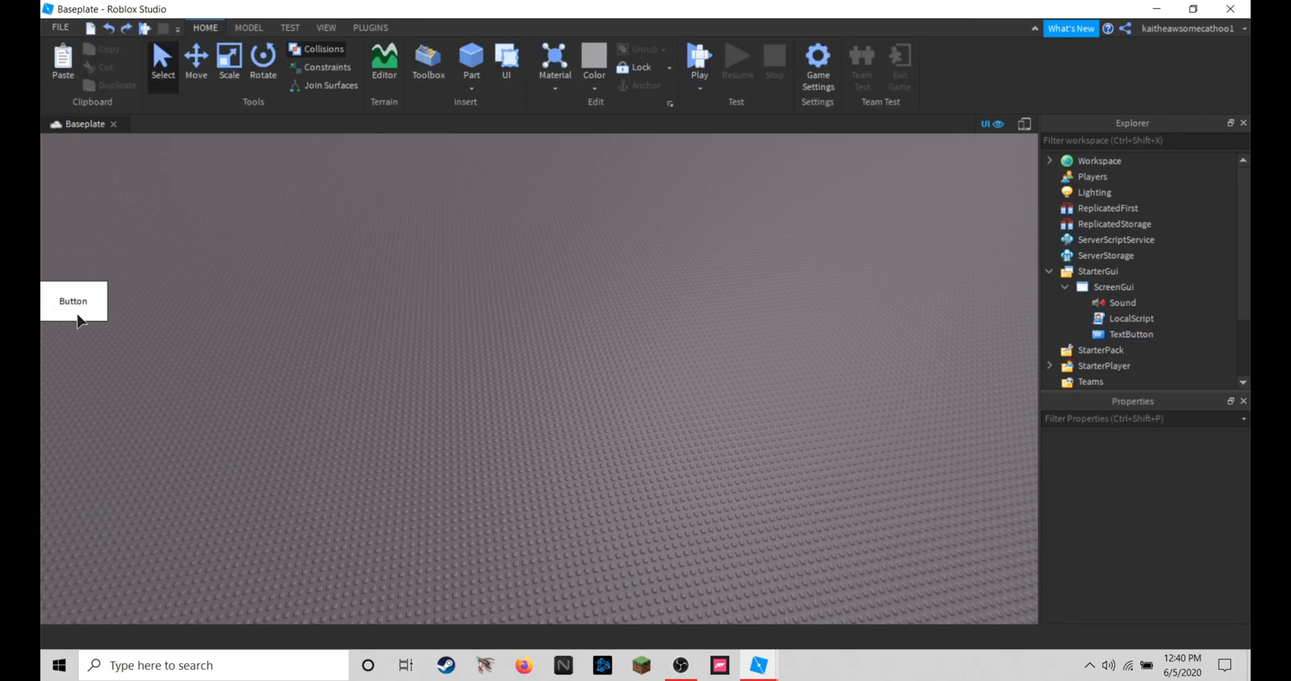
# - Check the placement in iPhone 4S and phone previews, then set BackgroundColor3 to black
pyautogui.click(1131, 333)
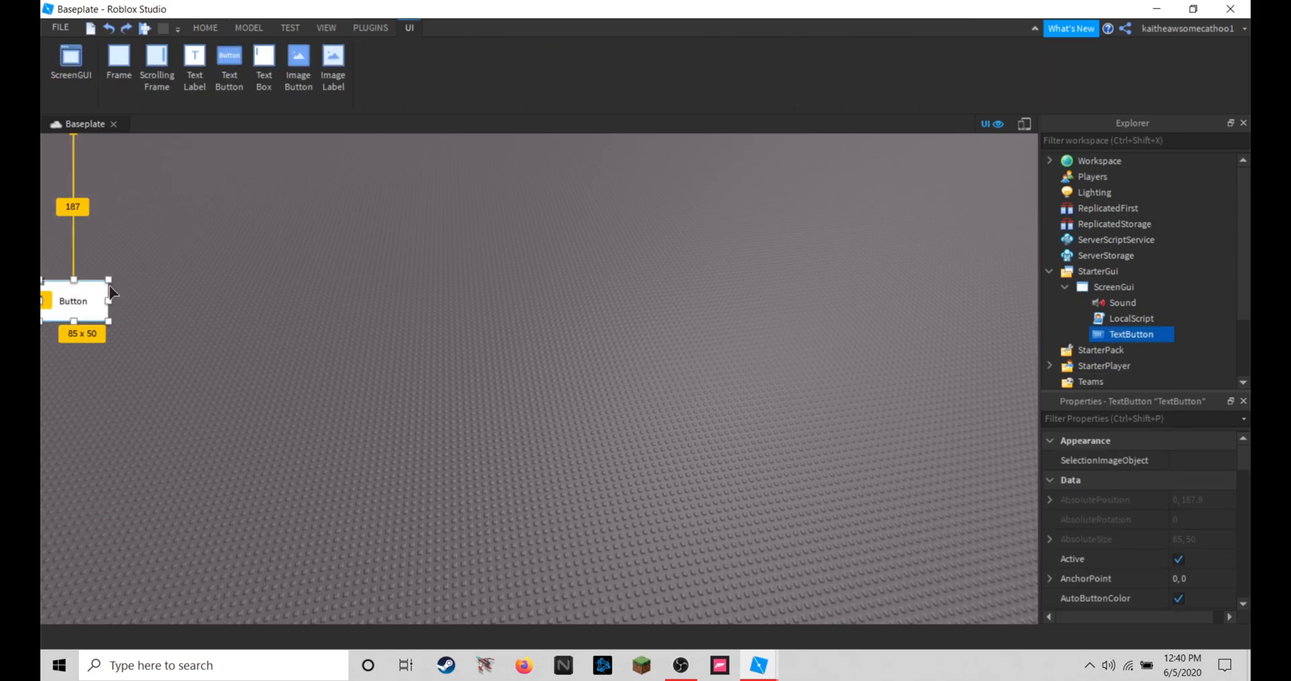
pyautogui.moveTo(72, 302); pyautogui.dragTo(1003, 349)
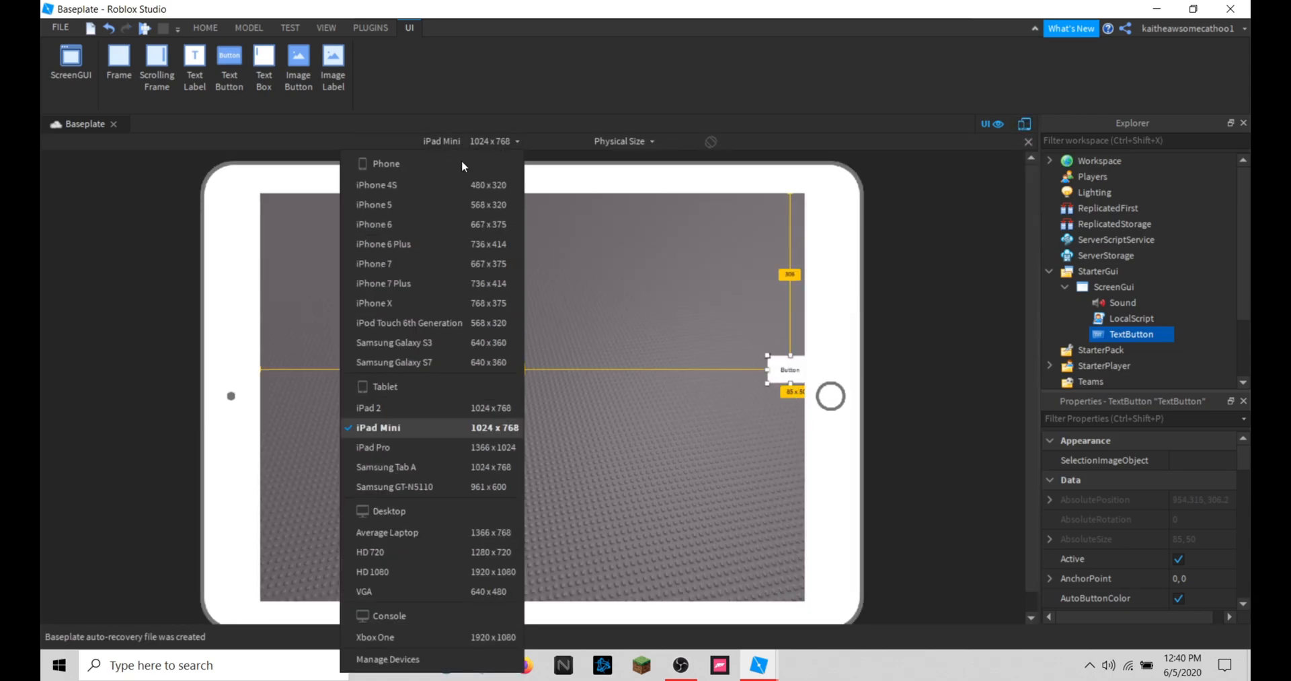
pyautogui.click(377, 184)
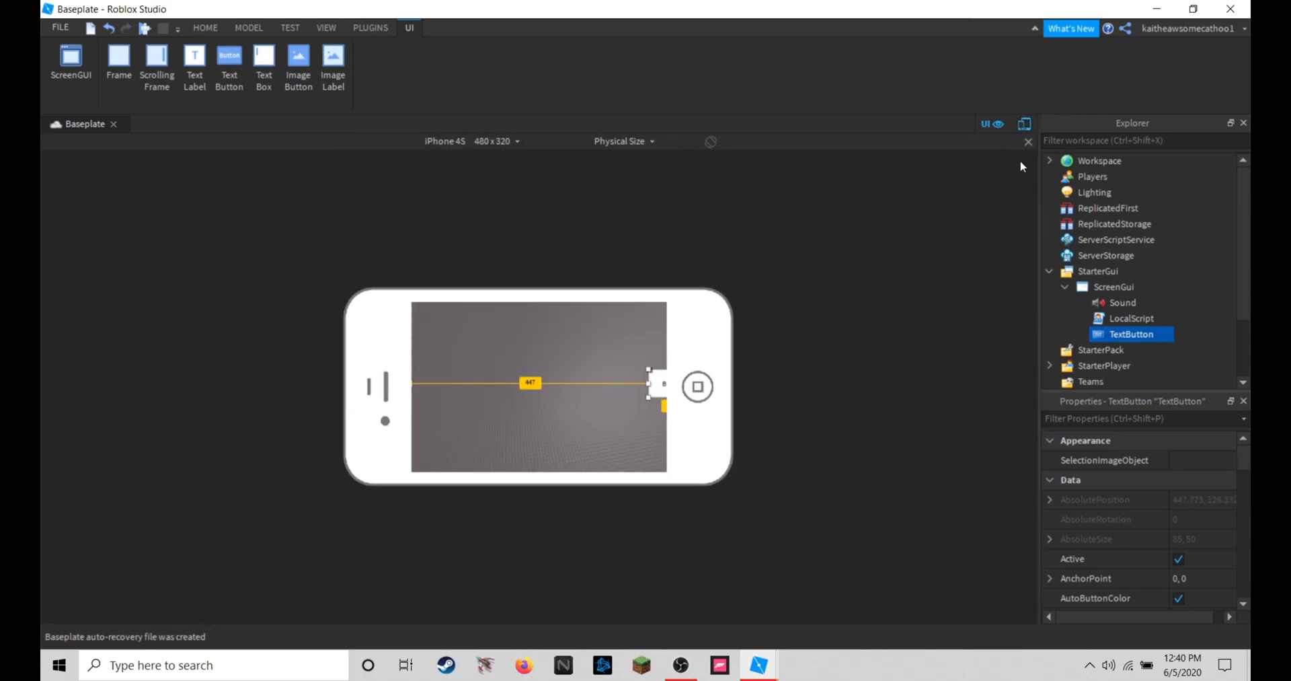
pyautogui.click(1029, 141)
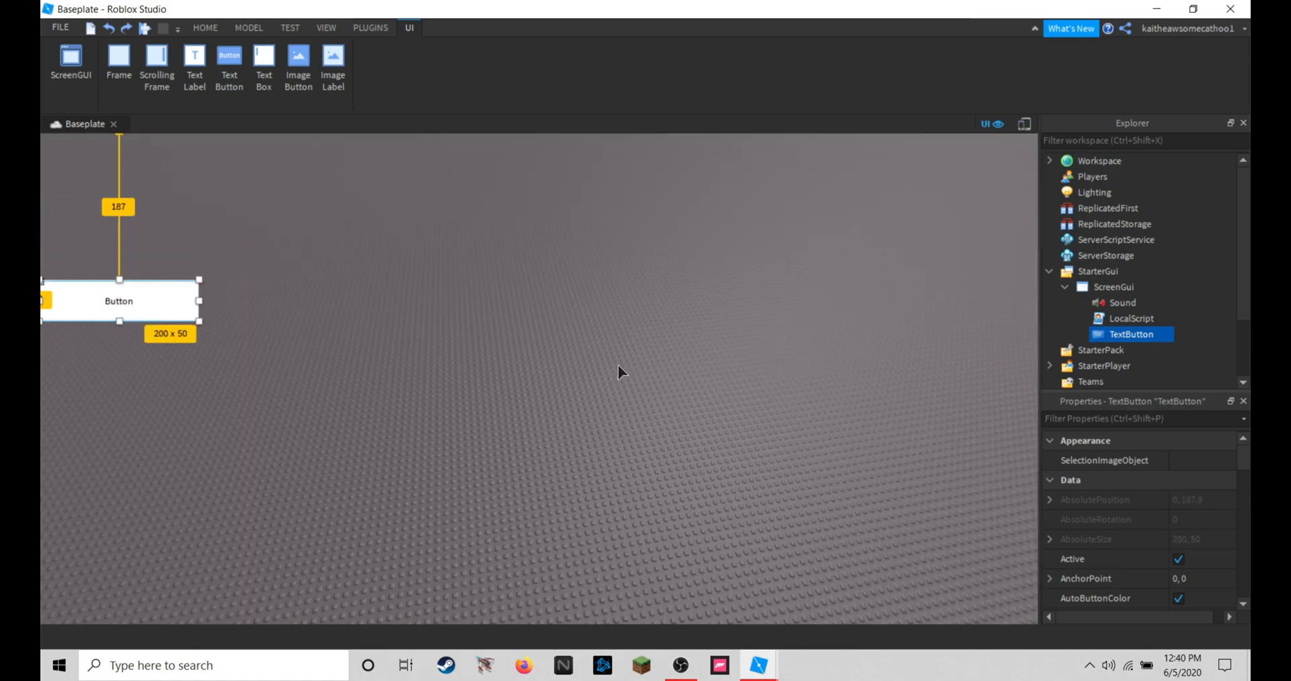
pyautogui.click(1025, 124)
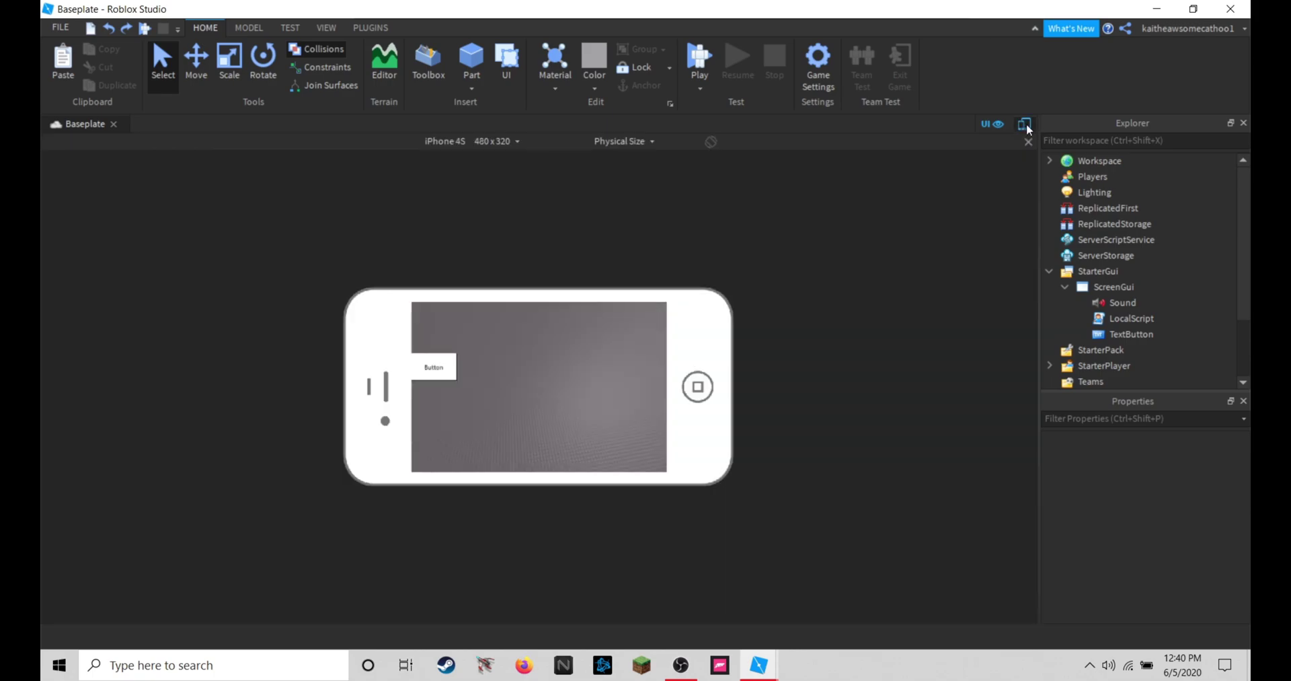
pyautogui.click(1025, 123)
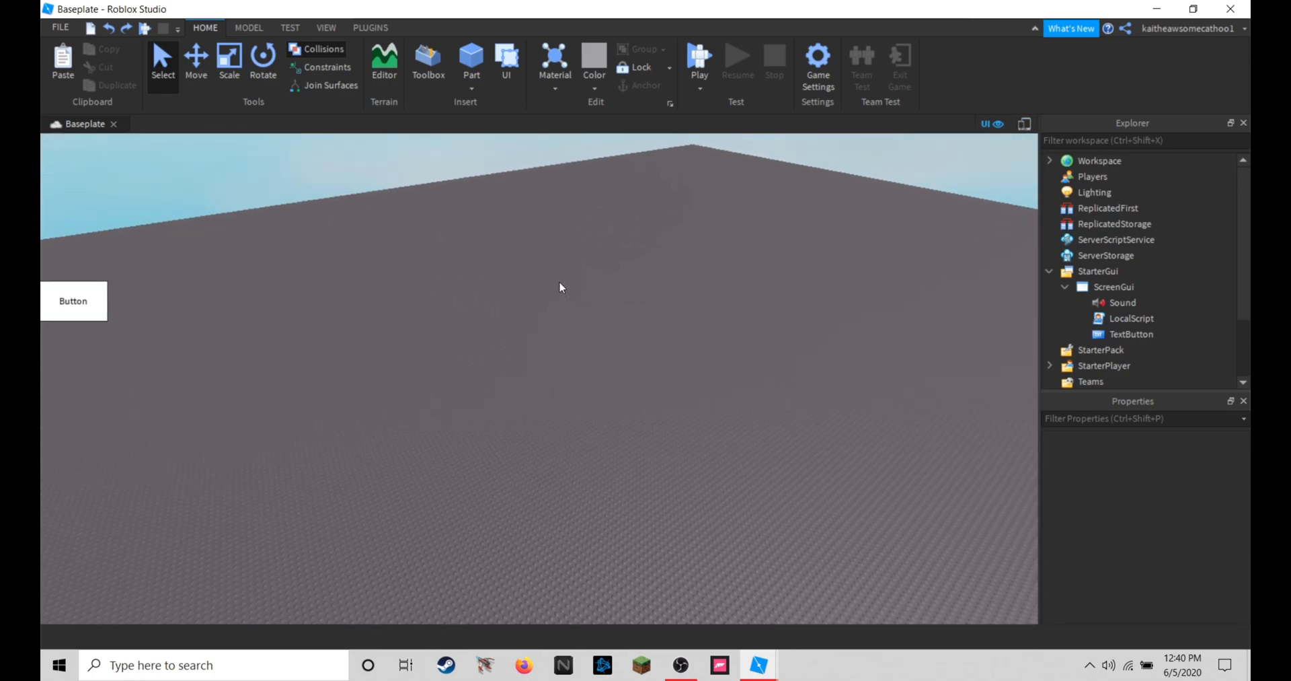
pyautogui.click(1131, 333)
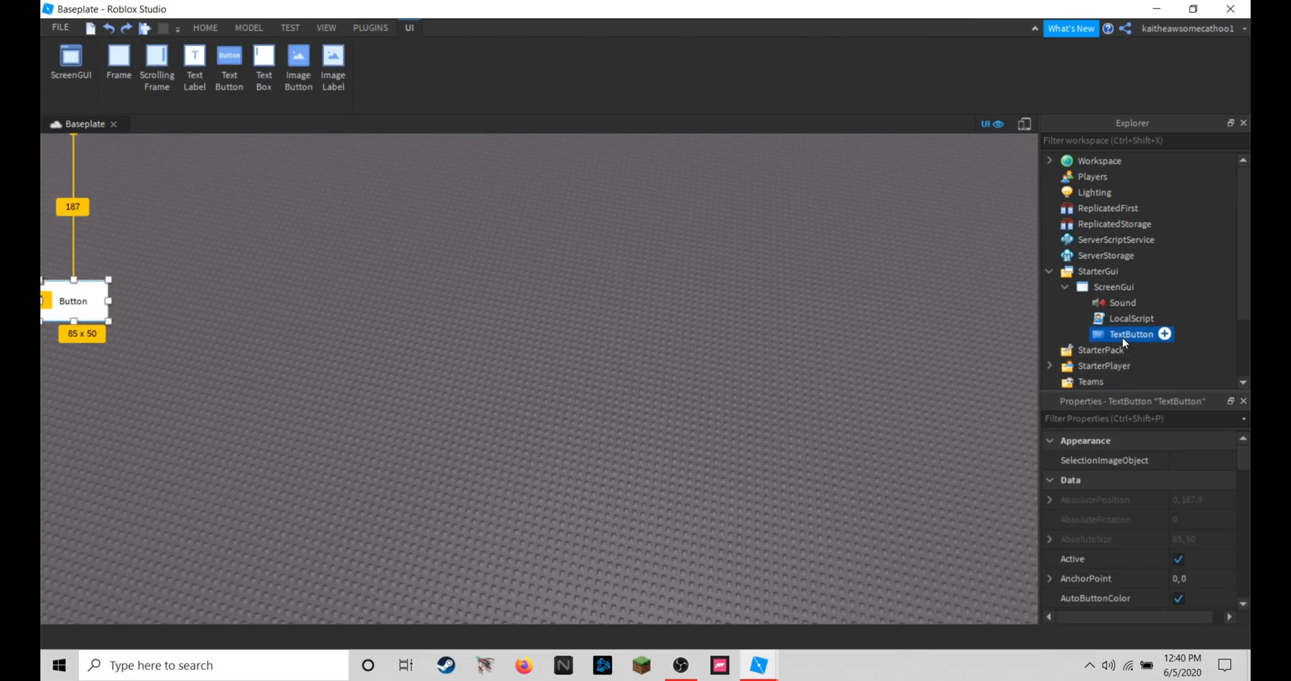
pyautogui.moveTo(1205, 546)
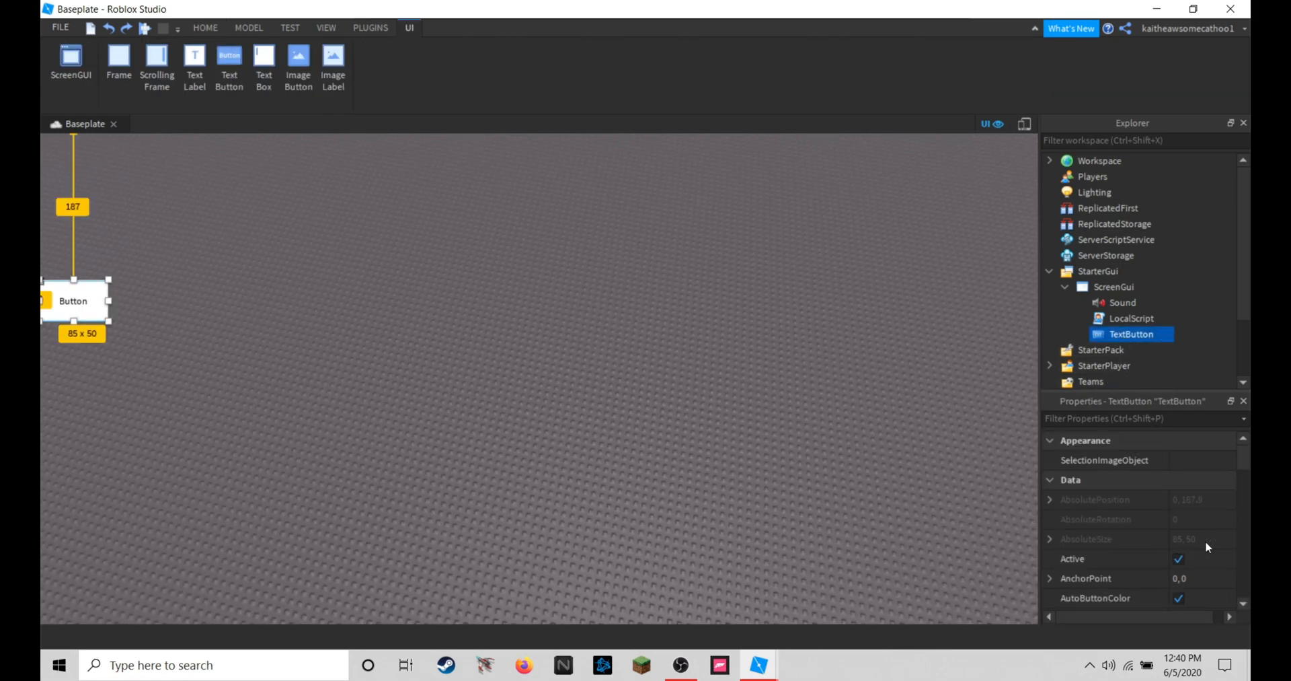
pyautogui.click(1196, 499)
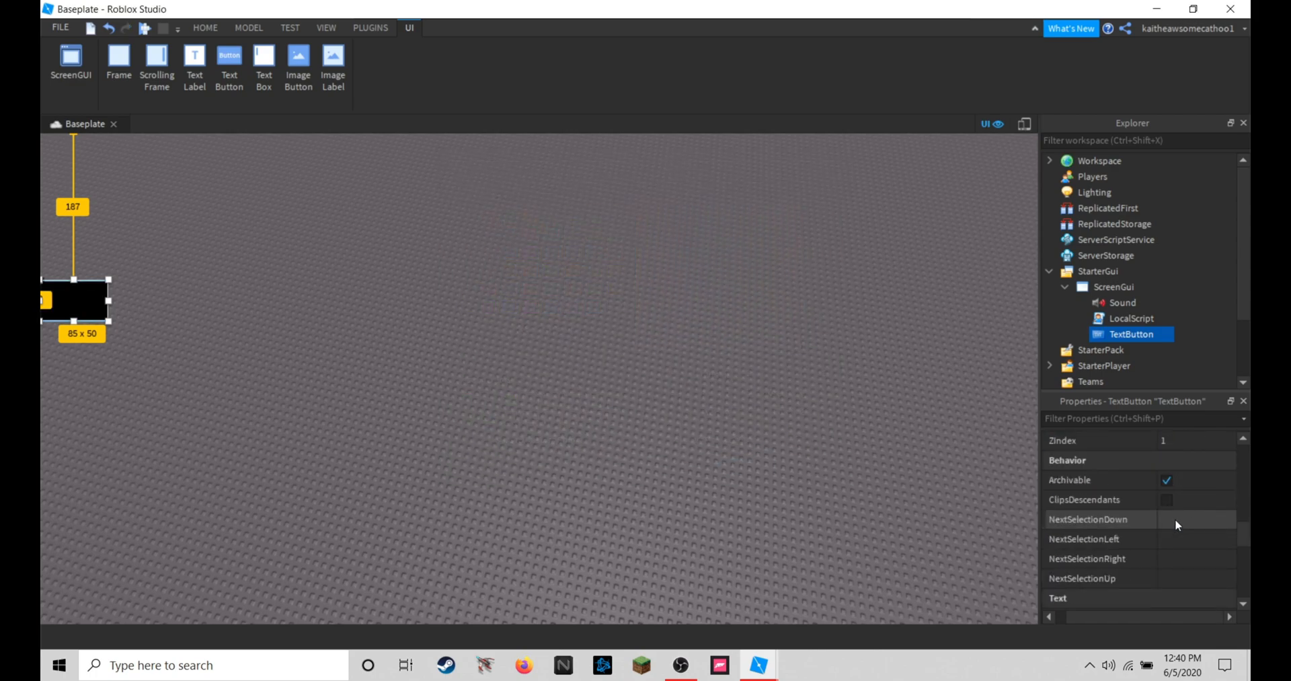
# - Make TextColor3 white, tick TextScaled and switch the Font to Cartoon
pyautogui.click(1186, 518)
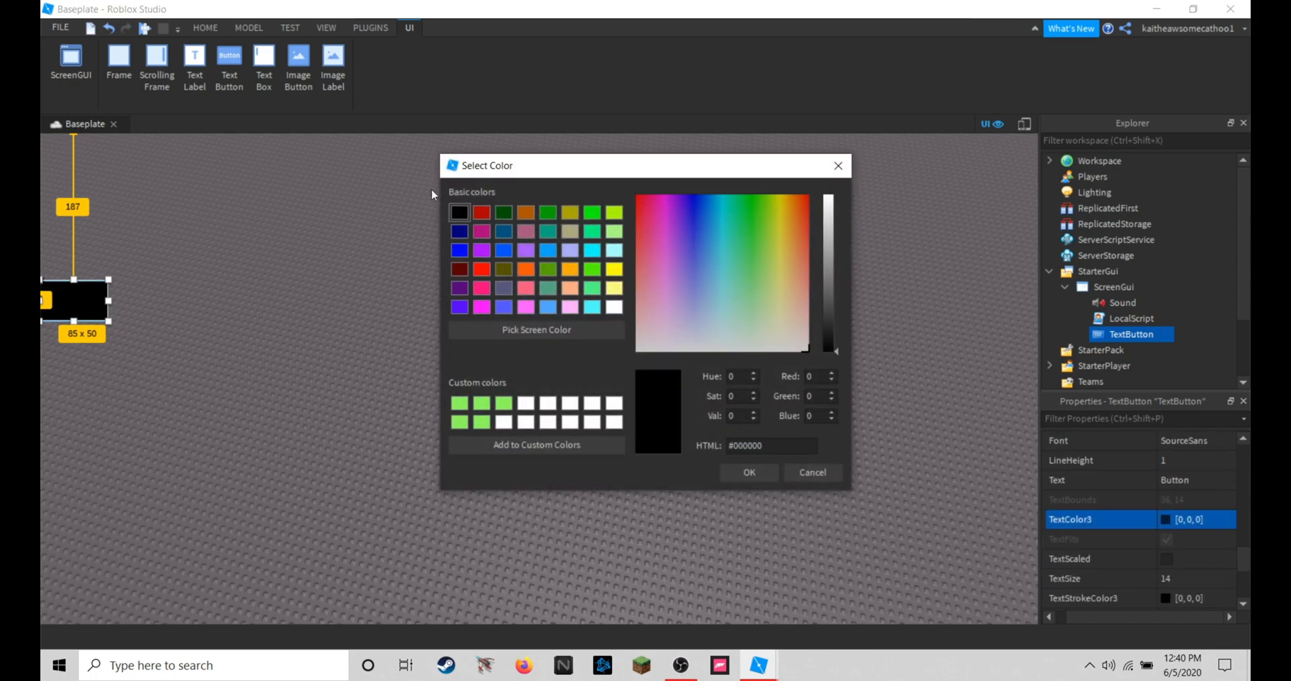
pyautogui.click(748, 472)
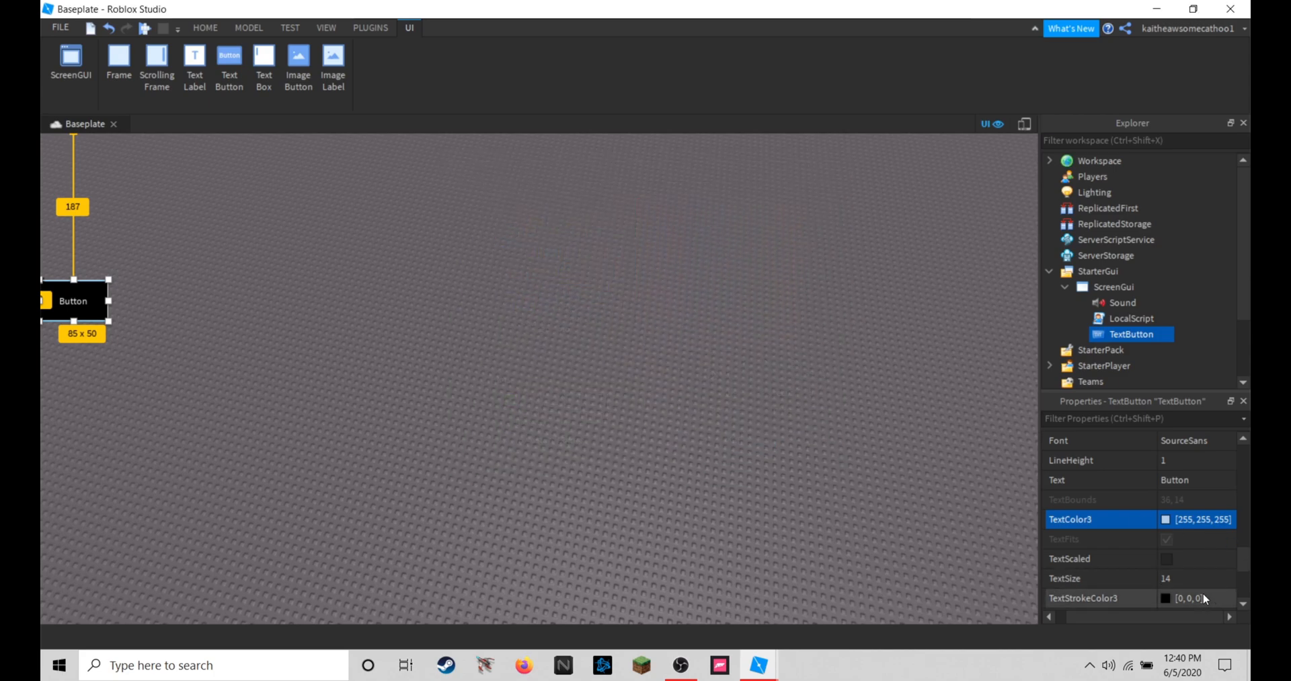
pyautogui.click(1168, 559)
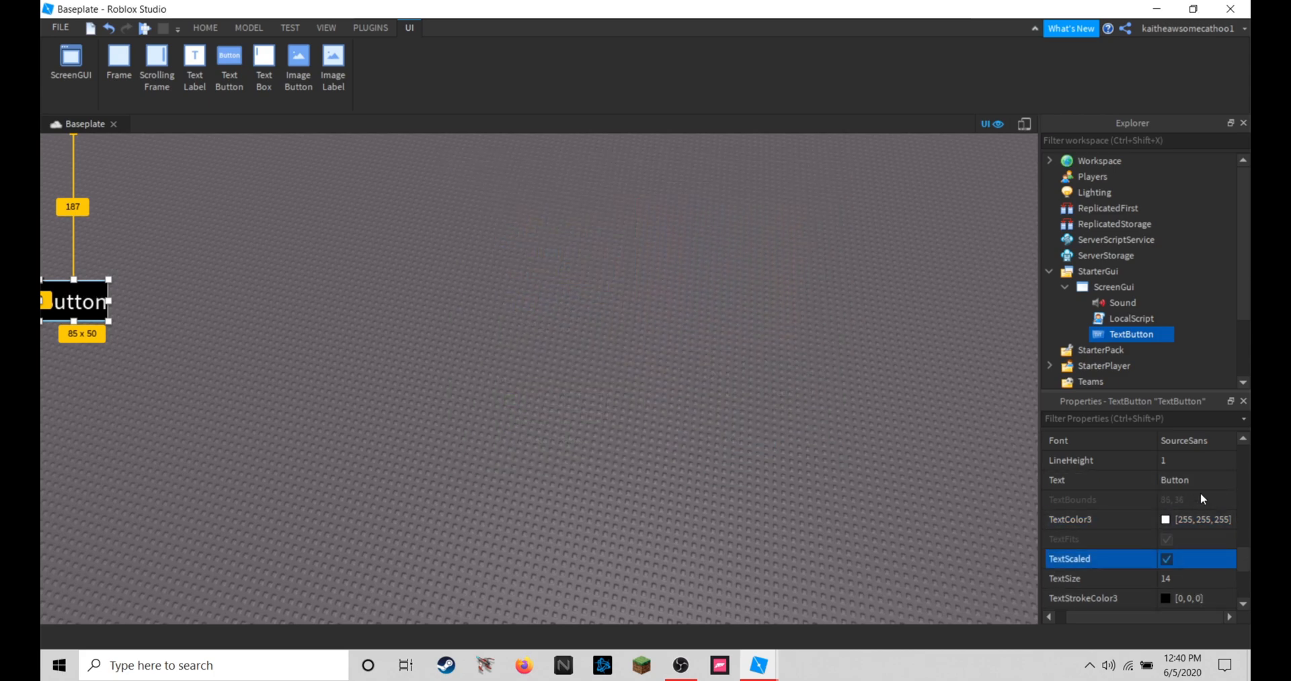
pyautogui.click(1196, 440)
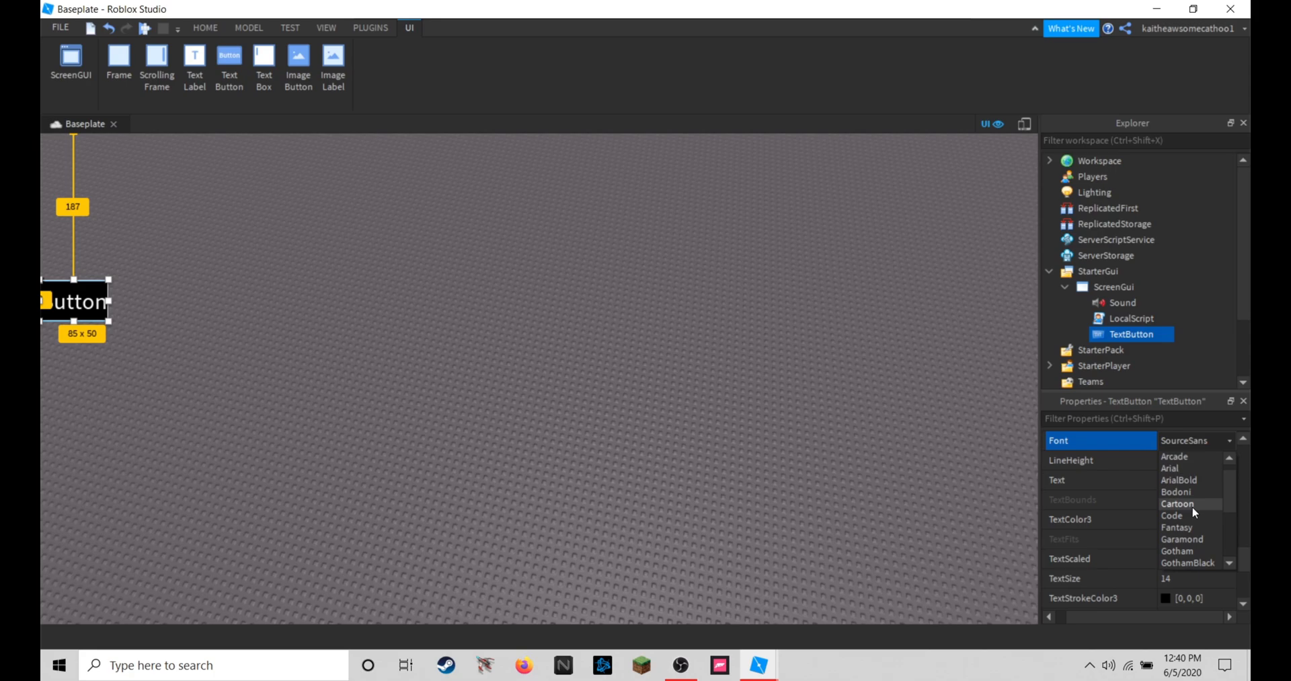
pyautogui.click(1177, 503)
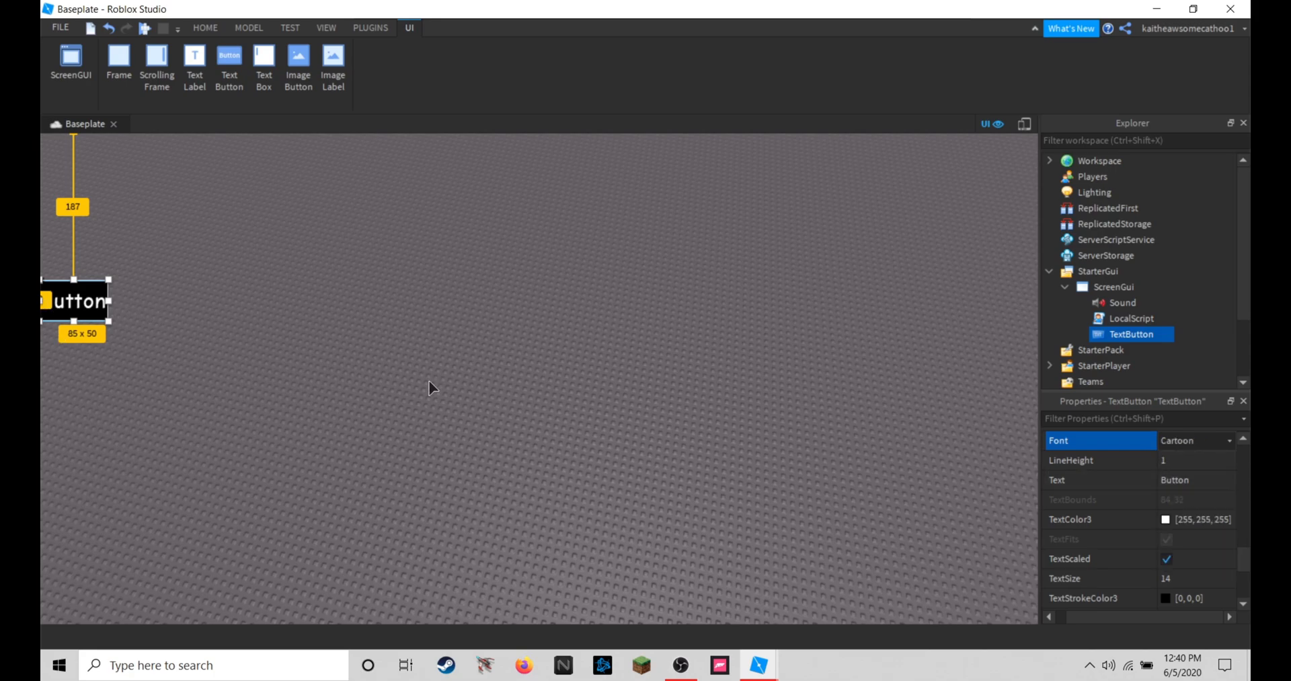
pyautogui.moveTo(1195, 480)
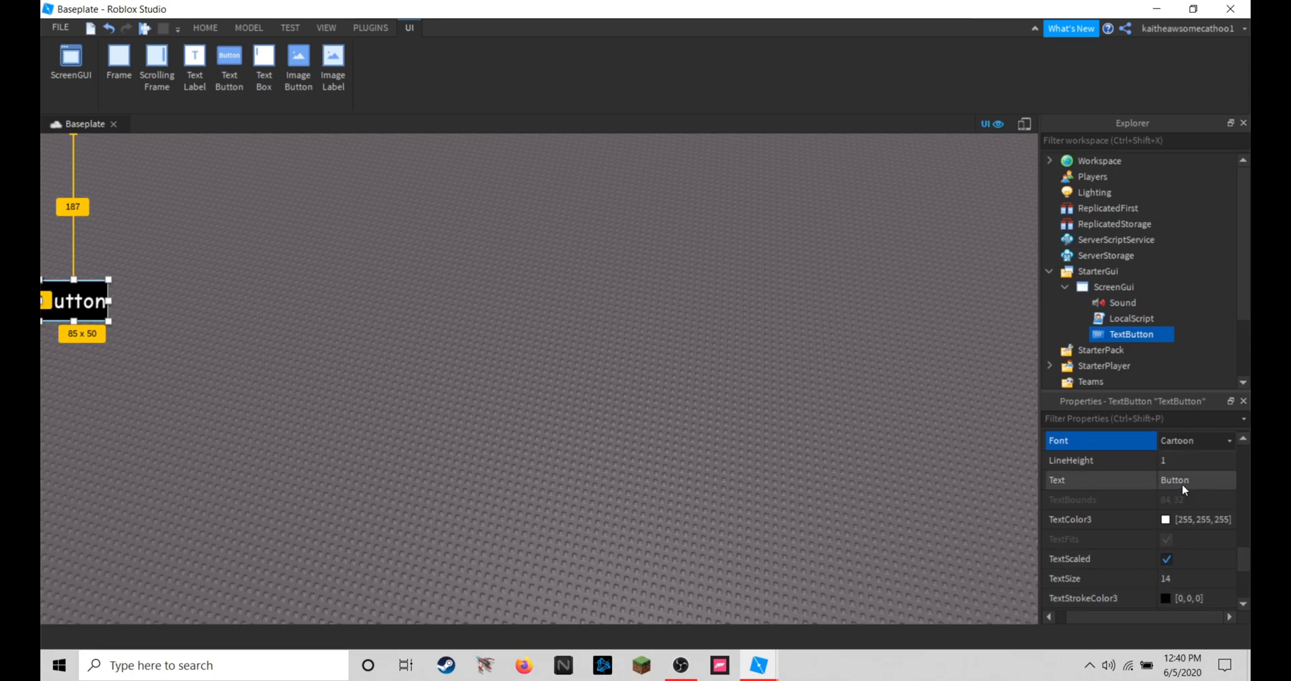
# - Set the button Text to Mute, then open the LocalScript for editing
pyautogui.scroll(-3)
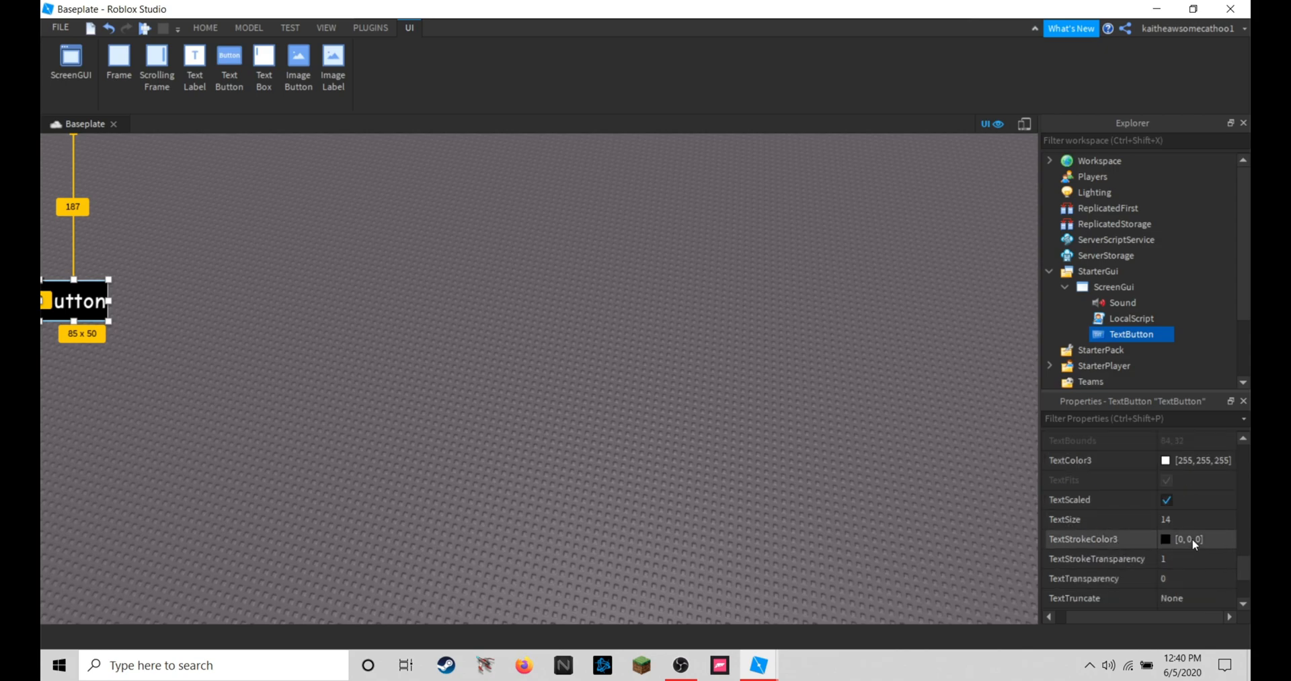
pyautogui.moveTo(1194, 460)
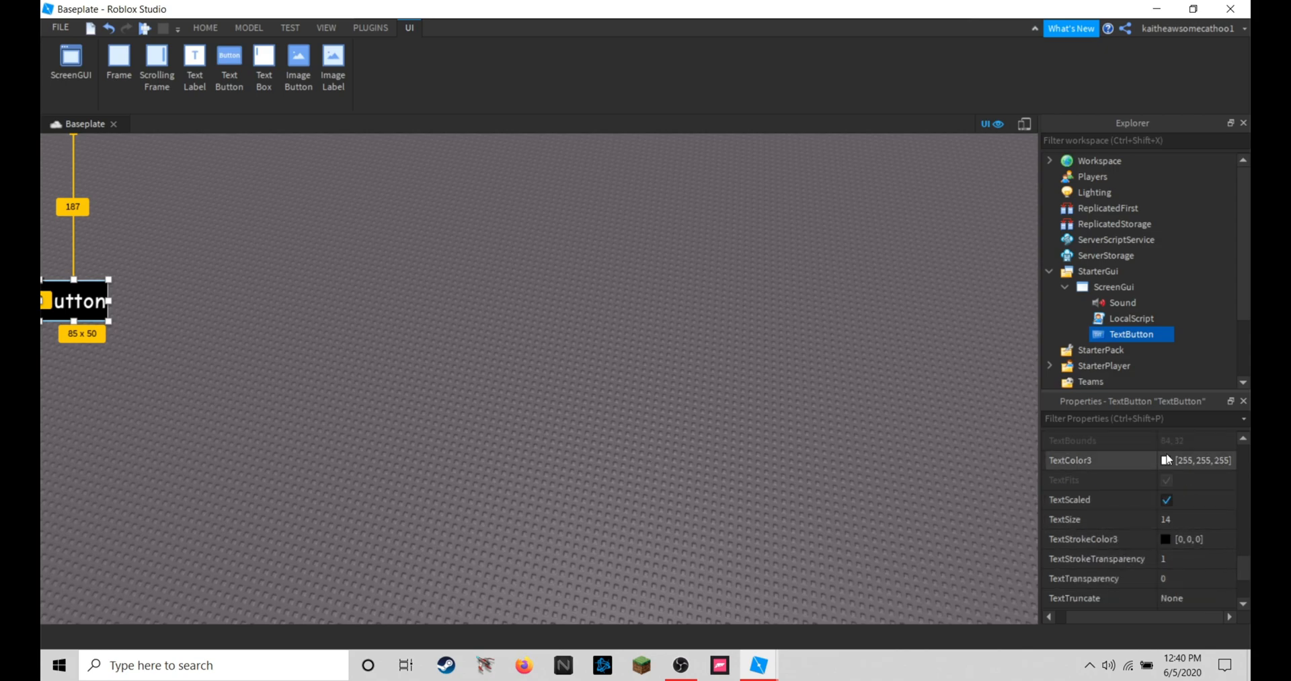
pyautogui.scroll(3)
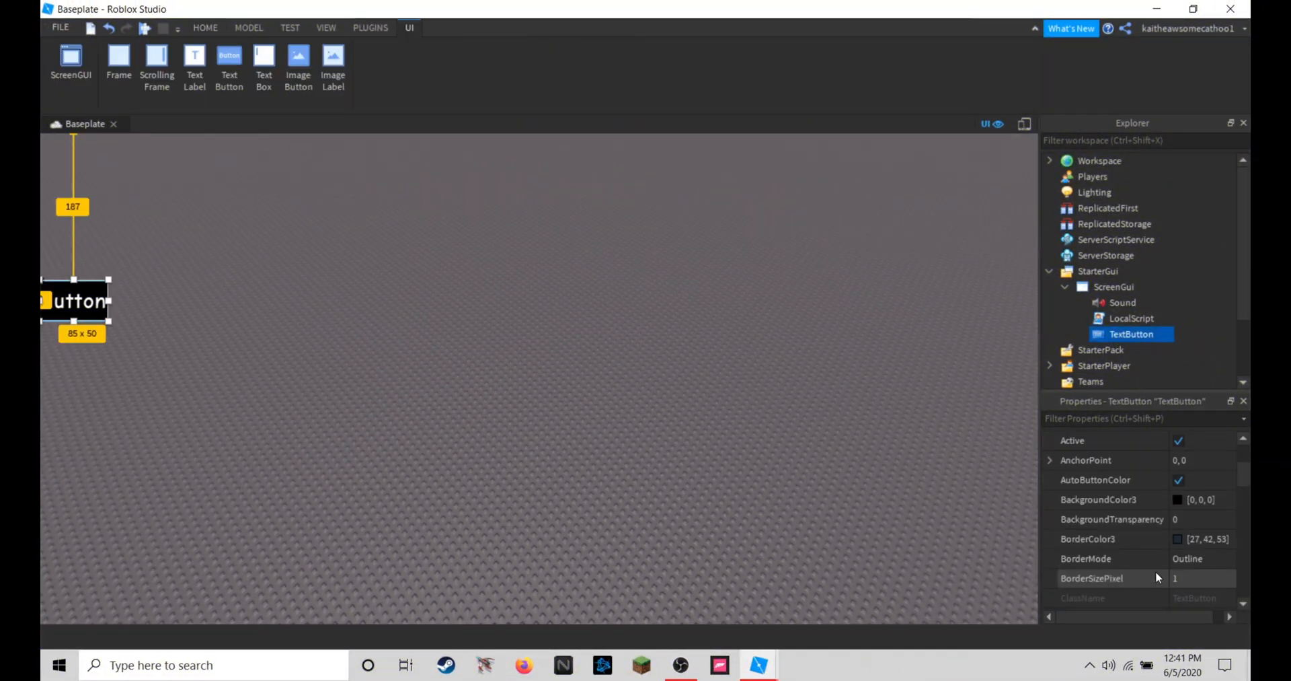
pyautogui.scroll(-3)
pyautogui.write('Mute')
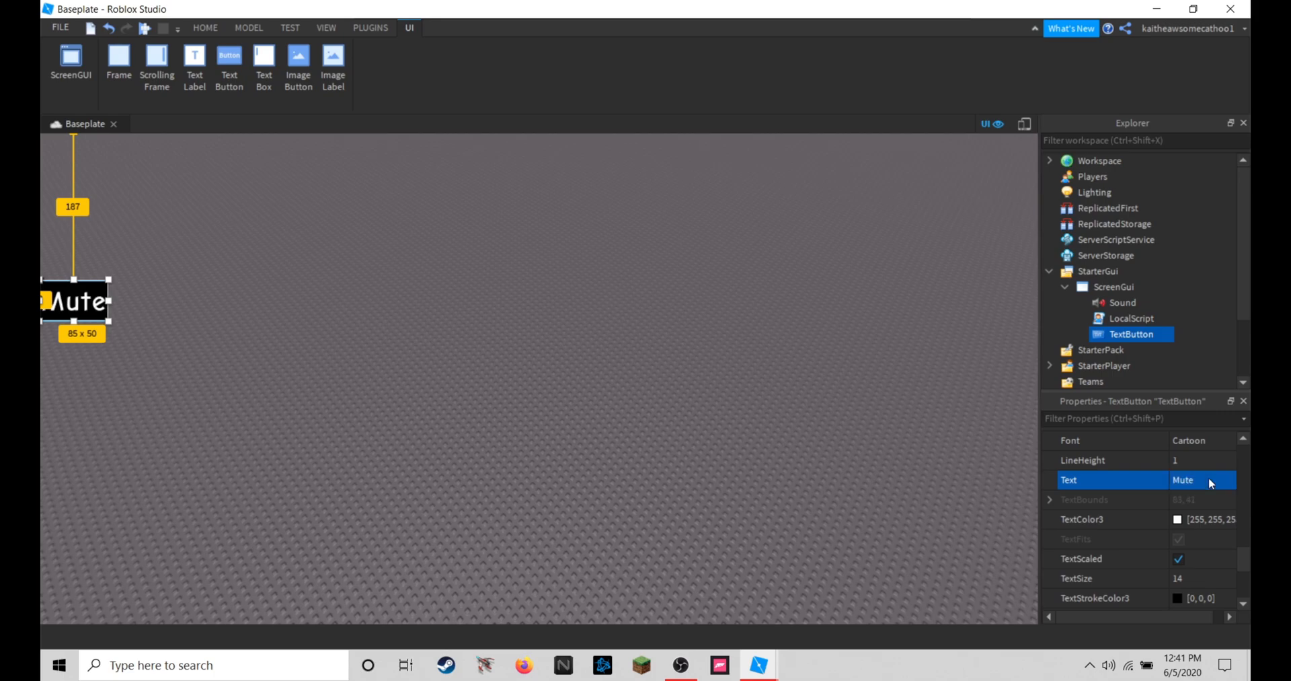
pyautogui.click(204, 26)
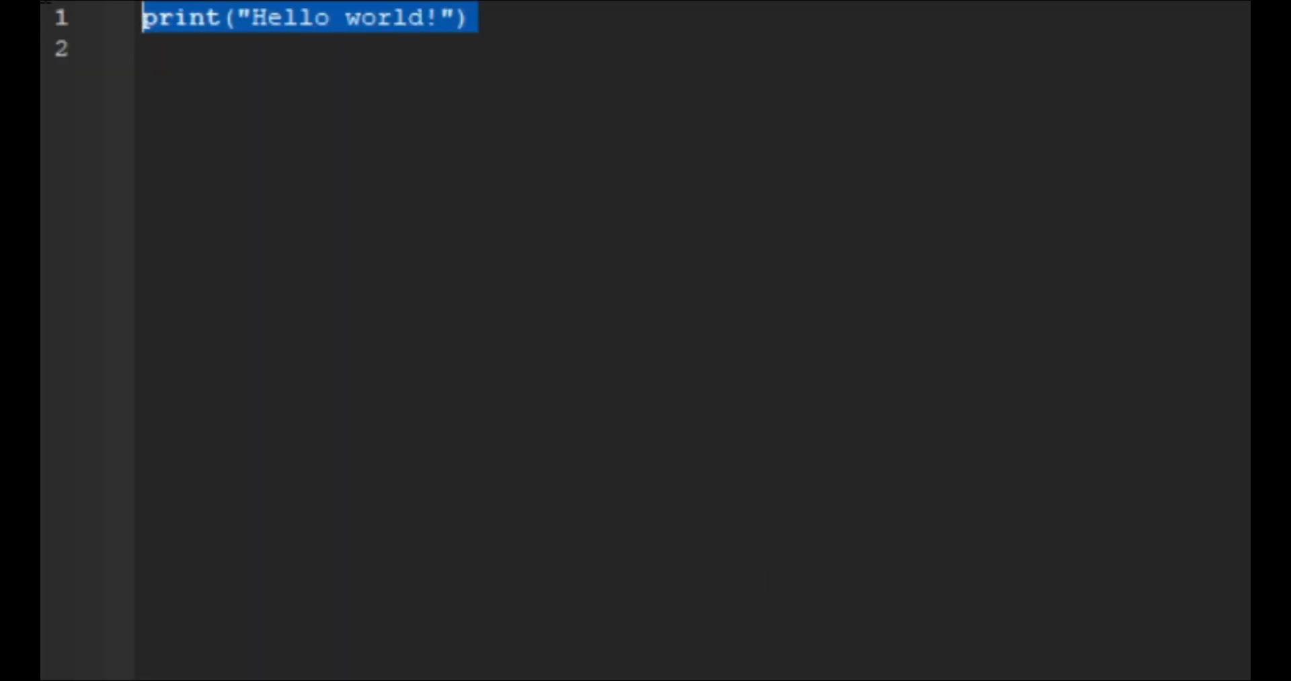
# - Replace the Hello world line with local music = {} for the four sound IDs and switch to the browser
pyautogui.write('local musc')
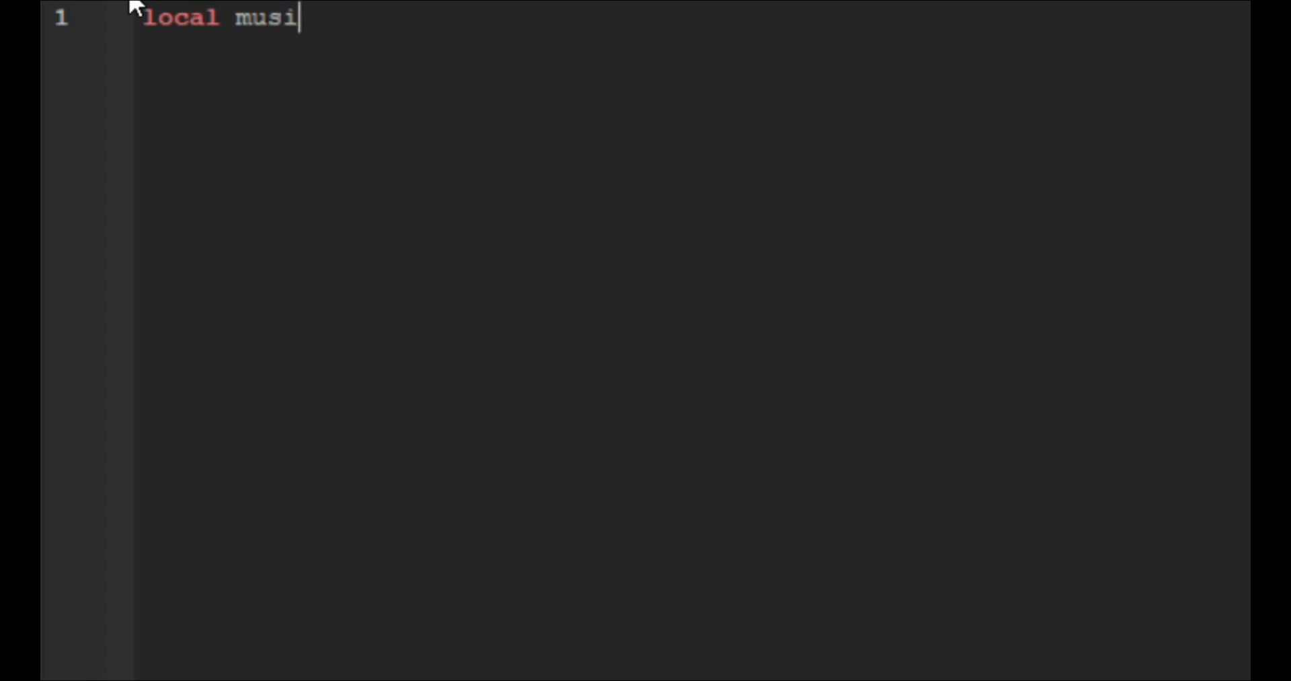
pyautogui.write('c = {}')
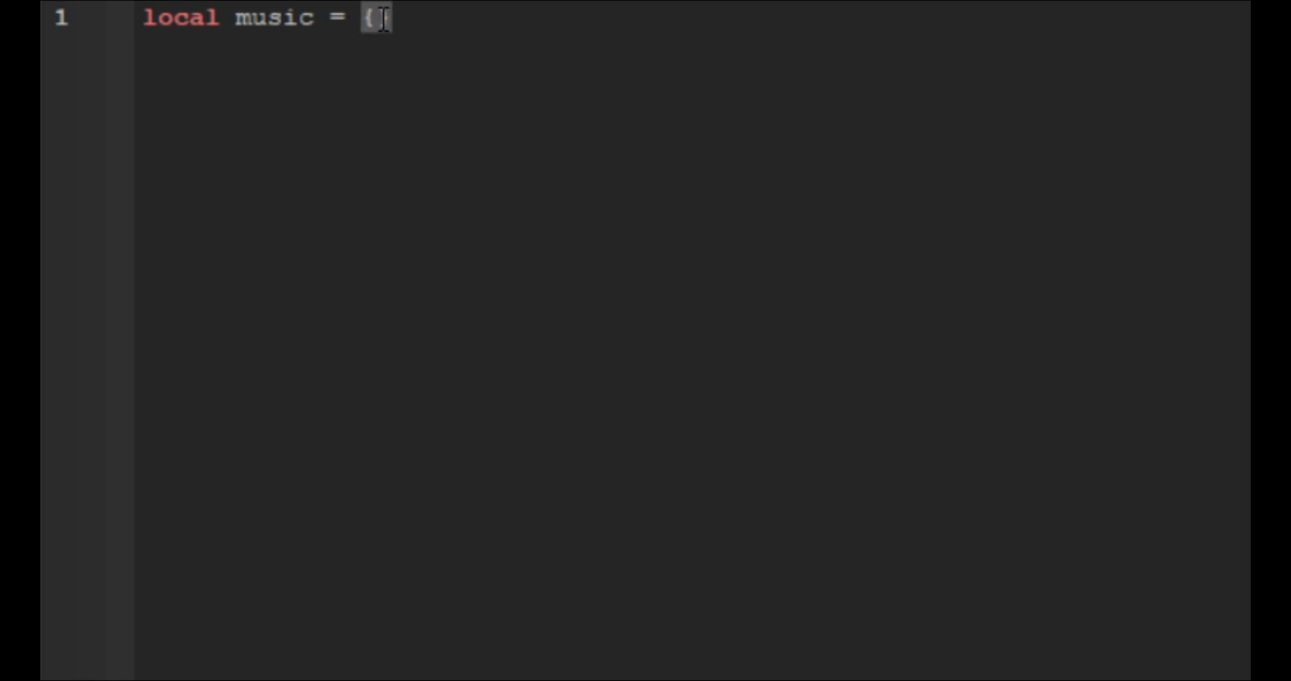
pyautogui.write('}')
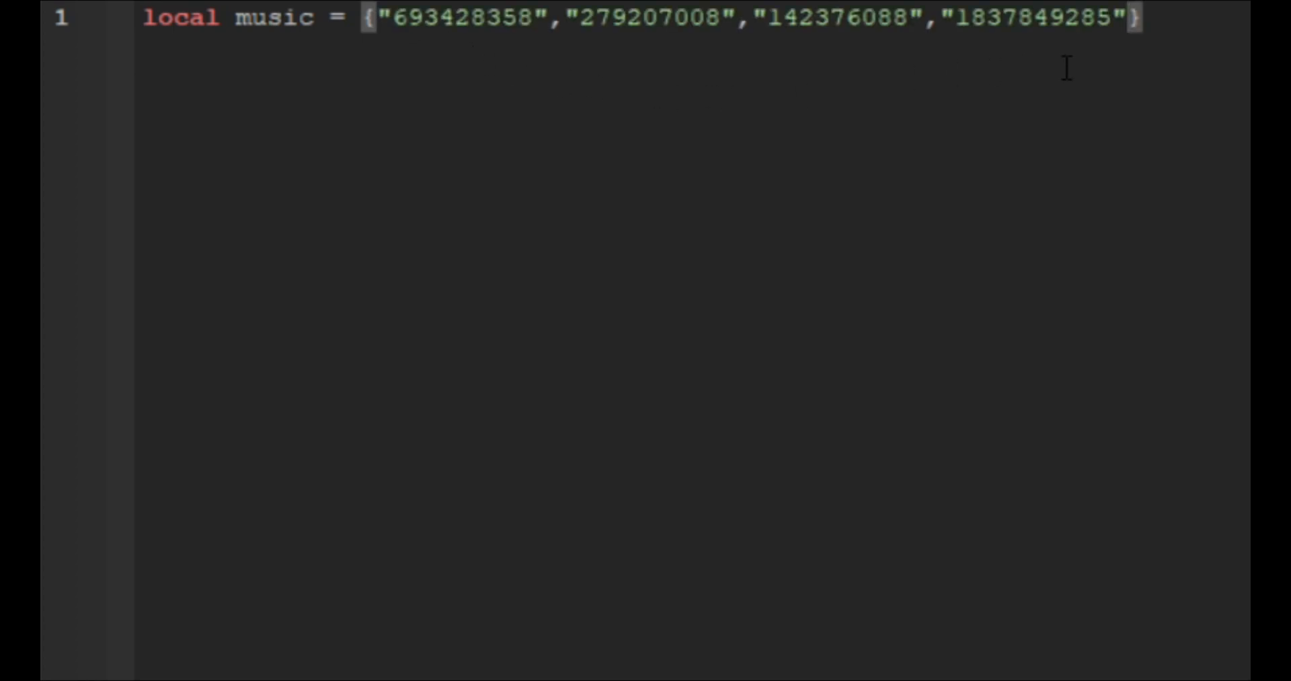
pyautogui.doubleClick(1041, 18)
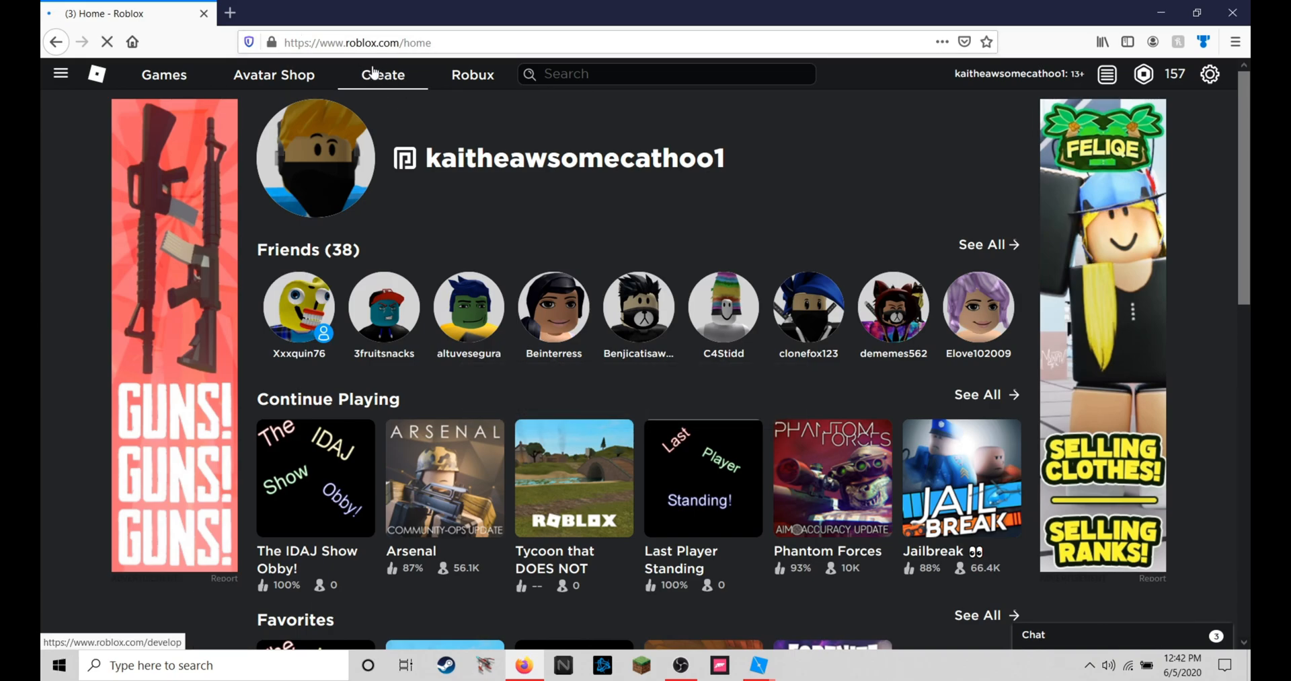
# - Browse the library's audio to Alan Walker - Spectre and pick its ID 279207008 from the URL
pyautogui.click(382, 73)
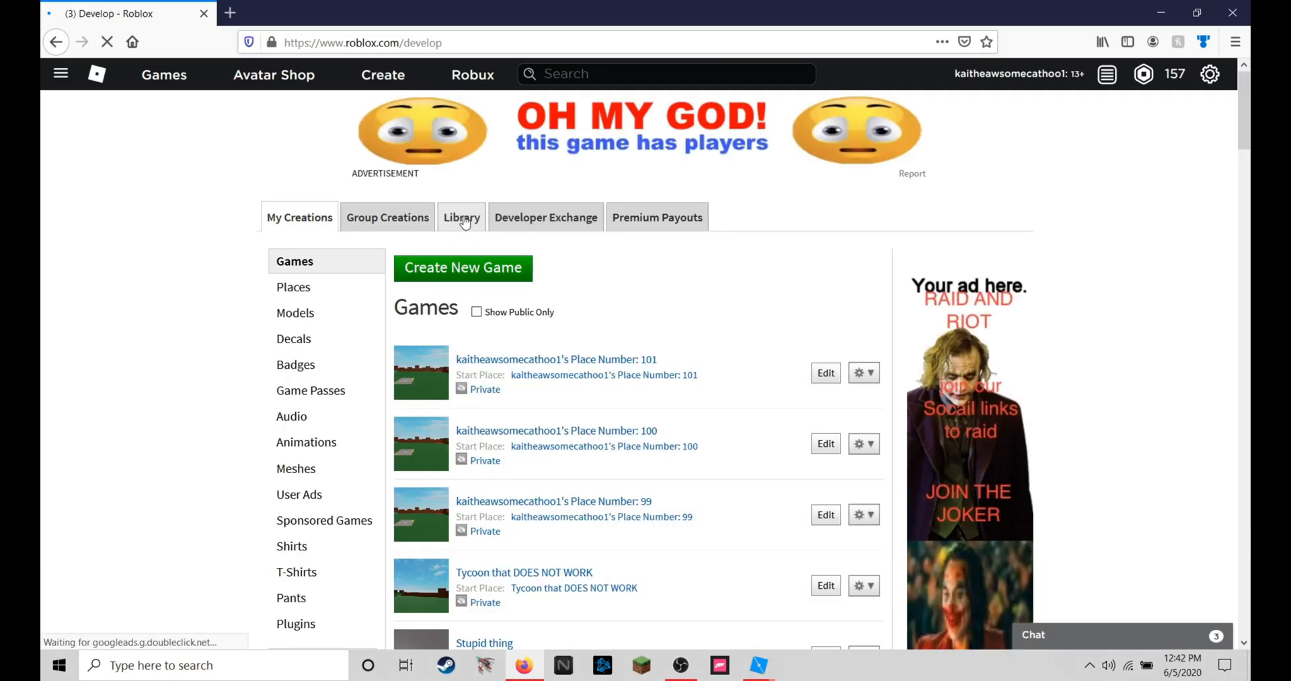
pyautogui.click(461, 216)
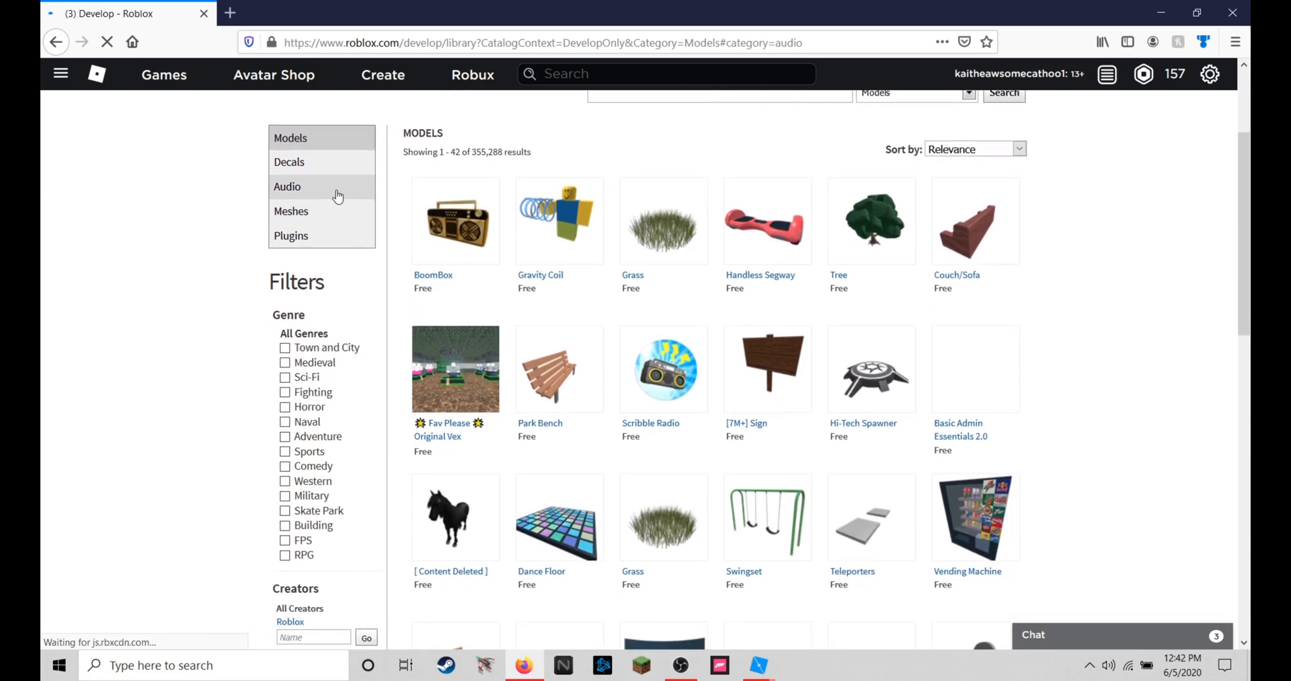
pyautogui.moveTo(550, 213)
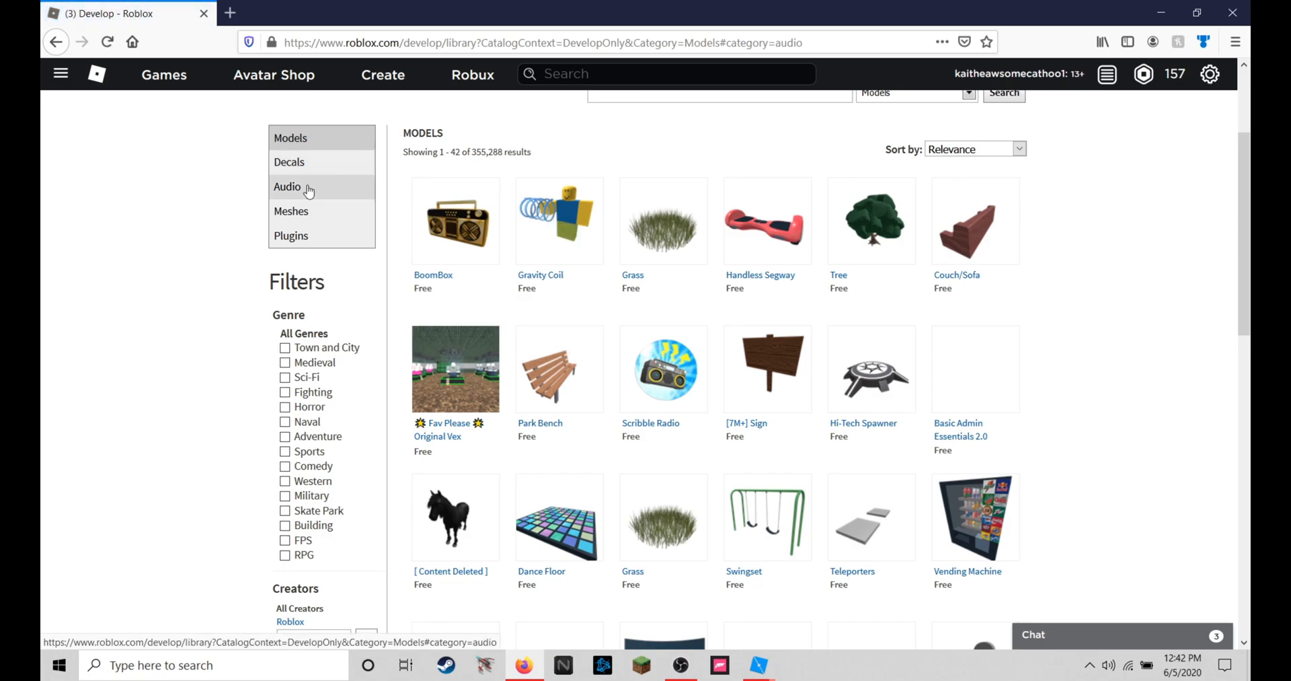
pyautogui.click(288, 186)
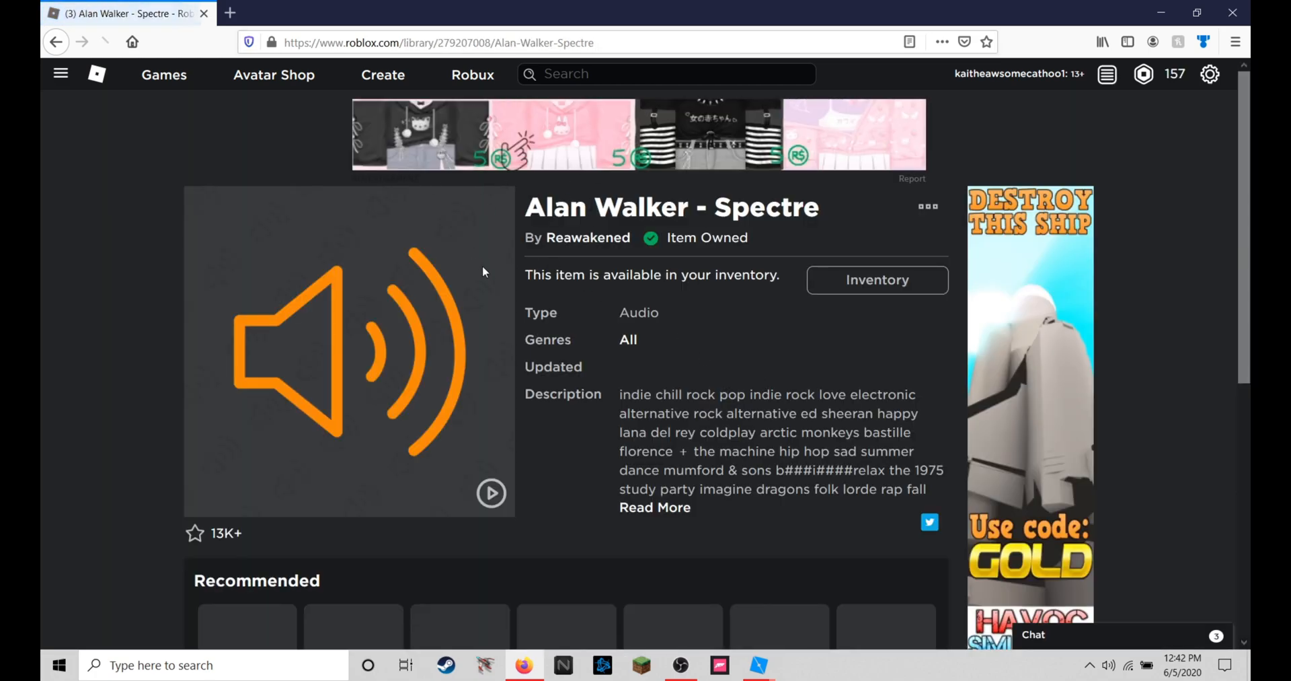
pyautogui.click(454, 41)
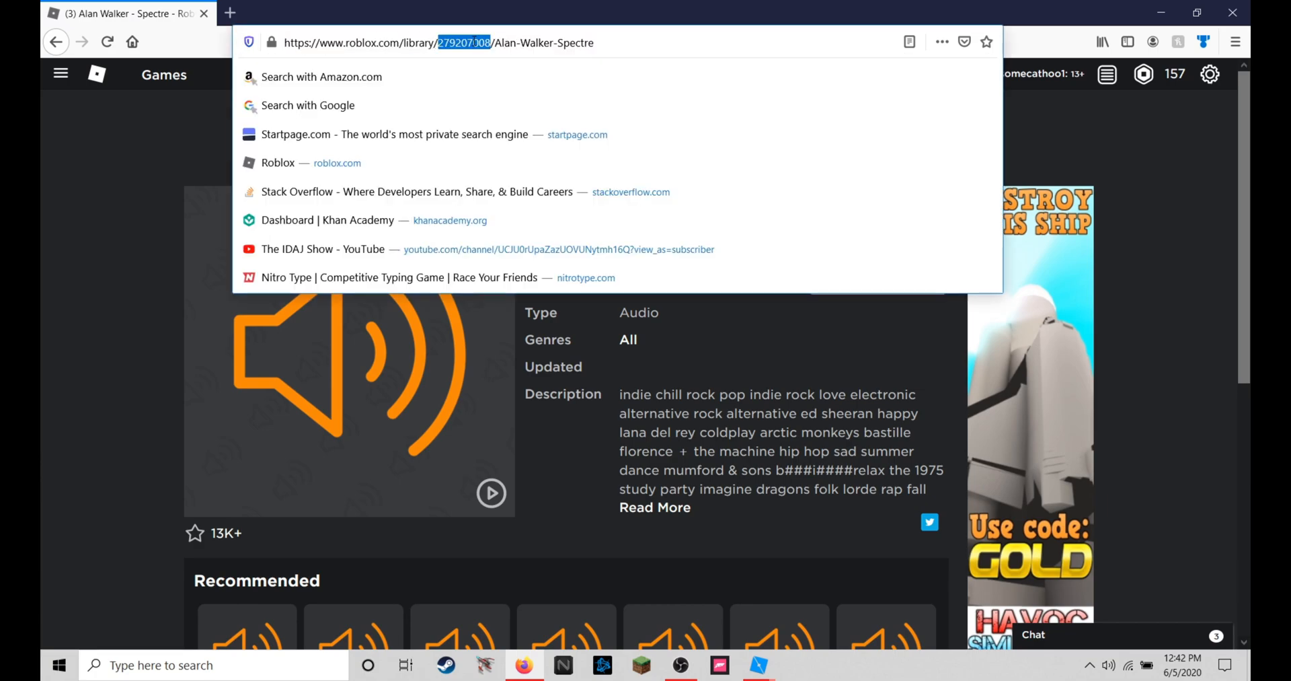
pyautogui.click(757, 664)
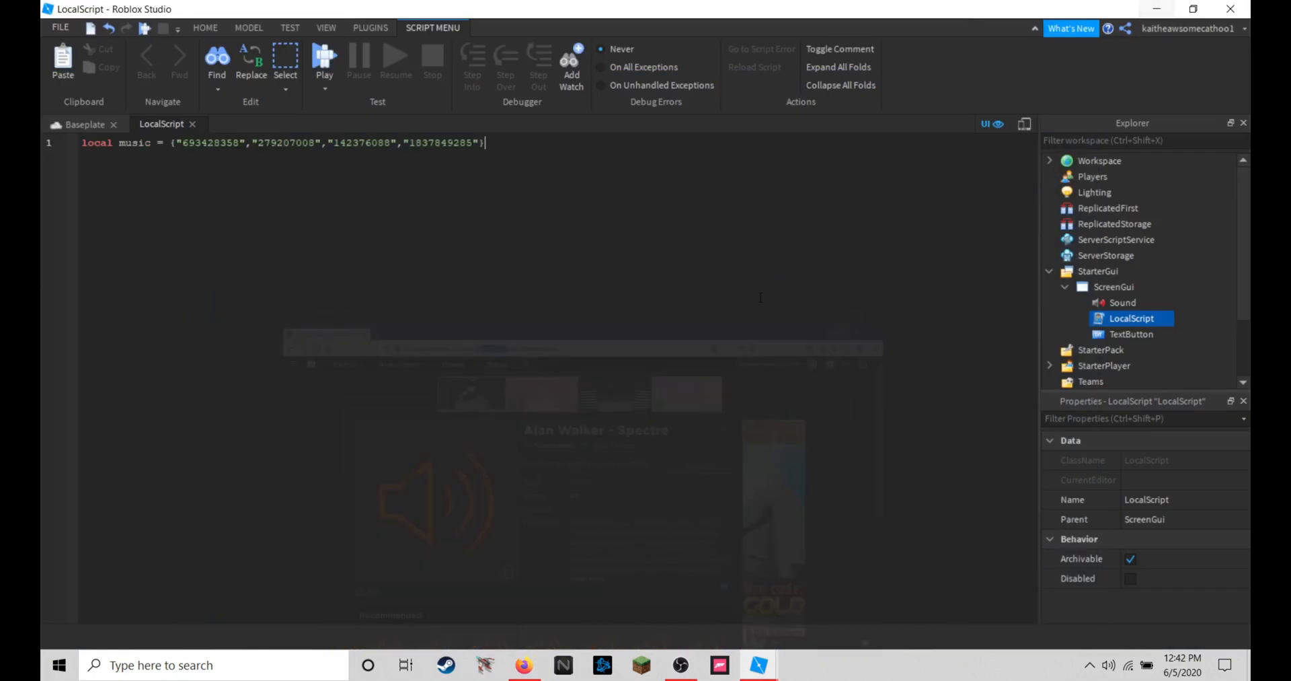
pyautogui.tripleClick(280, 143)
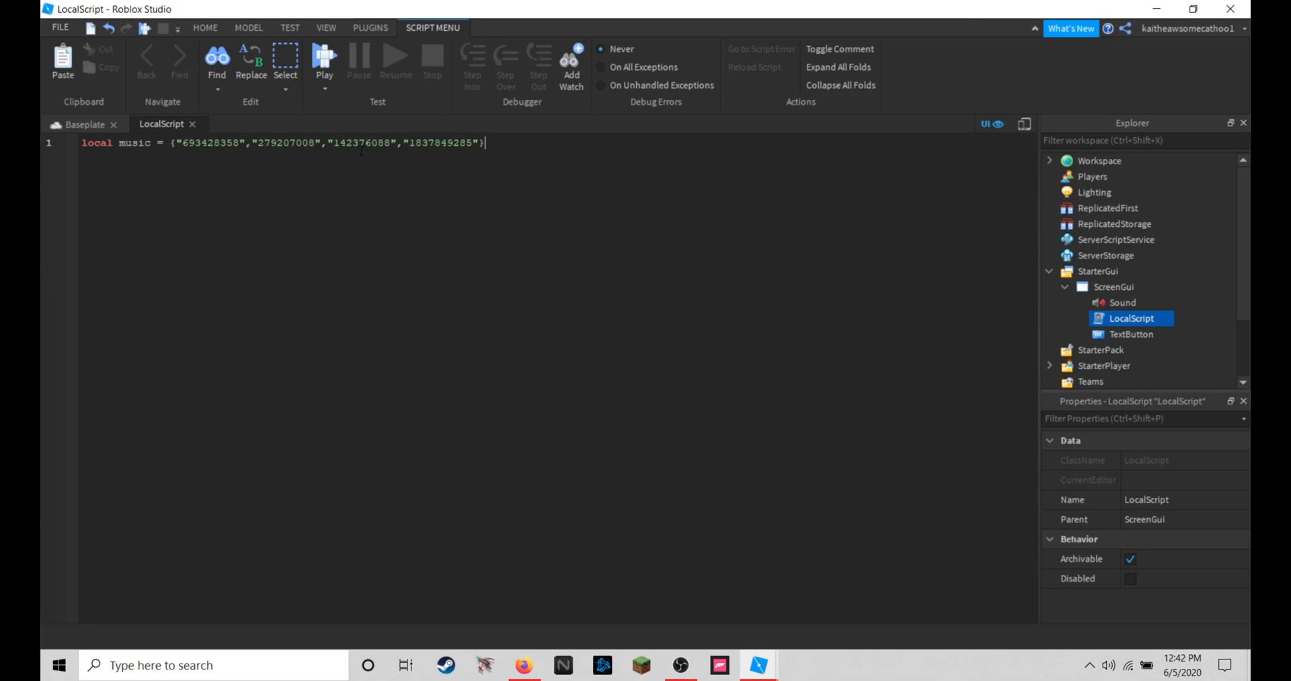
pyautogui.doubleClick(210, 142)
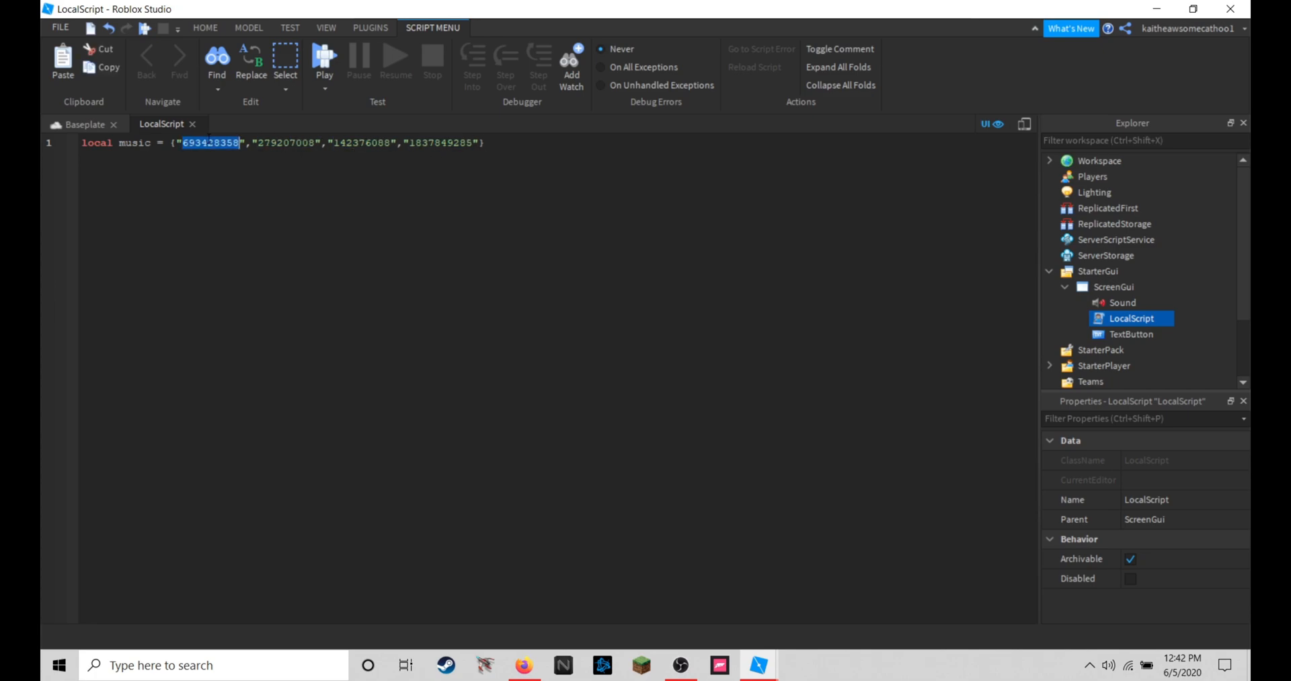
pyautogui.doubleClick(361, 142)
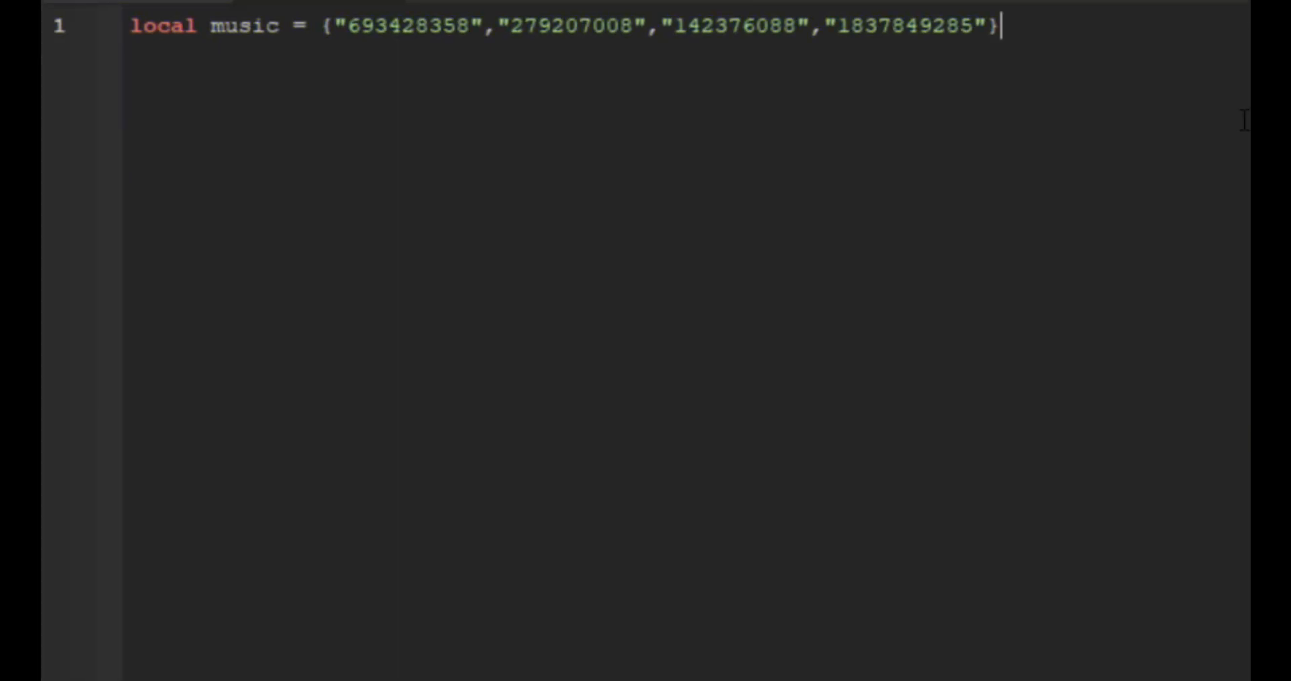
# - Declare local sound = script.Parent.Sound and local muted = false
pyautogui.write('local')
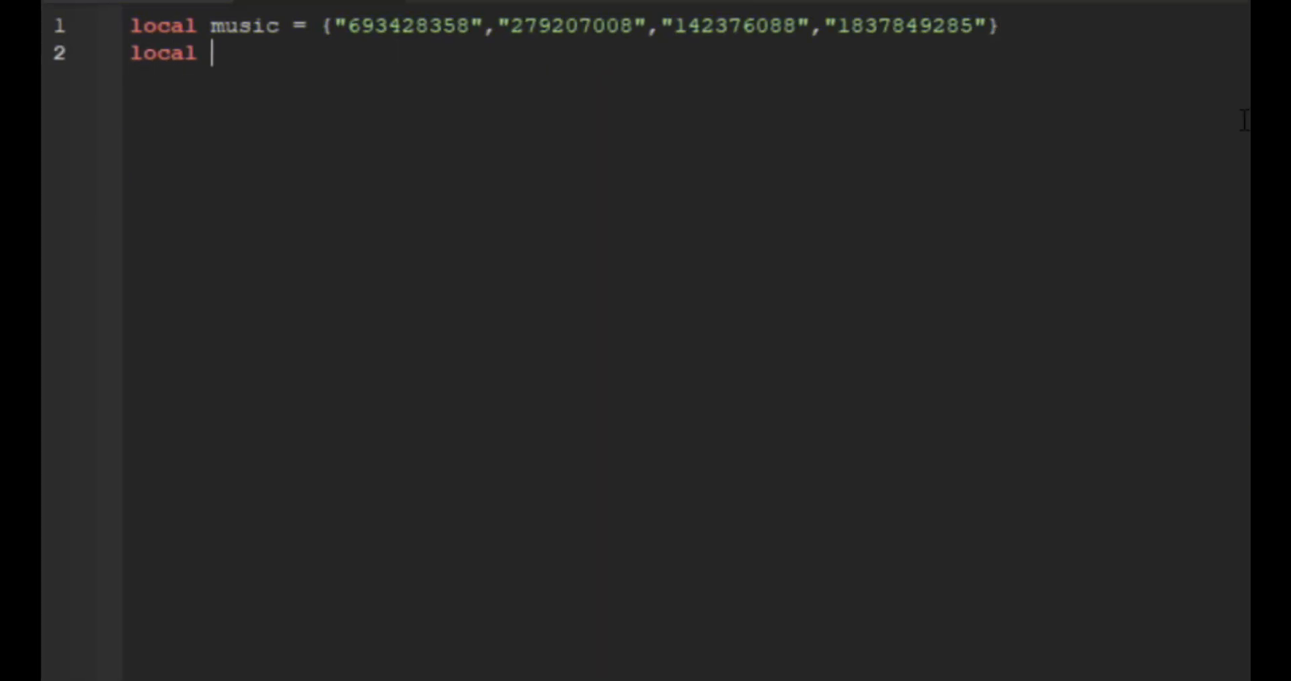
pyautogui.write('sound = script;')
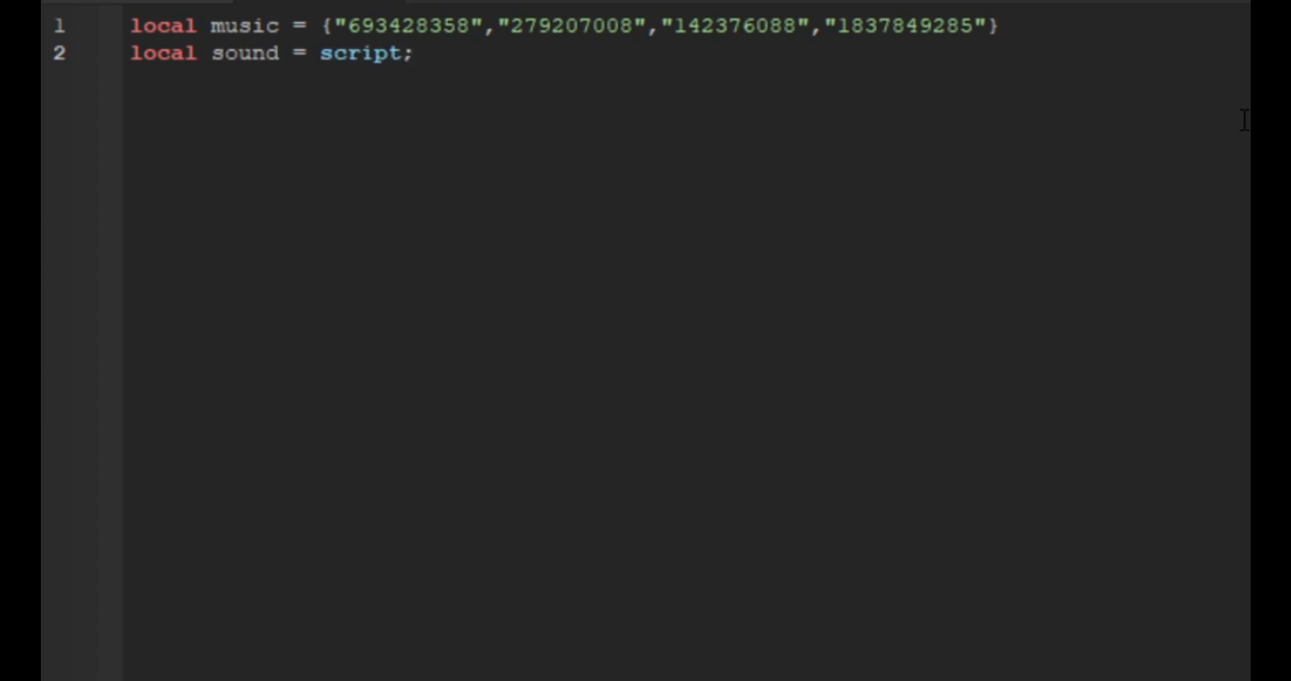
pyautogui.write('.Parent.Sound')
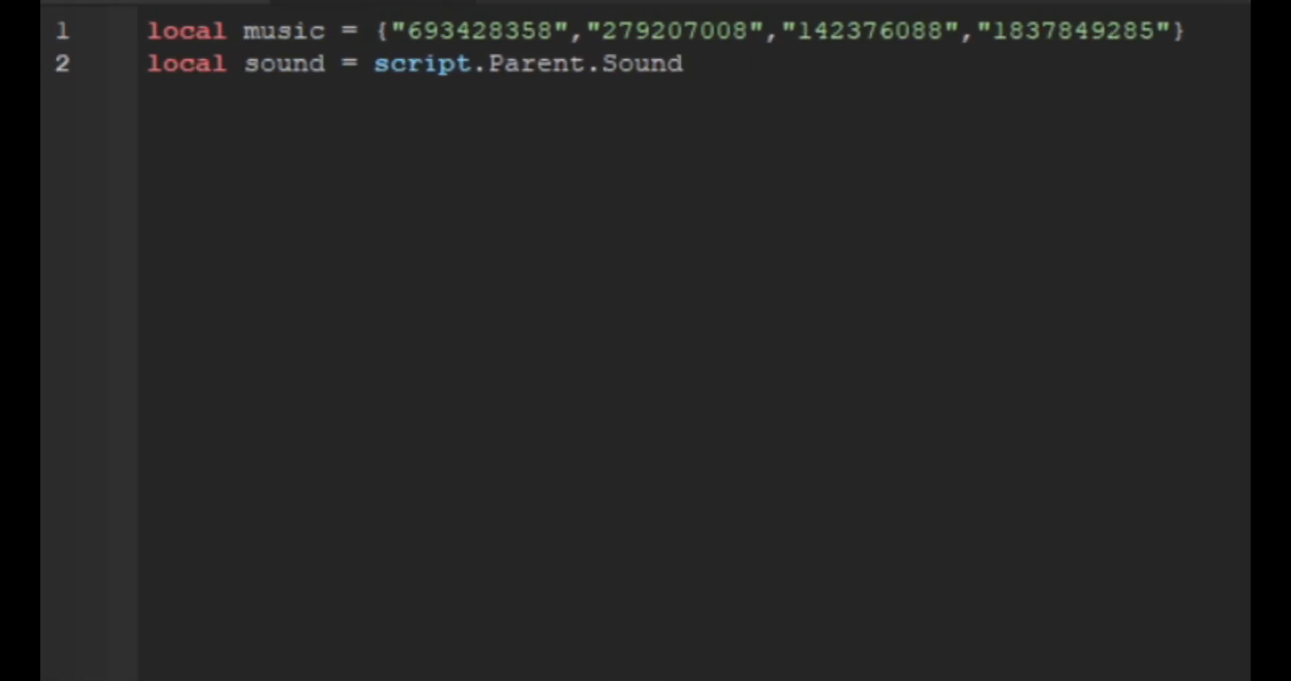
pyautogui.write('local muted')
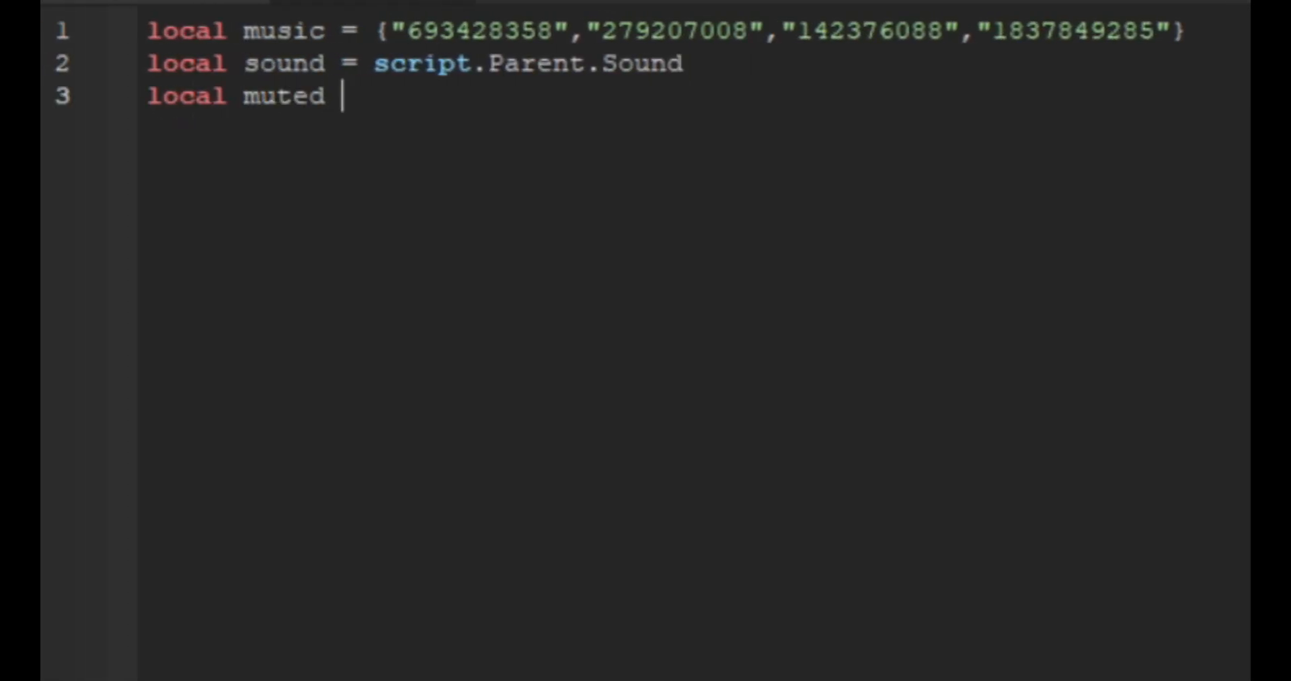
pyautogui.write('= false')
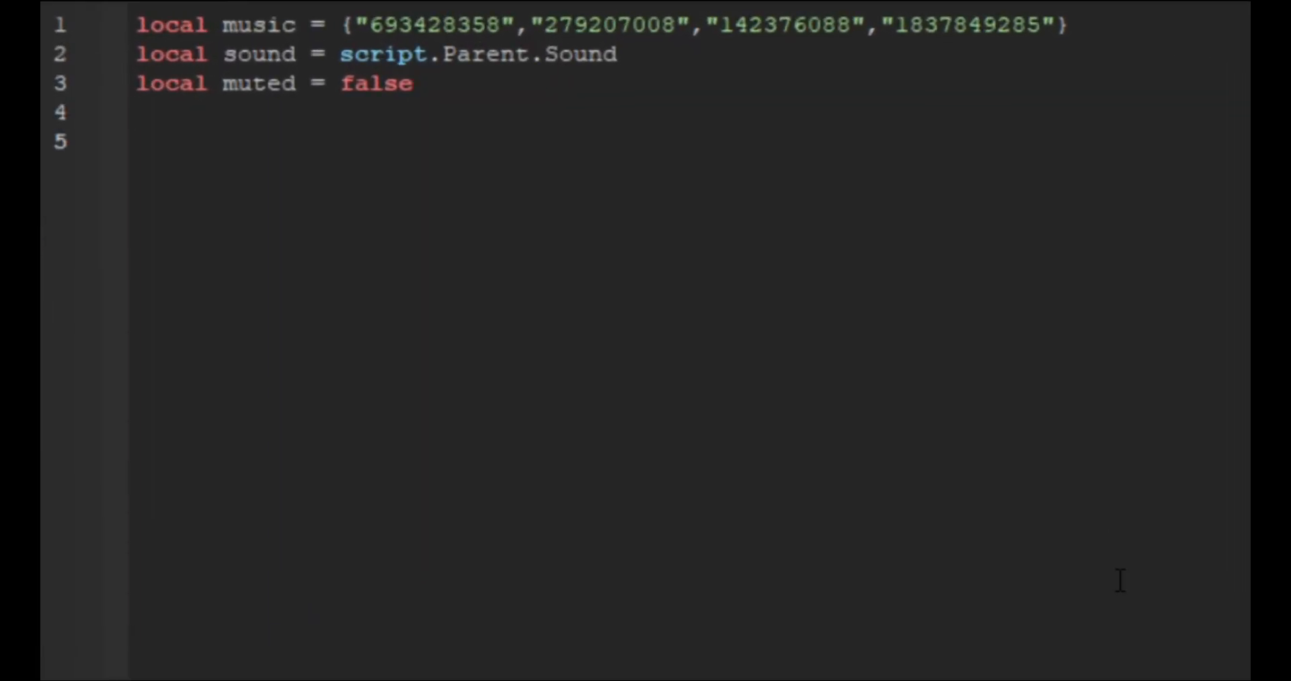
# - Write a while true loop over #music setting sound.SoundId to "rbxassetid://"..music[i]
pyautogui.write('while true do')
pyautogui.write('end')
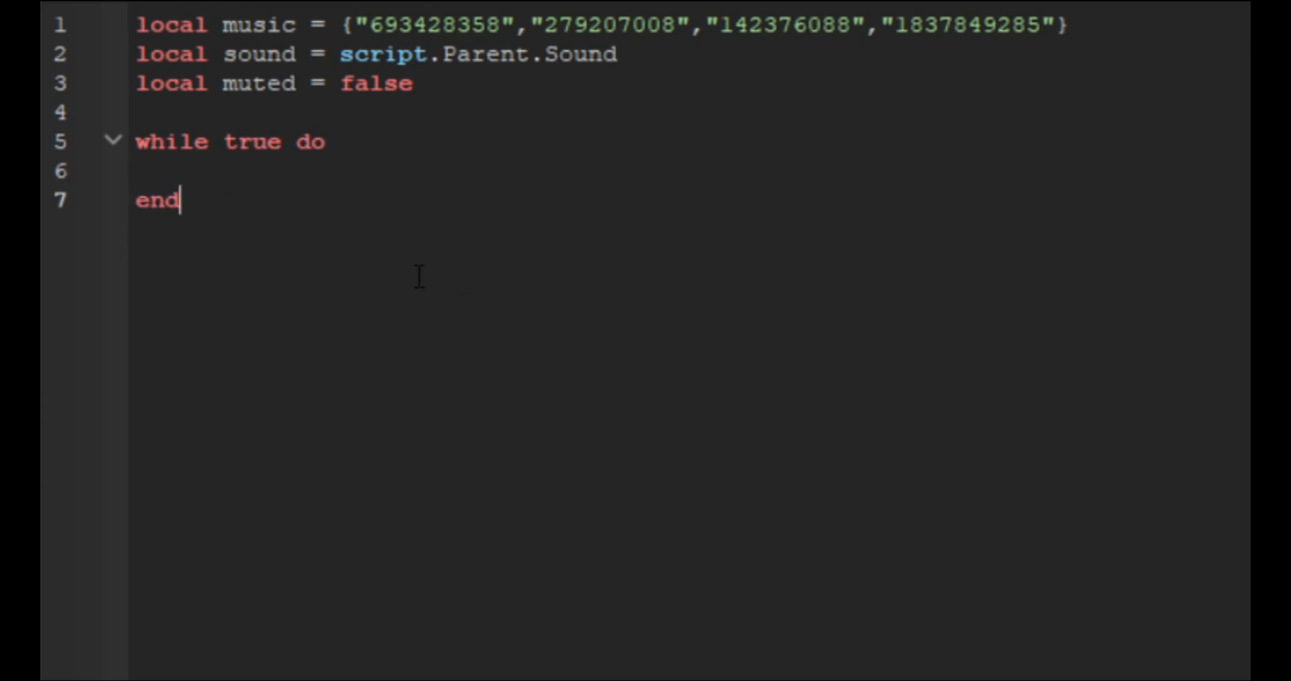
pyautogui.moveTo(505, 295)
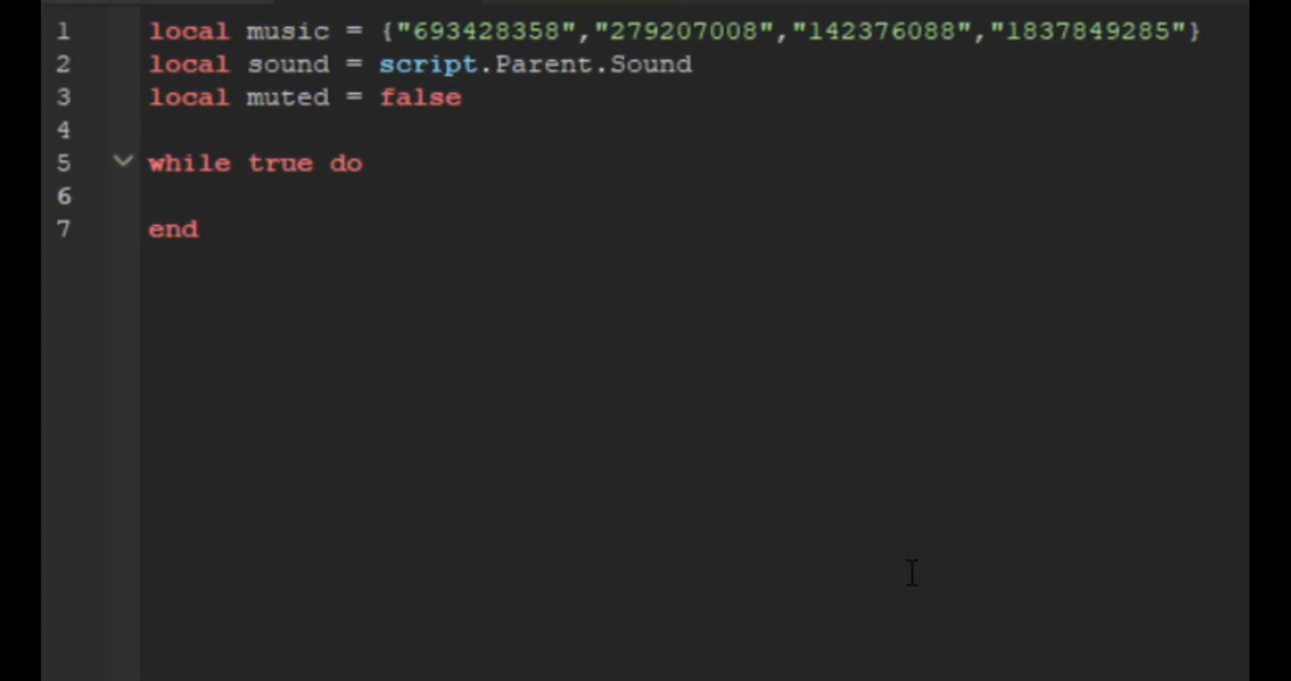
pyautogui.write('for i = 1')
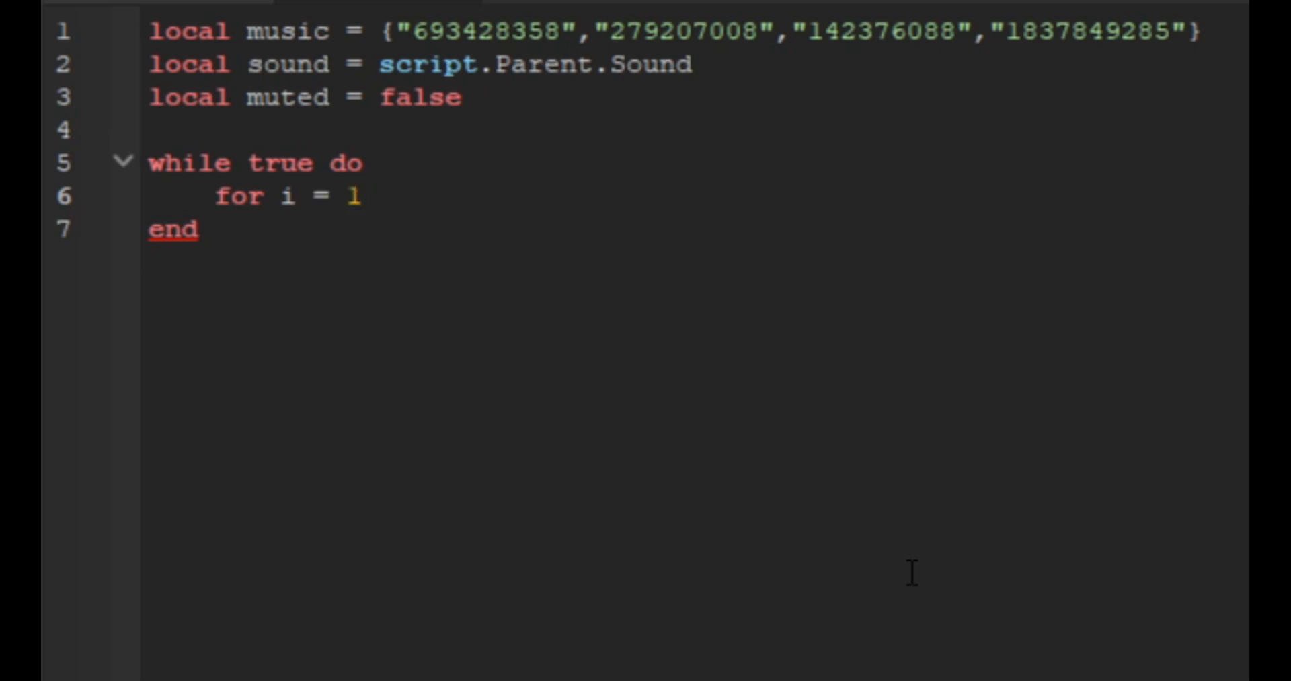
pyautogui.write('#music do')
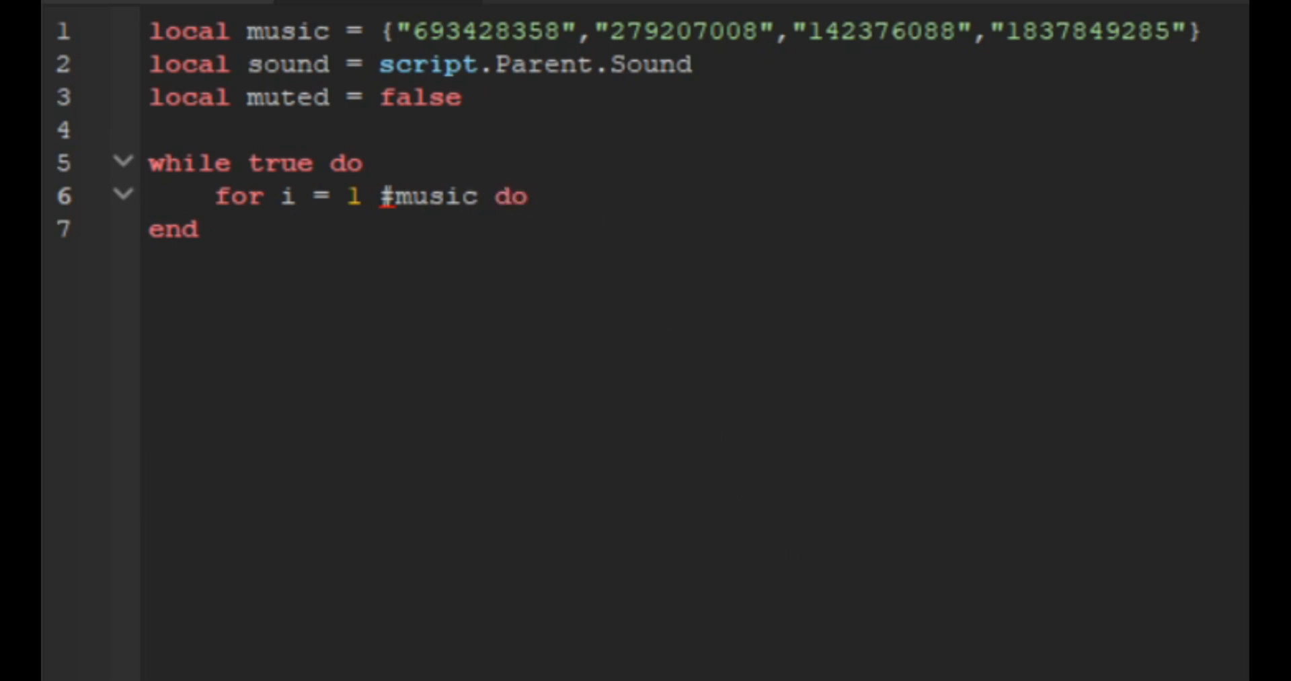
pyautogui.moveTo(415, 215)
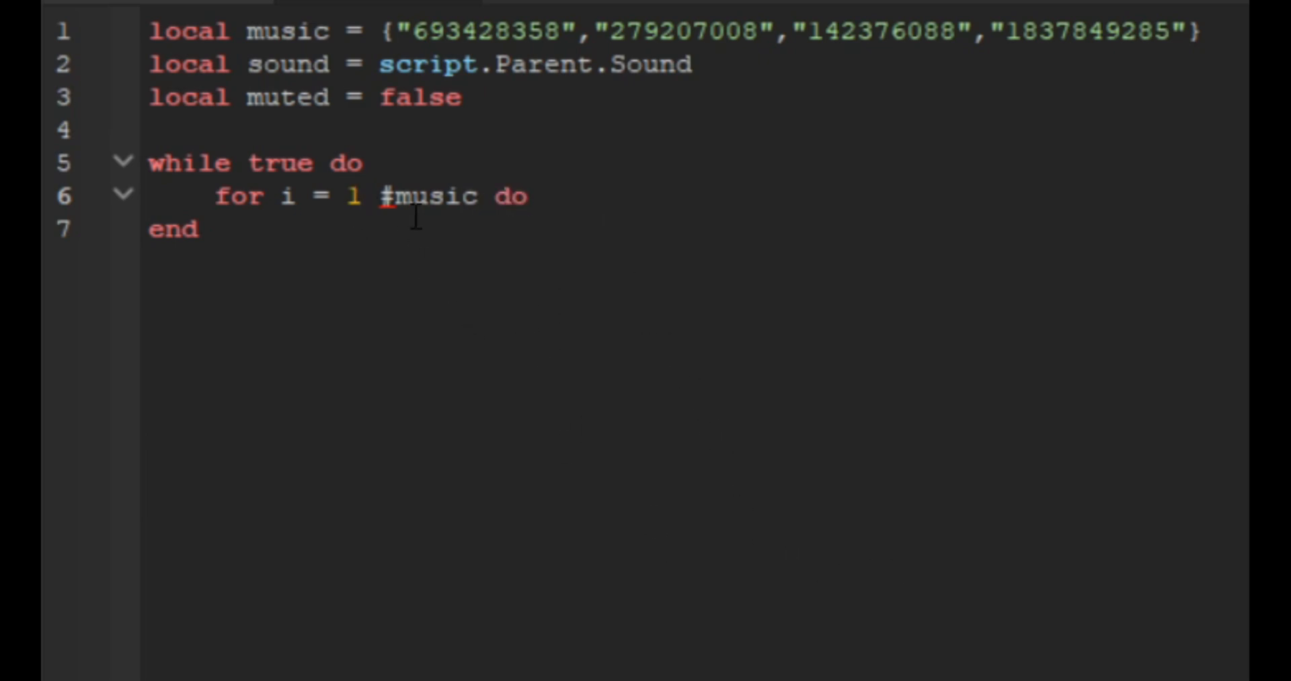
pyautogui.write('soundS')
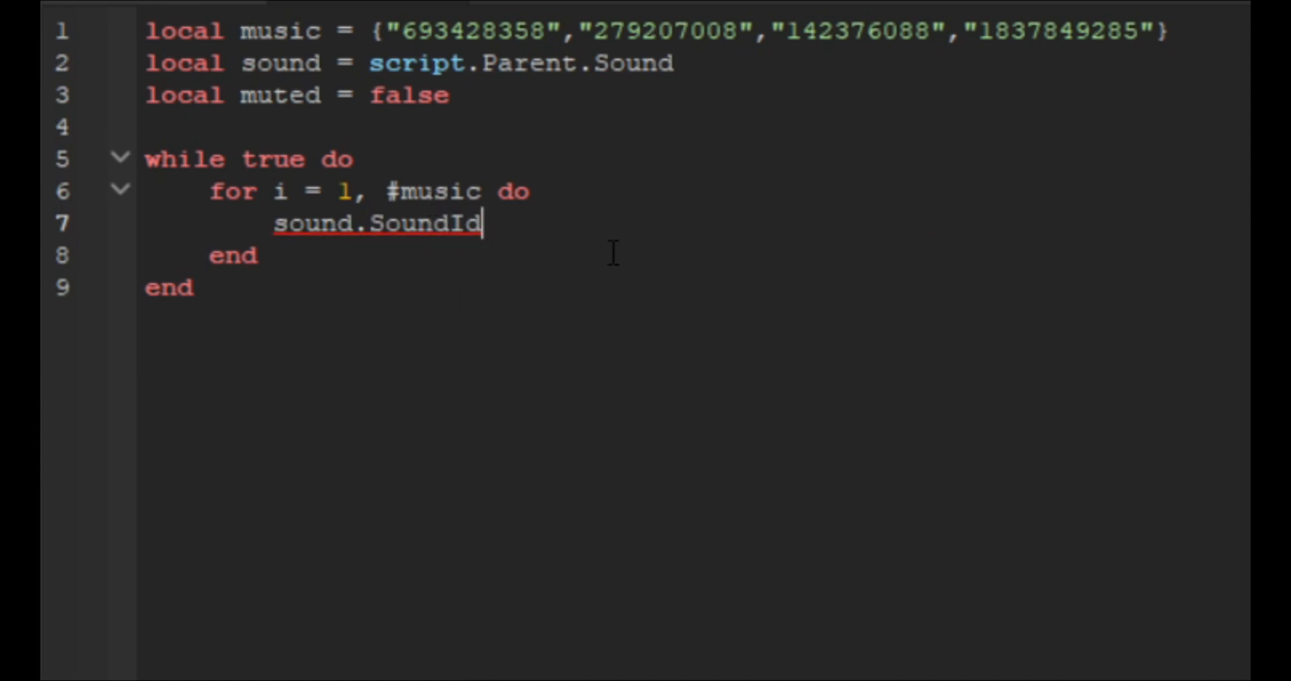
pyautogui.write('= r')
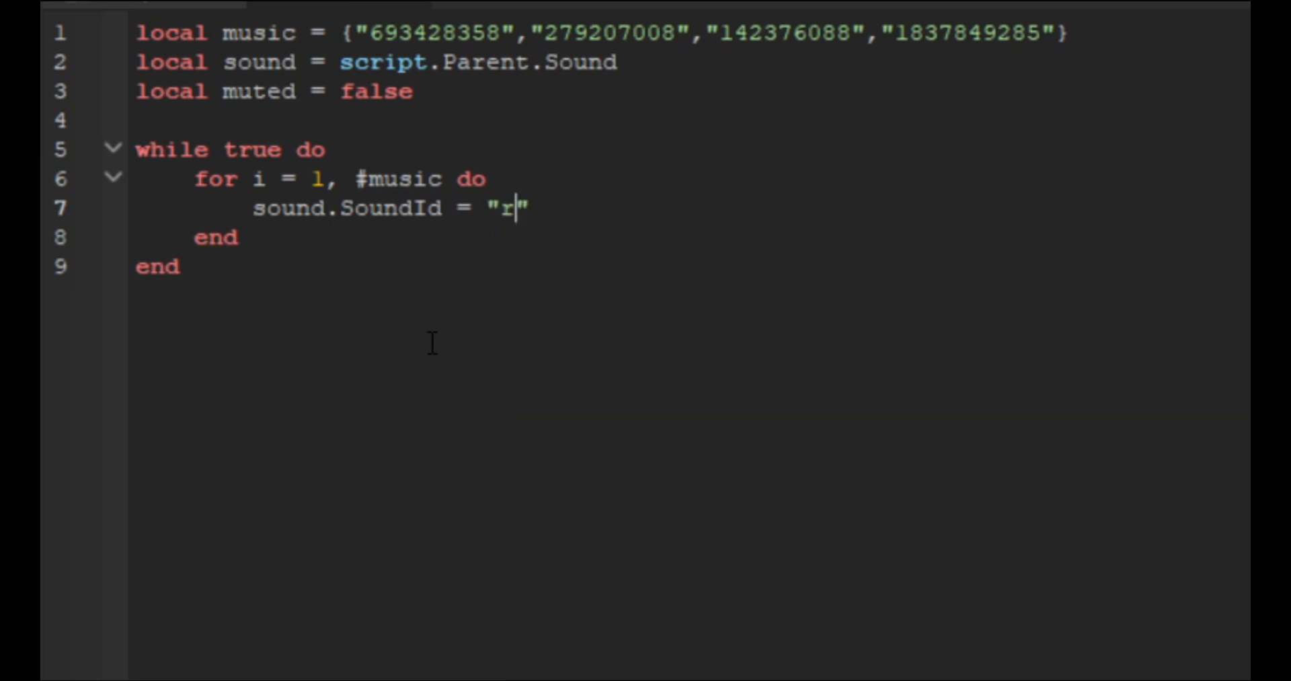
pyautogui.write('bxassetI')
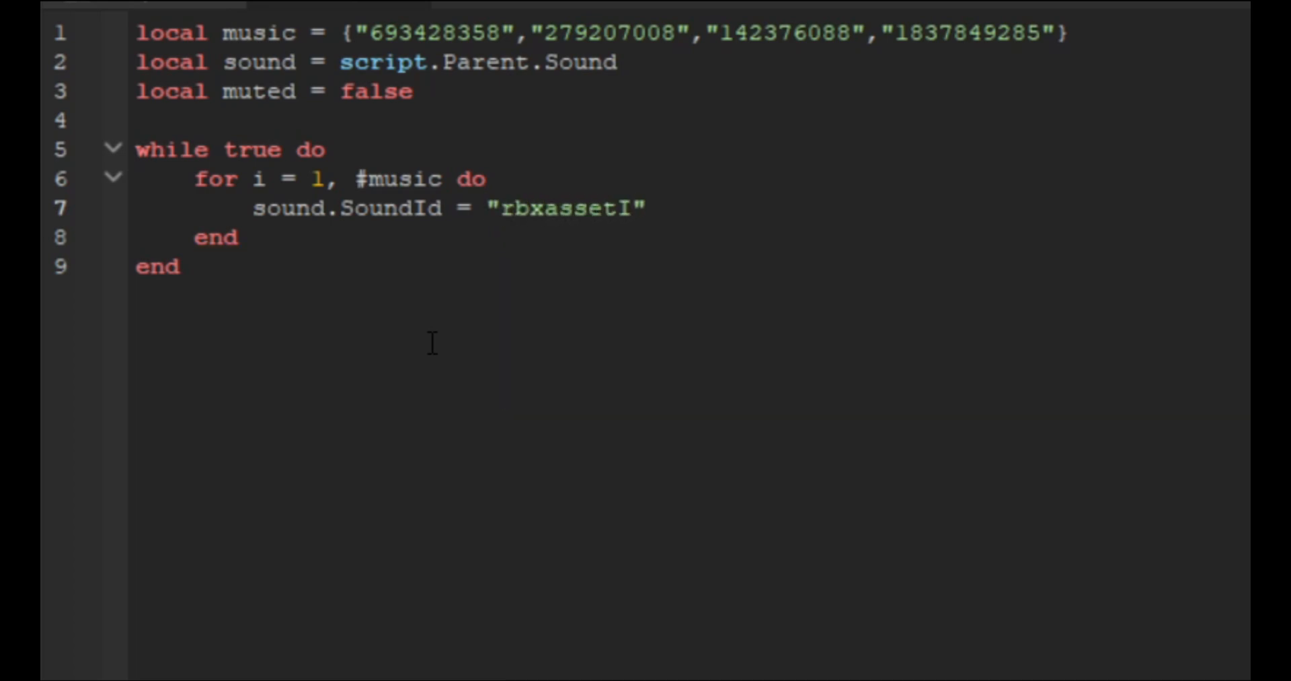
pyautogui.write('id')
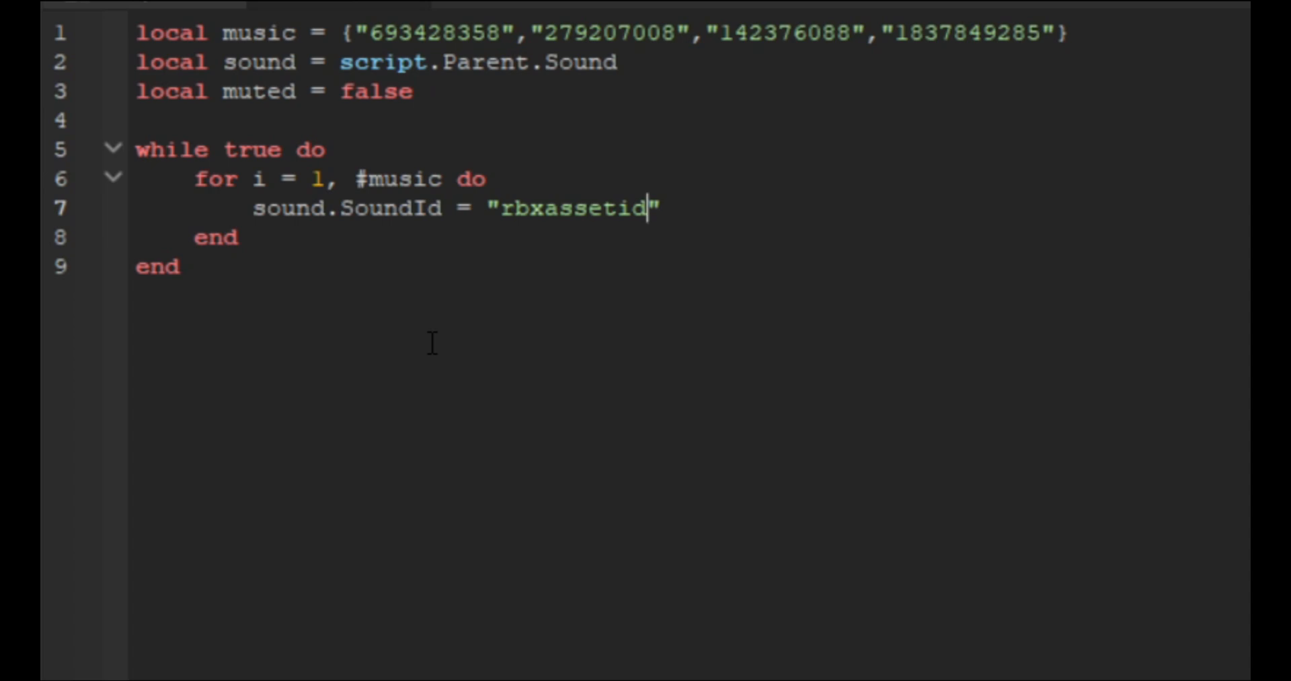
pyautogui.write('://')
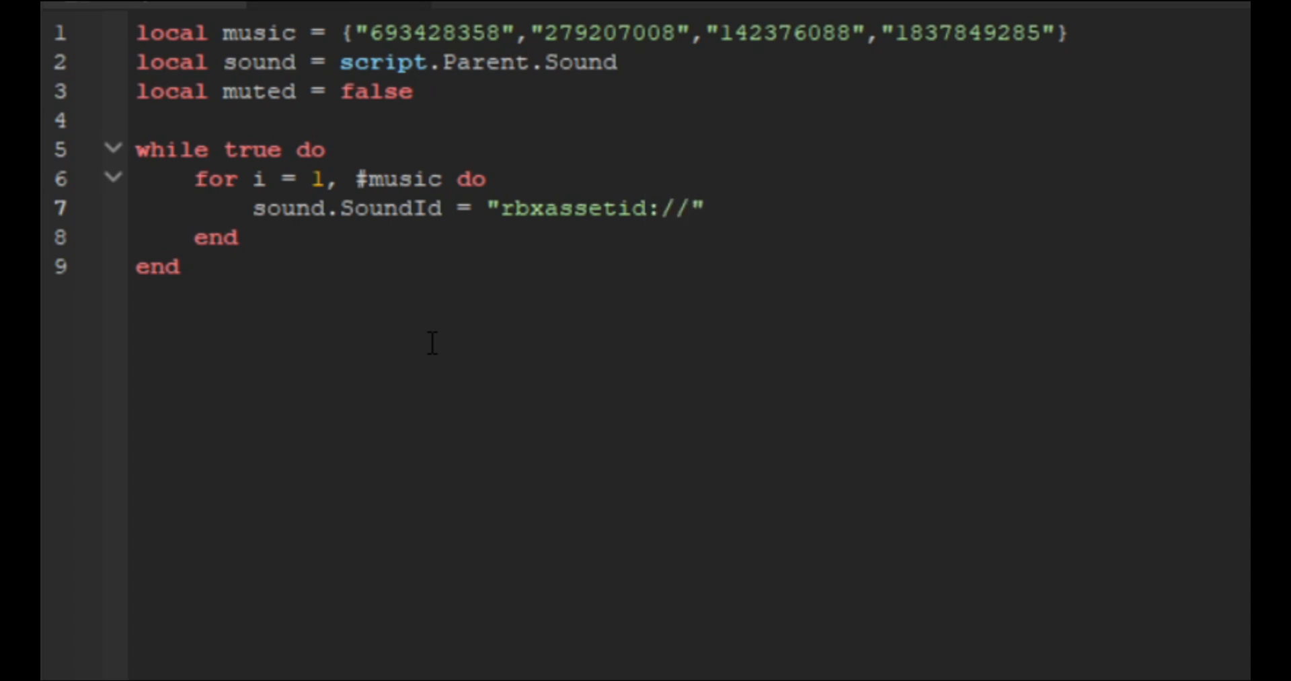
pyautogui.write('..')
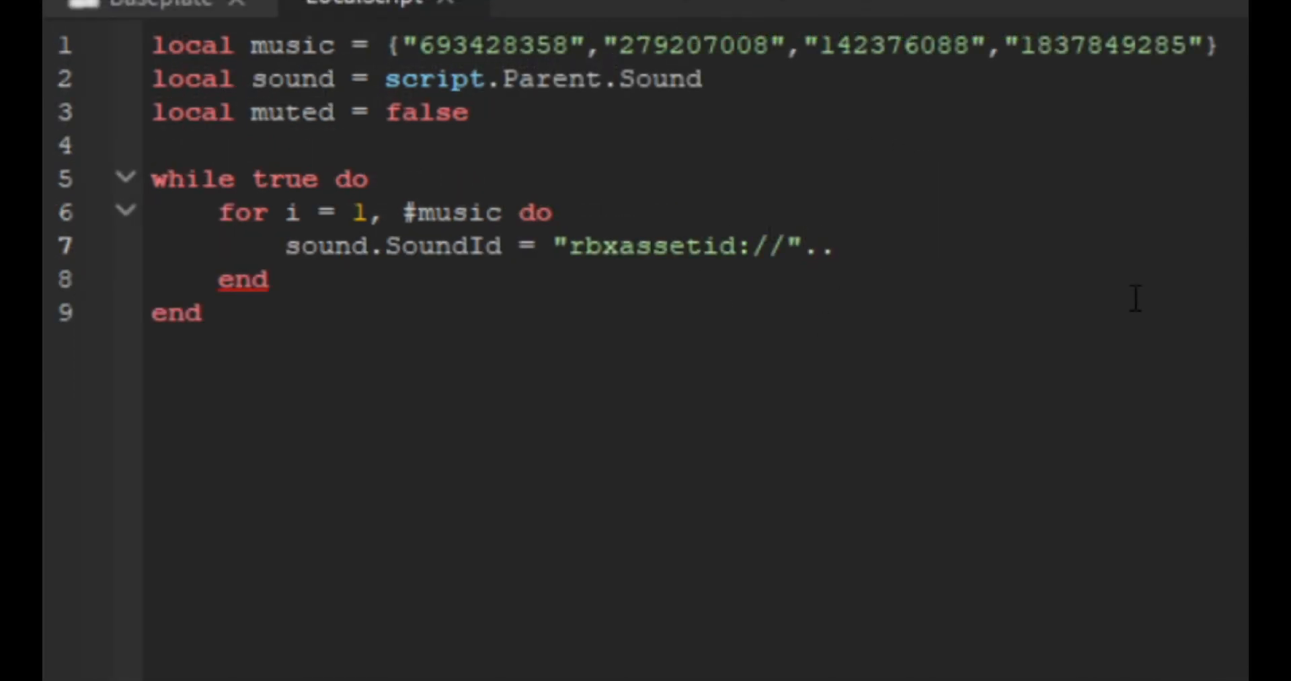
pyautogui.write('music[i')
pyautogui.write('wait(3')
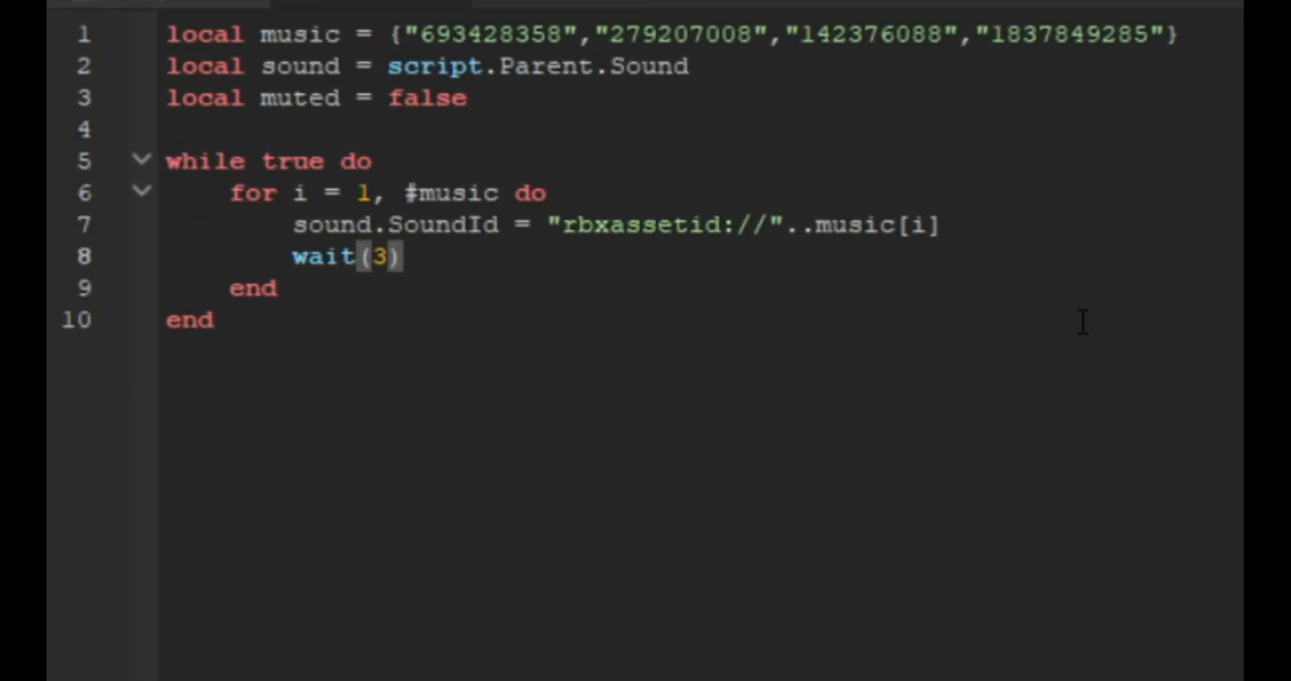
# - Play the sound and wait(sound.TimeLength) so each track runs its full length
pyautogui.write('s')
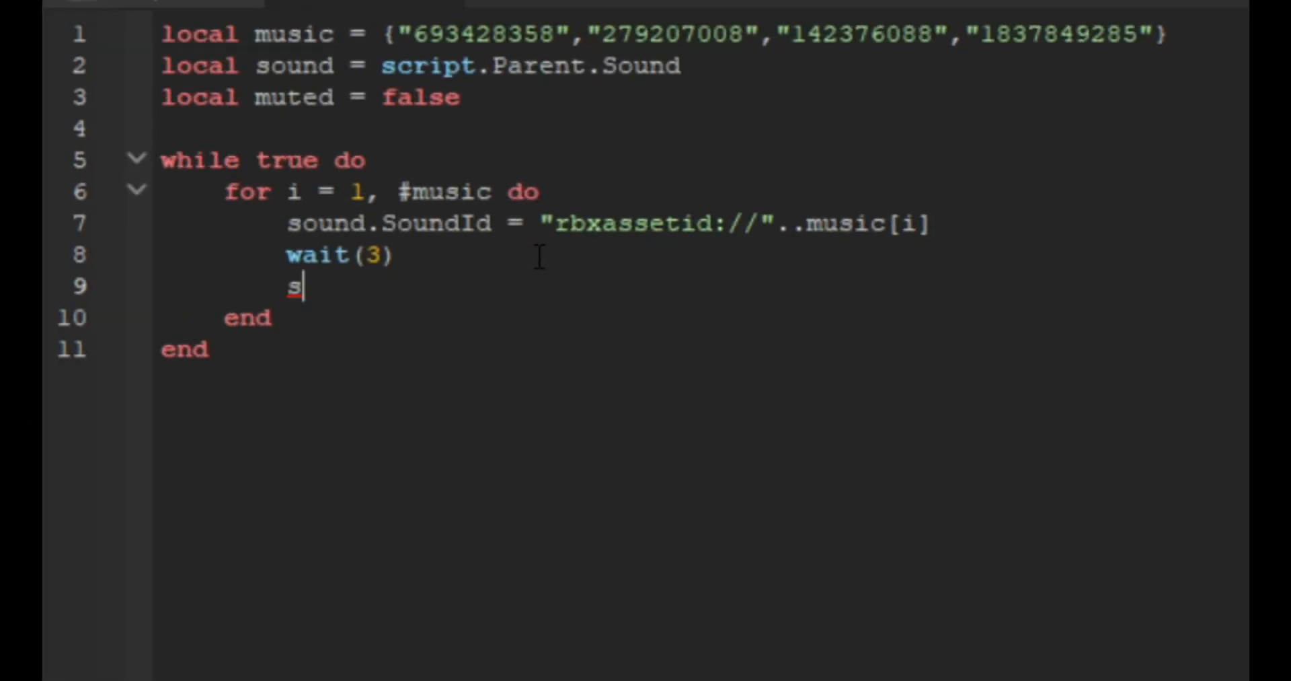
pyautogui.write('ound:Play()')
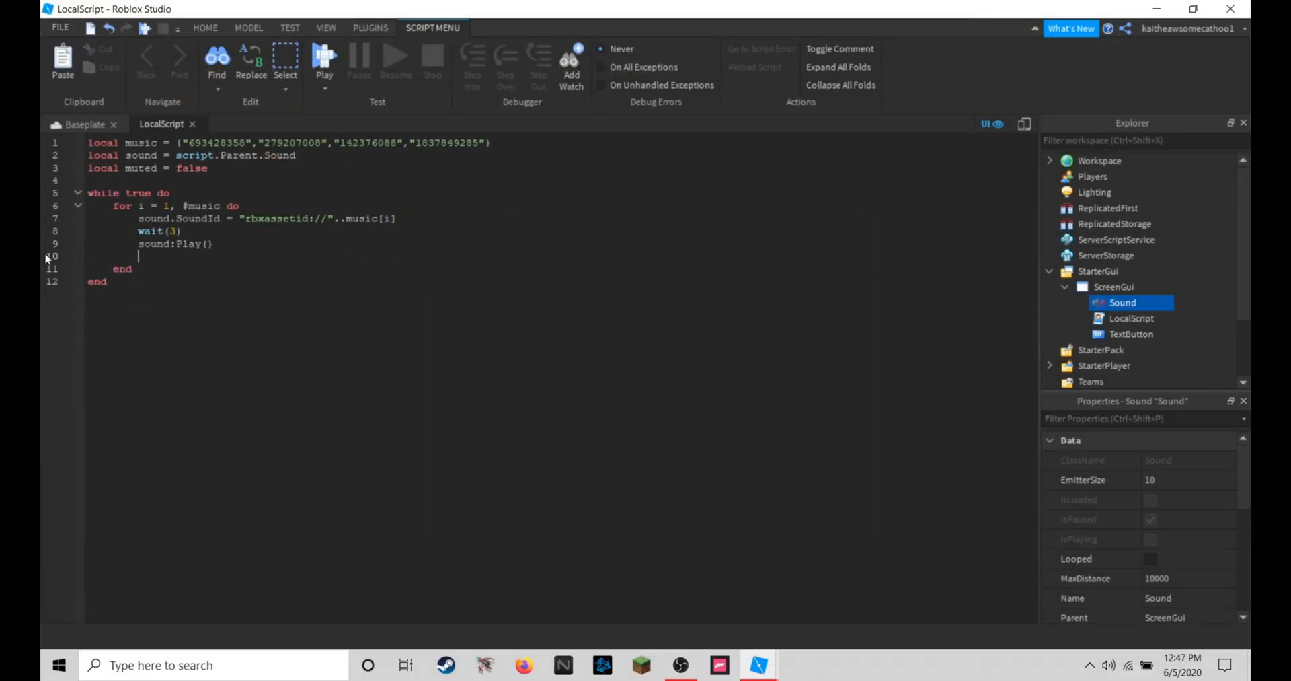
pyautogui.write('wait()')
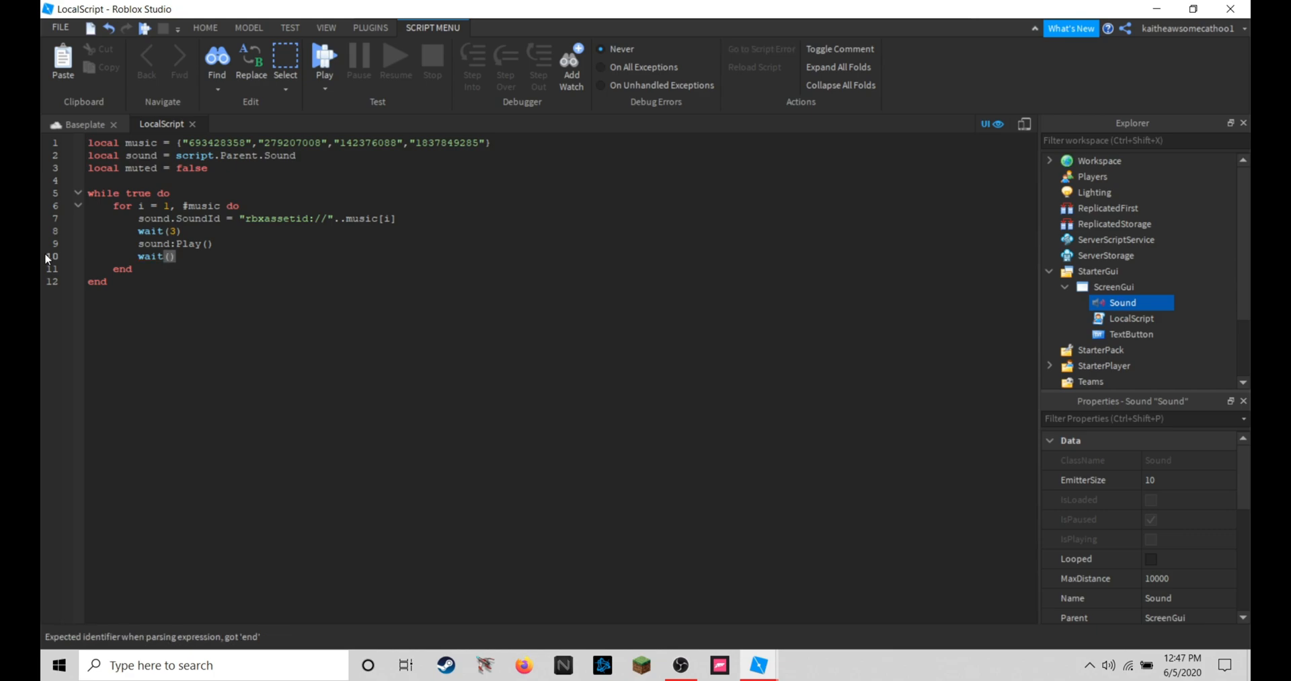
pyautogui.write('sound.Te')
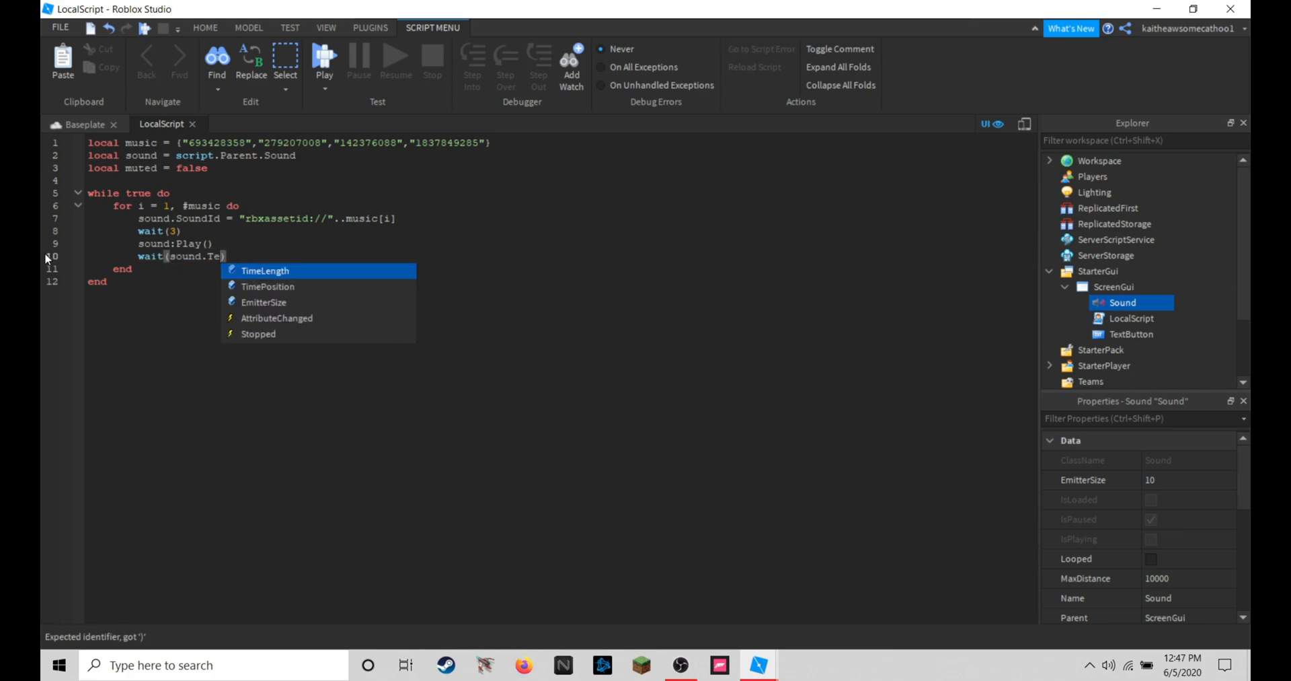
pyautogui.click(266, 270)
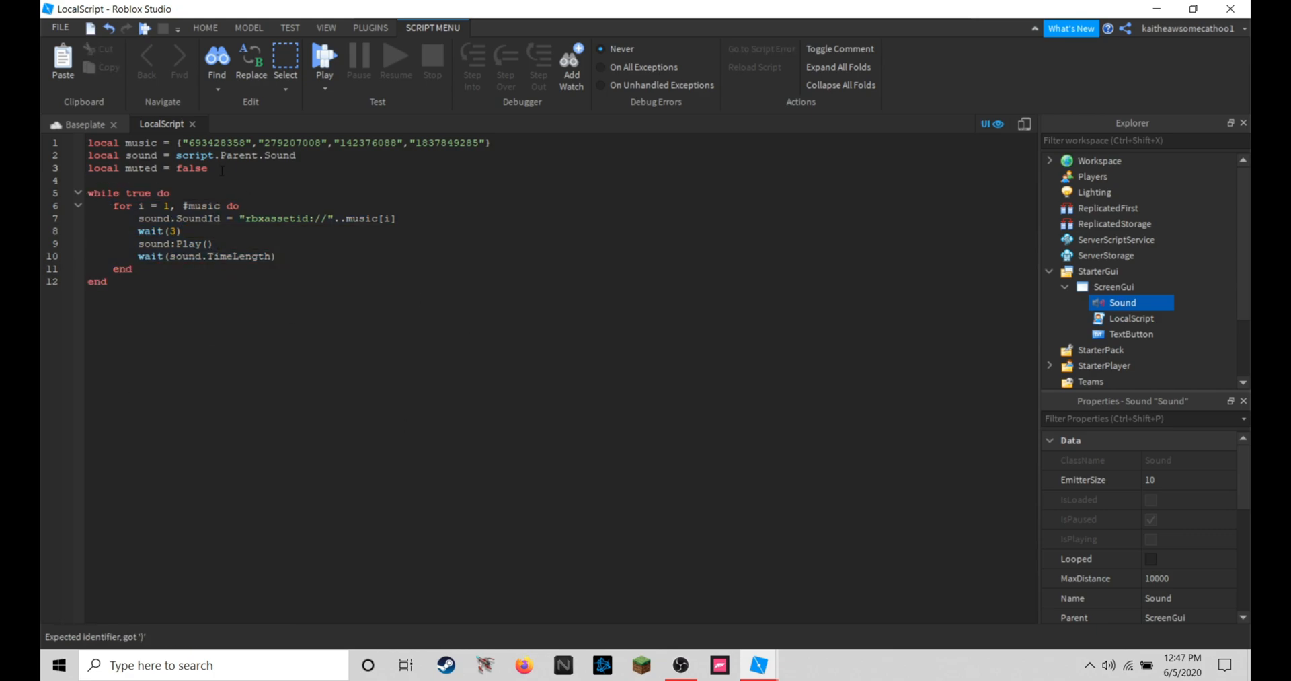
# - Add a new LocalScript inside the TextButton and open it
pyautogui.click(78, 124)
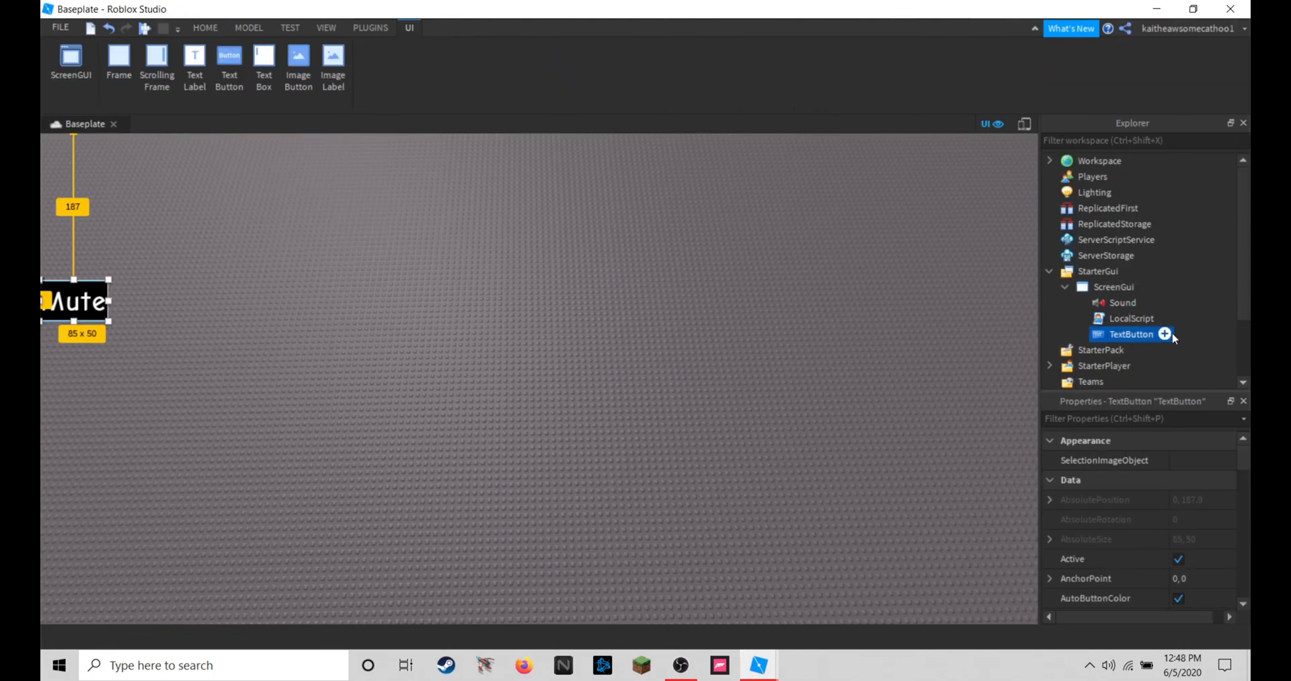
pyautogui.doubleClick(1131, 333)
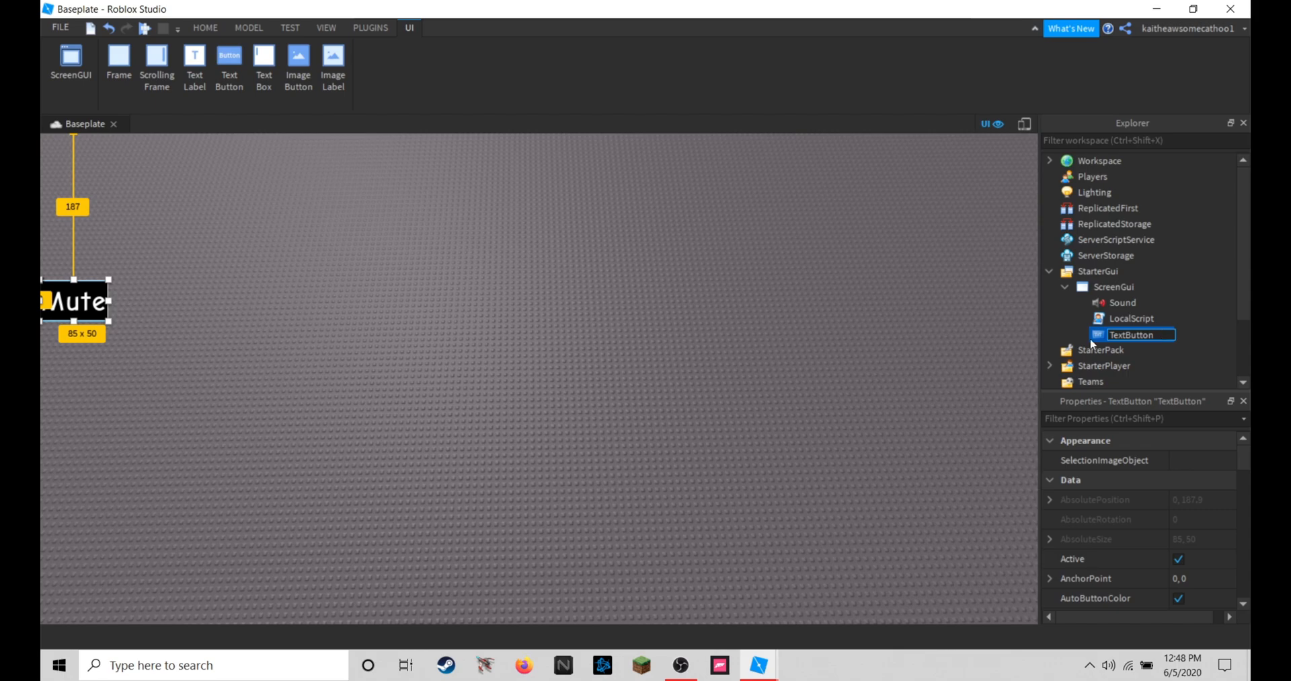
pyautogui.doubleClick(1131, 317)
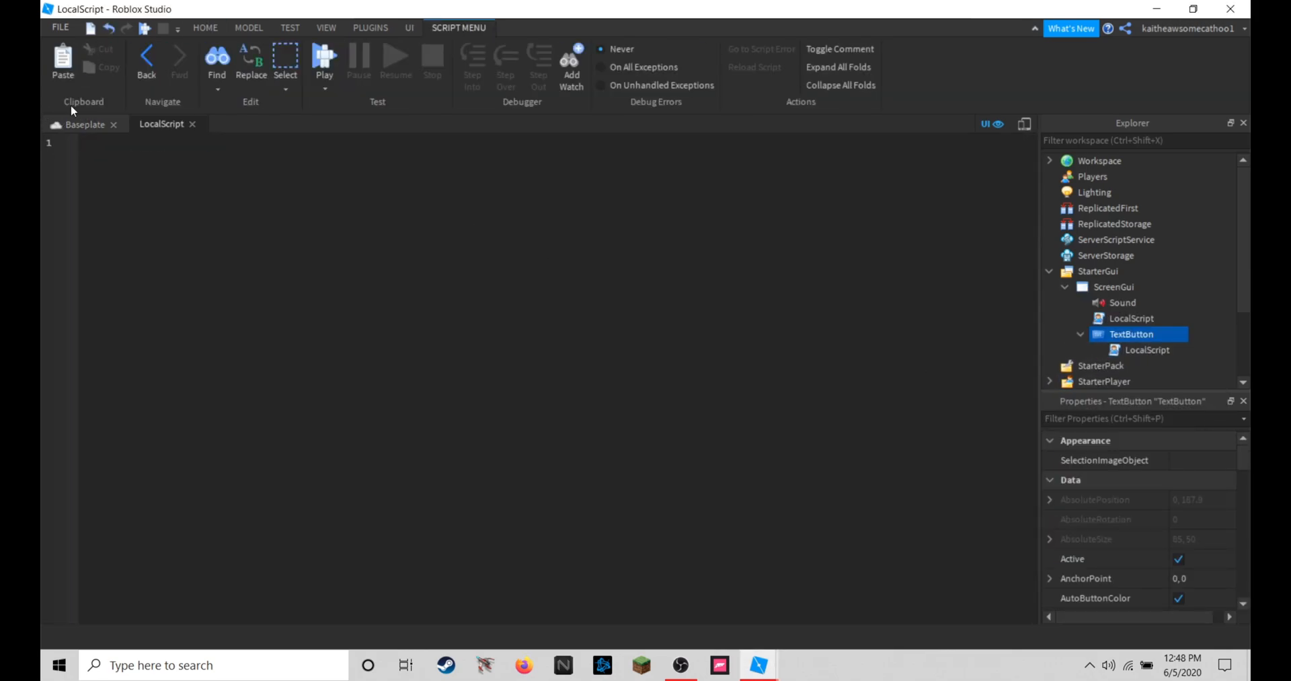
# - Declare the sound variable and local muted = false at the top of the button script
pyautogui.write('local sound = script.Parent.Parent.A')
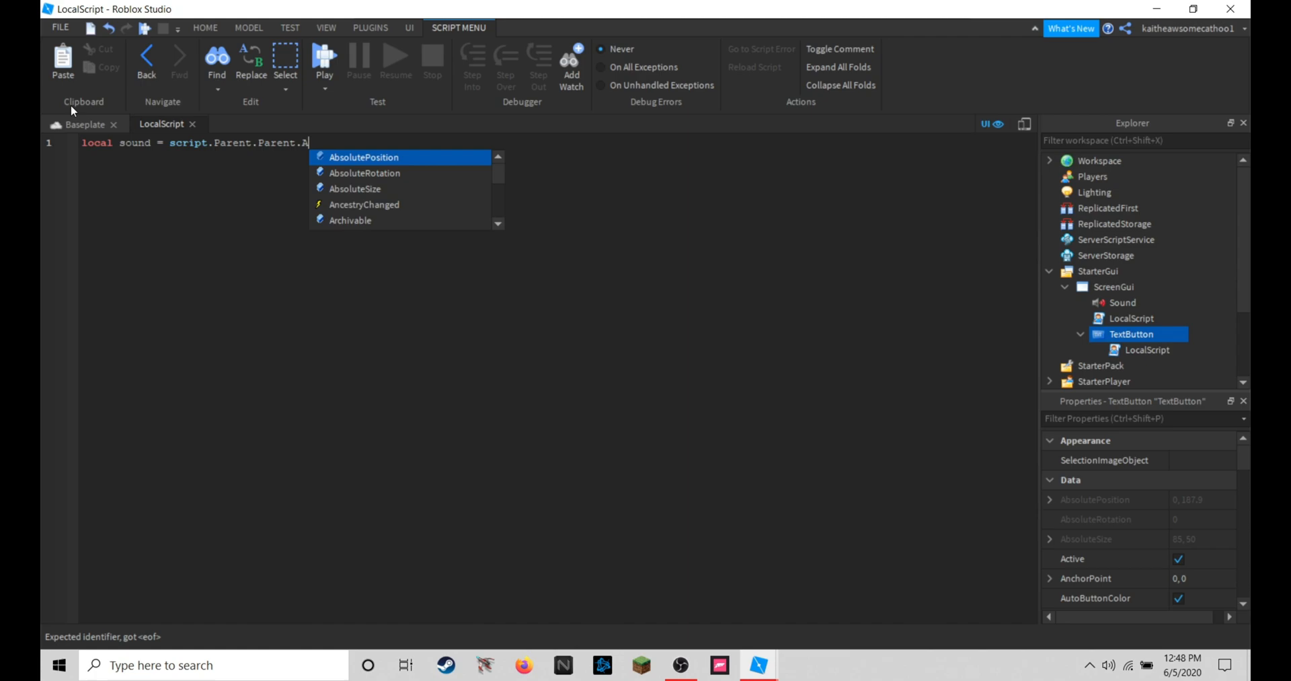
pyautogui.write('Sound')
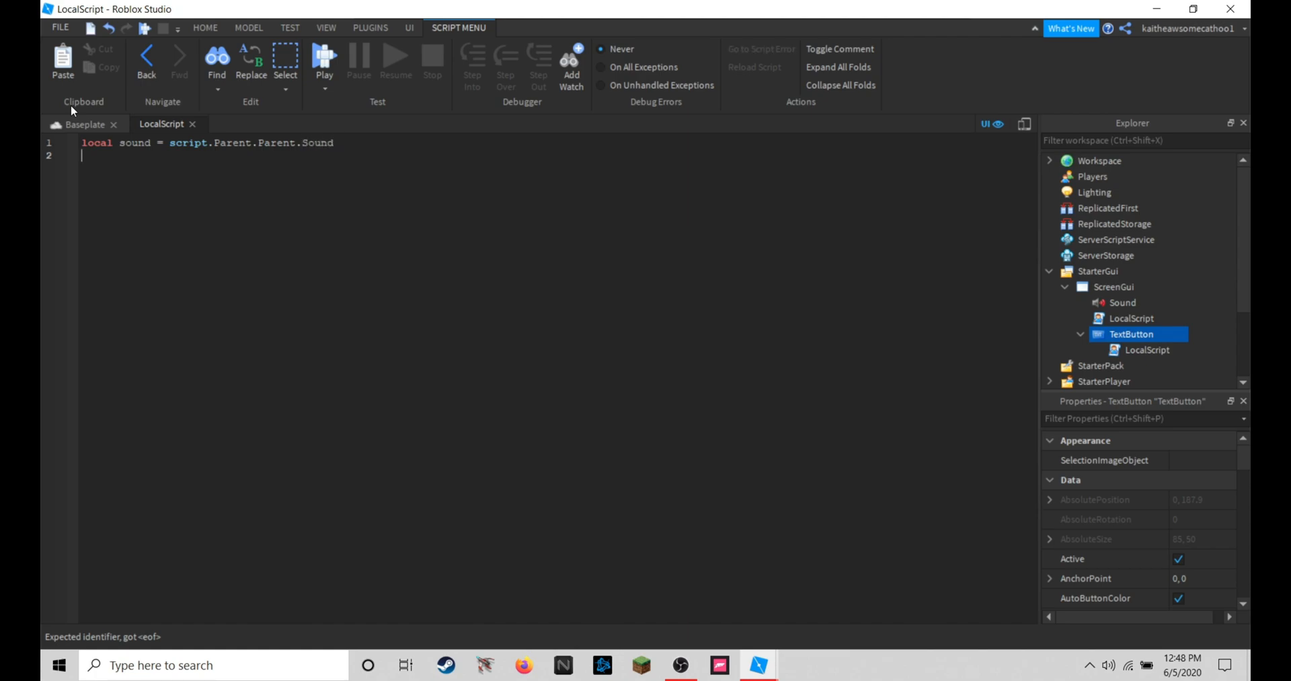
pyautogui.write('local')
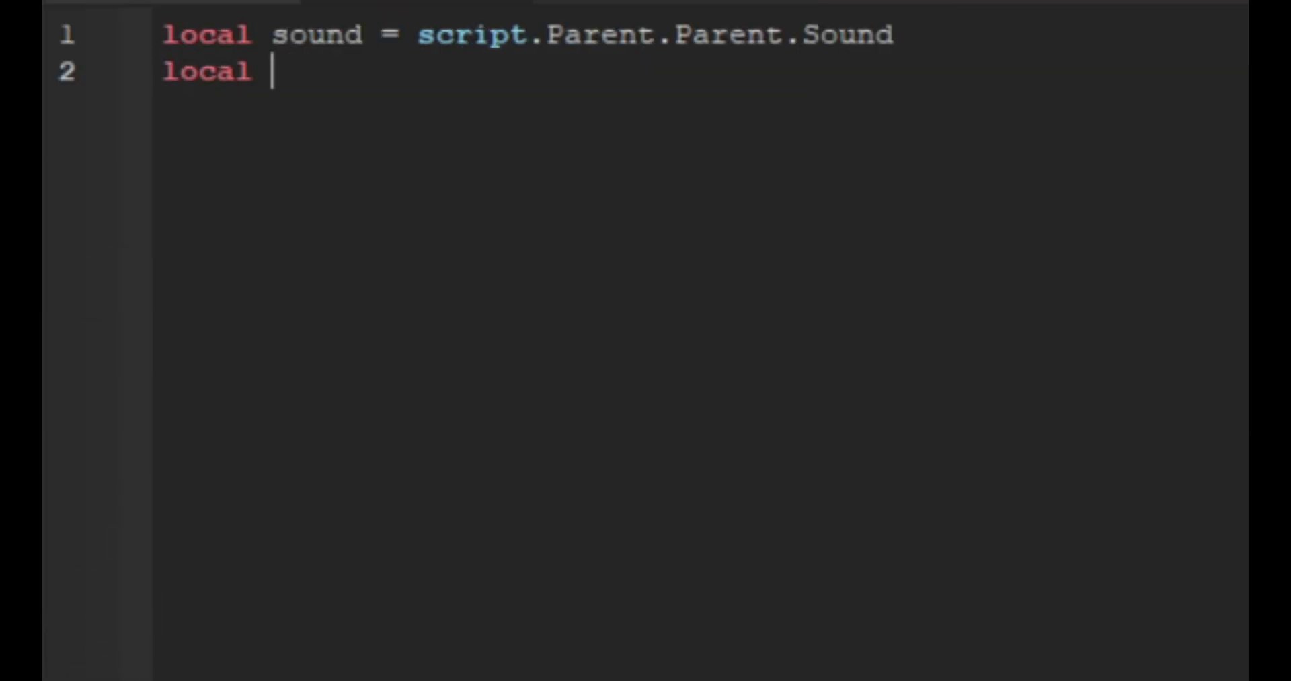
pyautogui.write('muted = false')
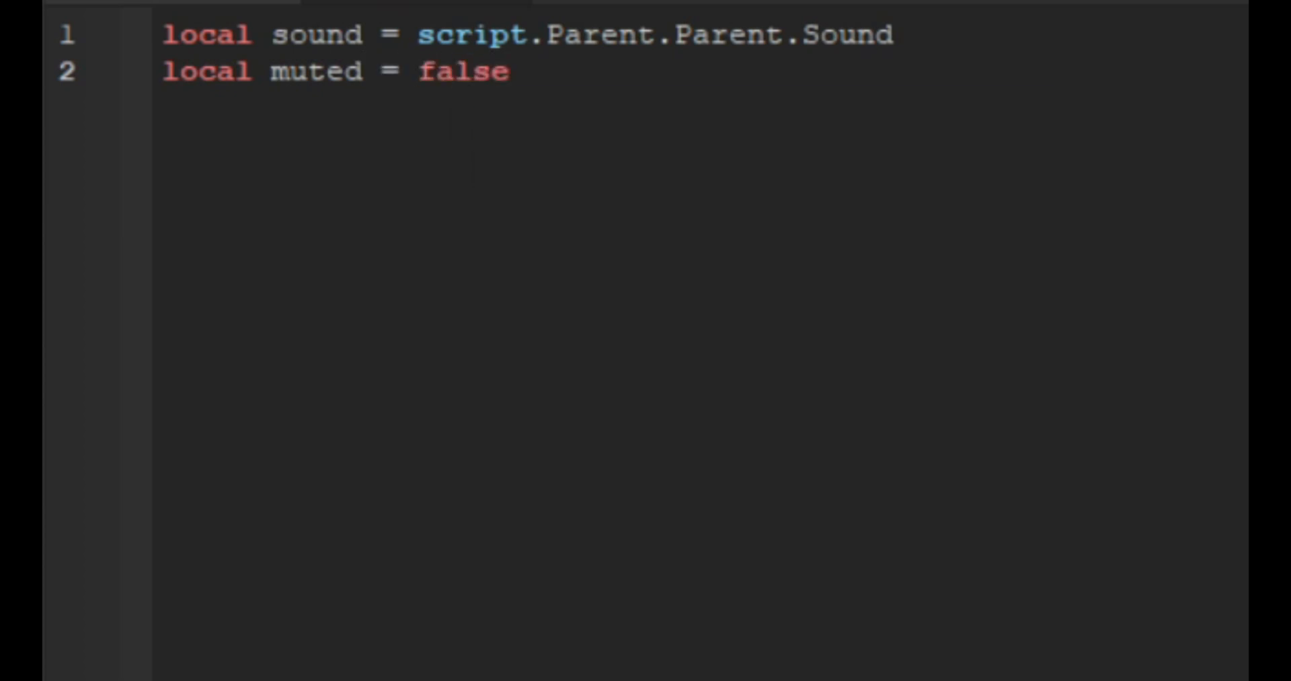
pyautogui.press('enter')
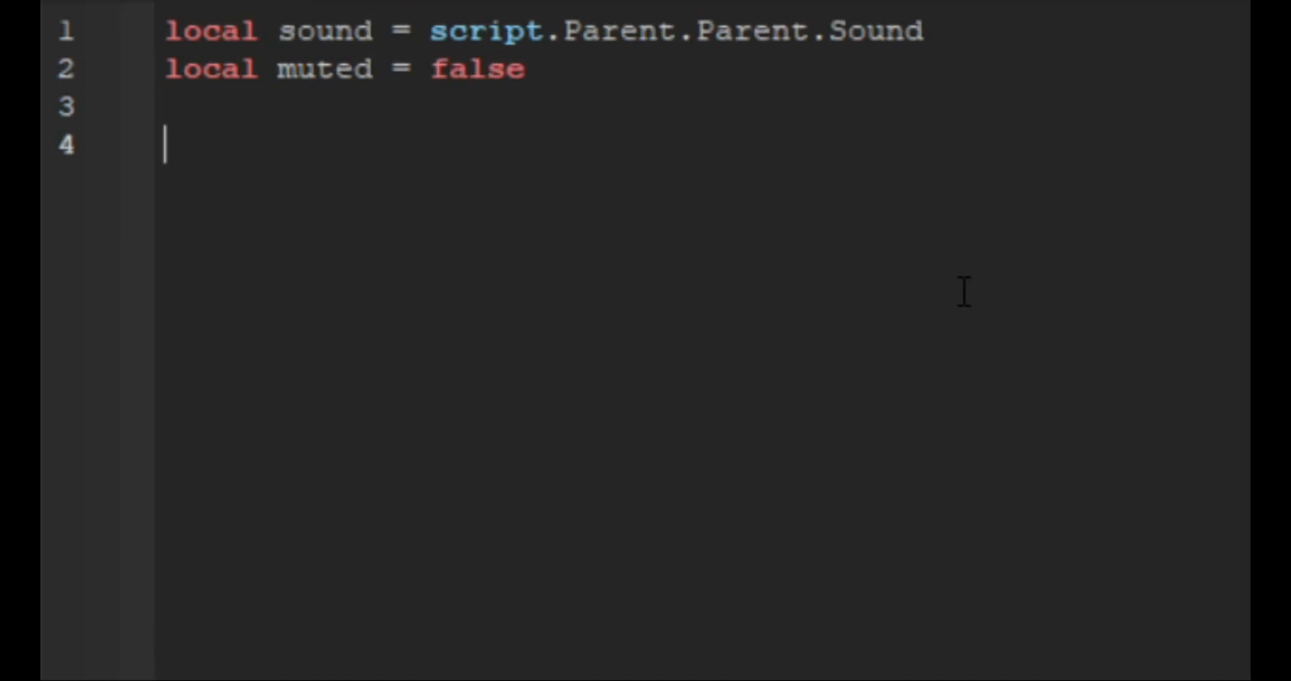
# - Connect script.Parent.MouseButton1Click and, if muted, set sound.Volume = 0.3
pyautogui.write('scr')
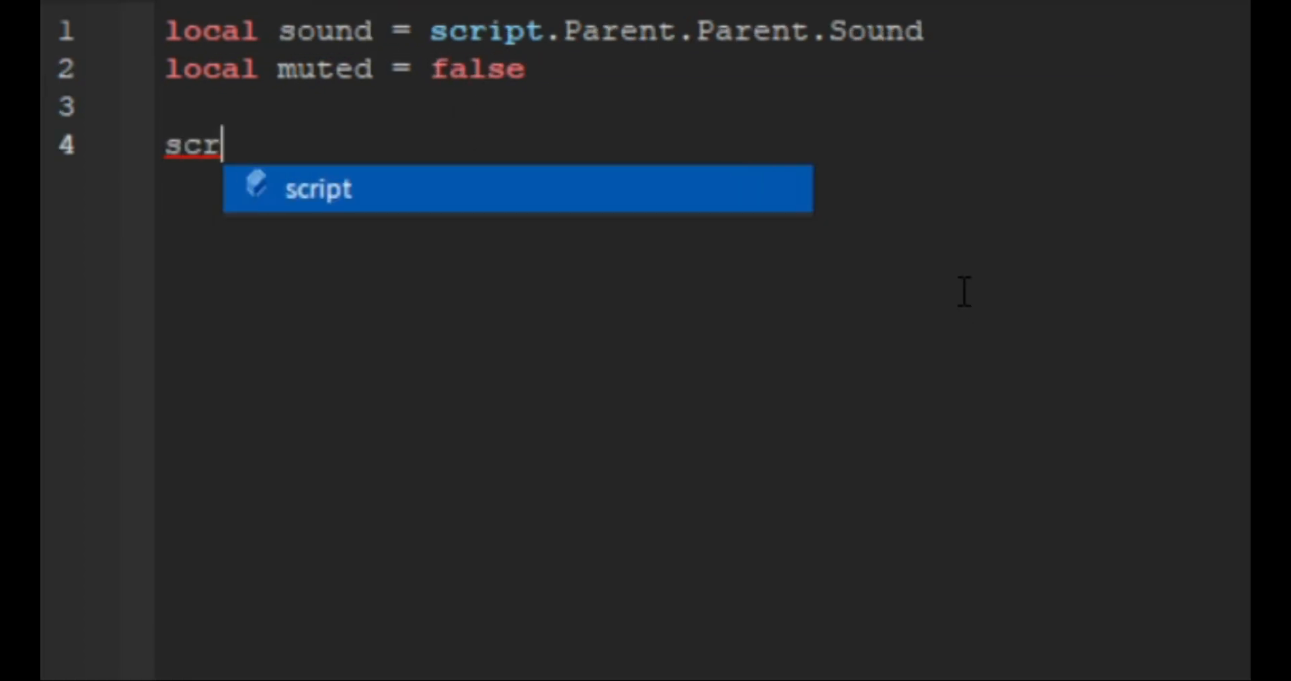
pyautogui.write('ipt.Parent.MouseButton1Click:Connect(function(')
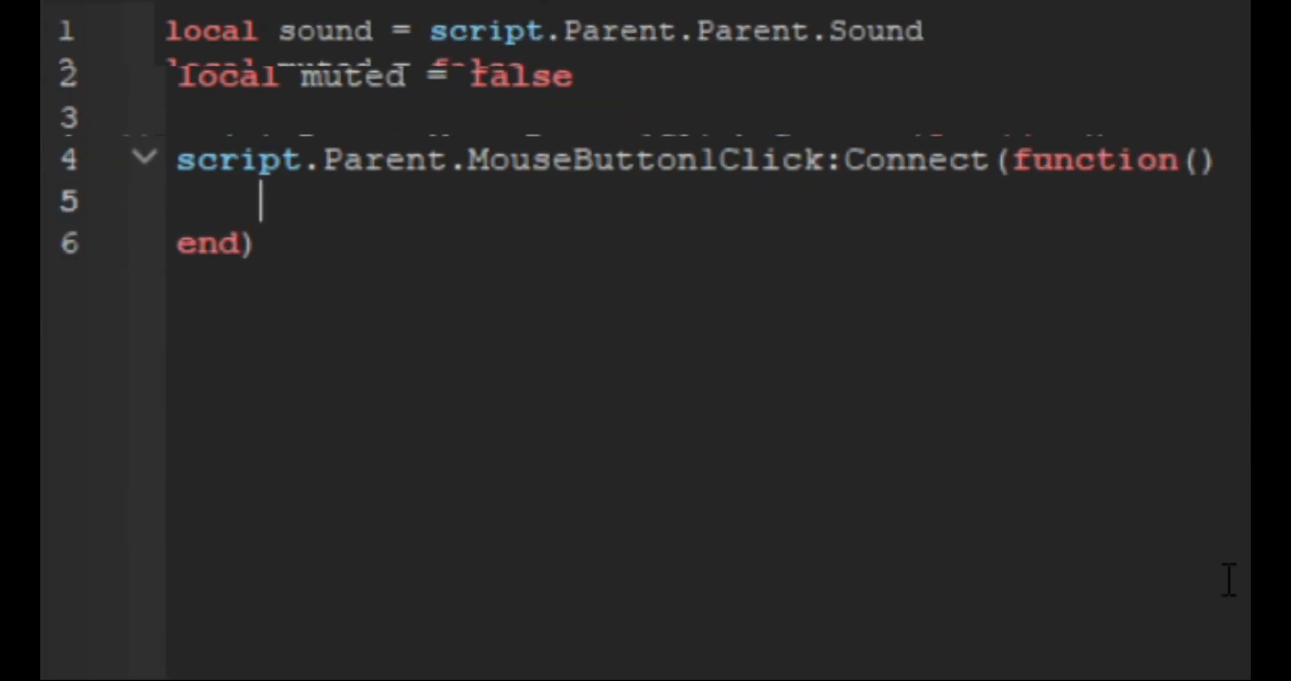
pyautogui.write('if muted then')
pyautogui.write('s')
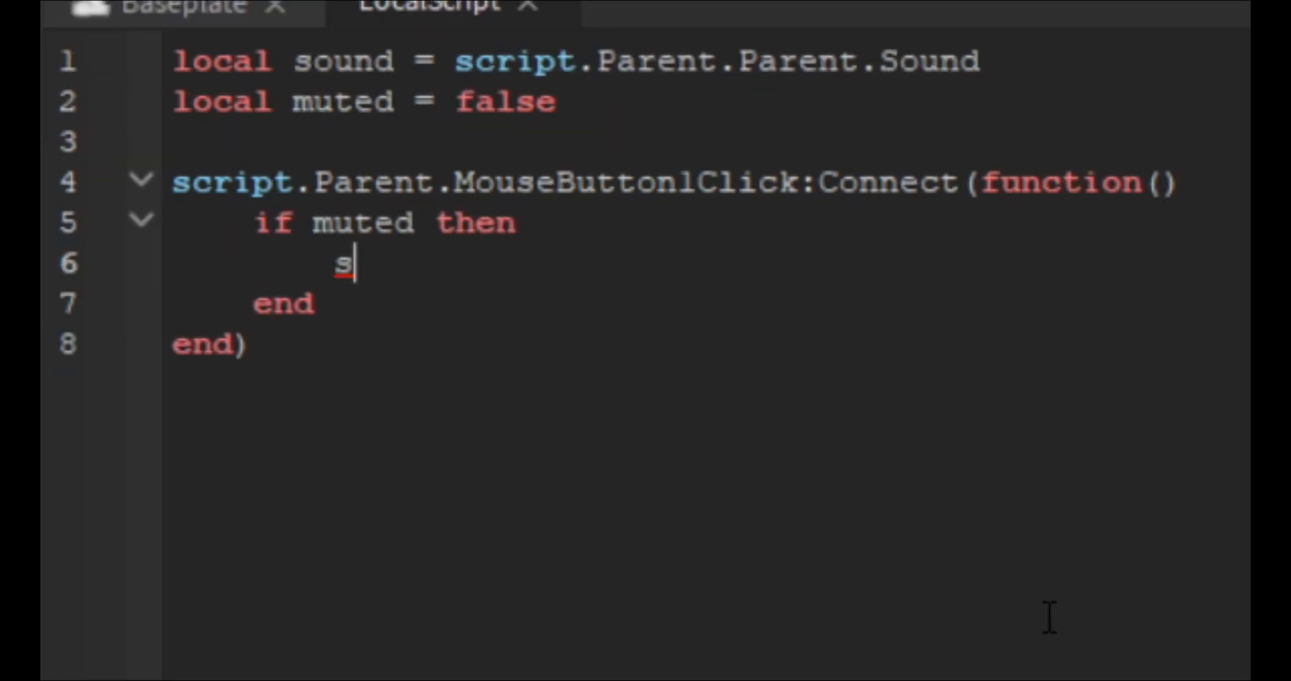
pyautogui.write('ound.Value')
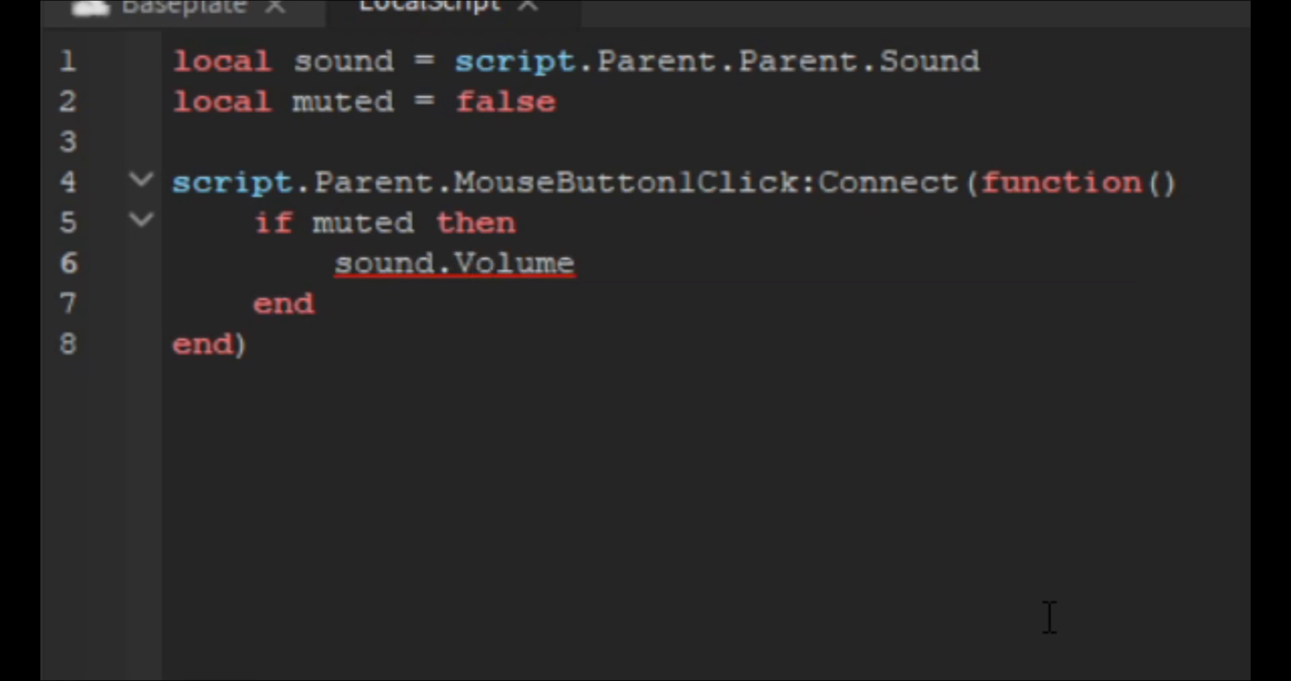
pyautogui.write('= 0.3')
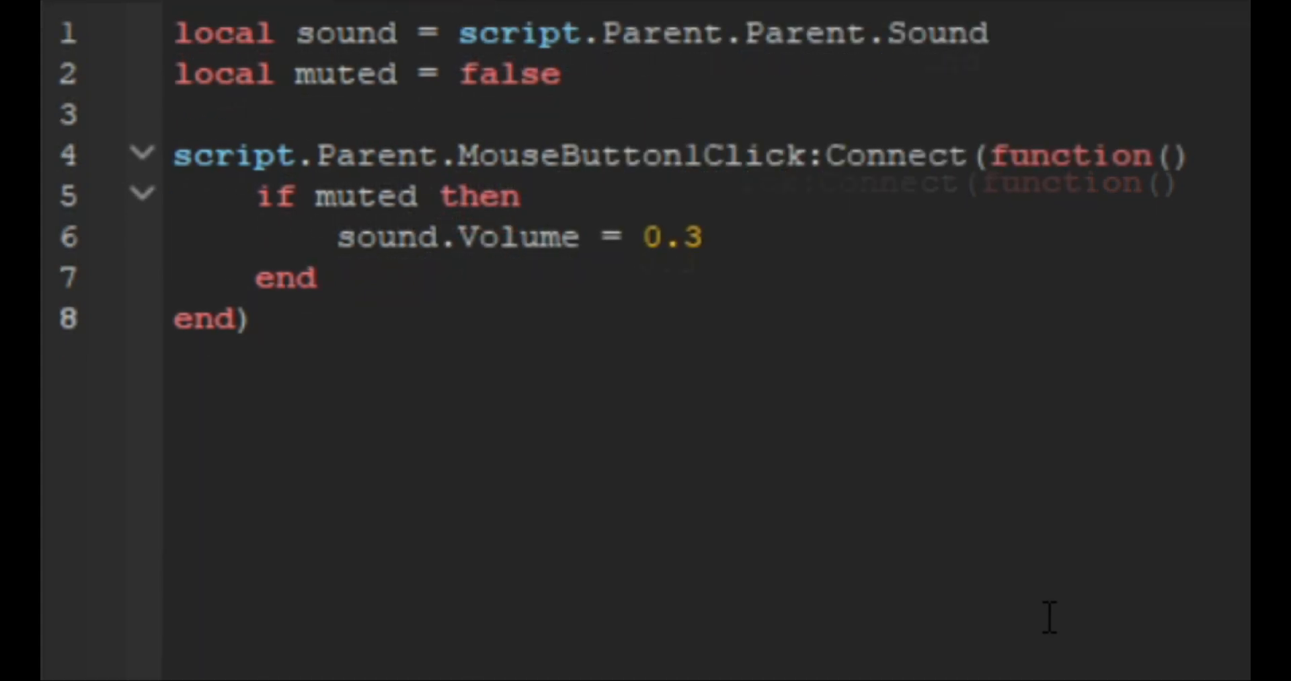
pyautogui.press('Return')
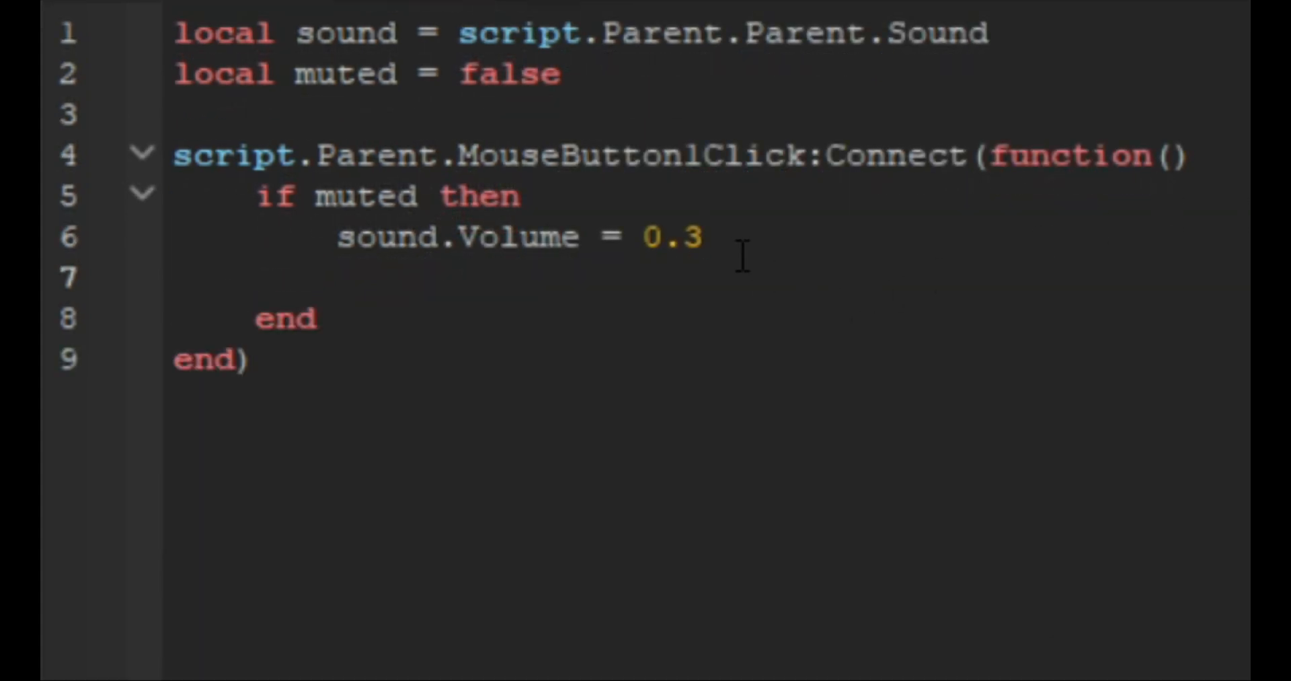
# - Inside the branch set muted = false and script.Parent.Text = "Mute"
pyautogui.write('muted = false')
pyautogui.write('script')
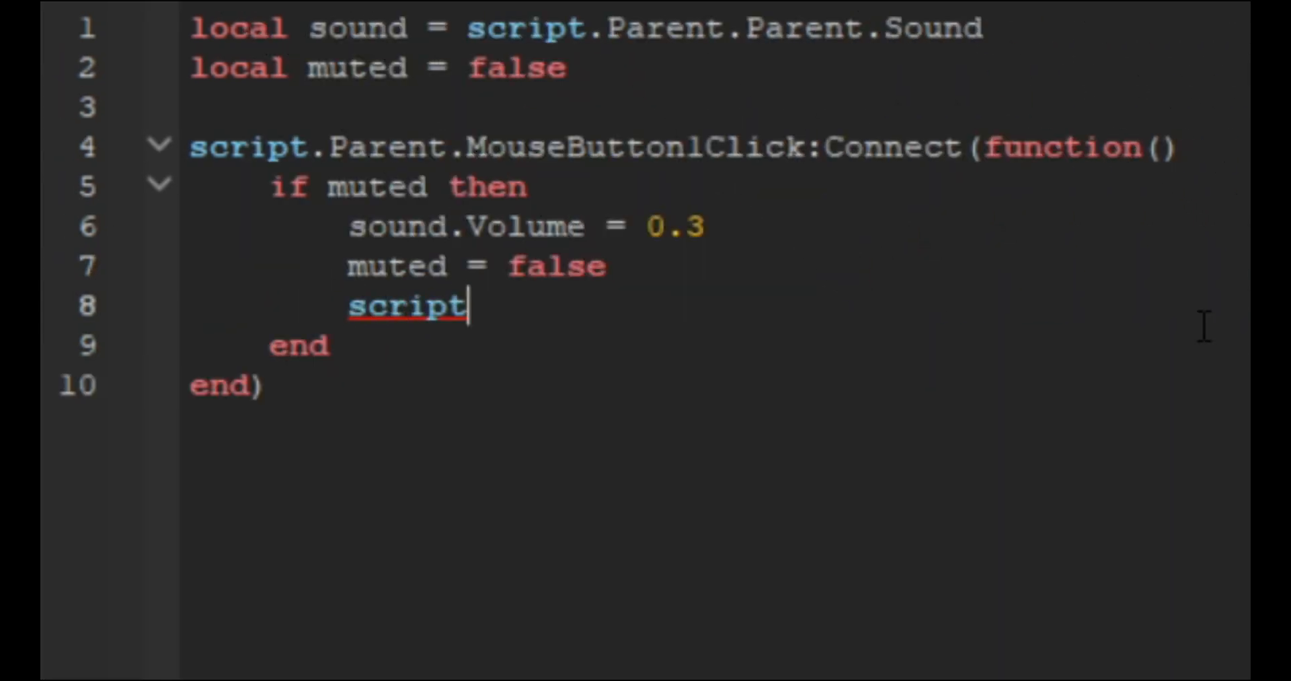
pyautogui.write('.Parent.Text.')
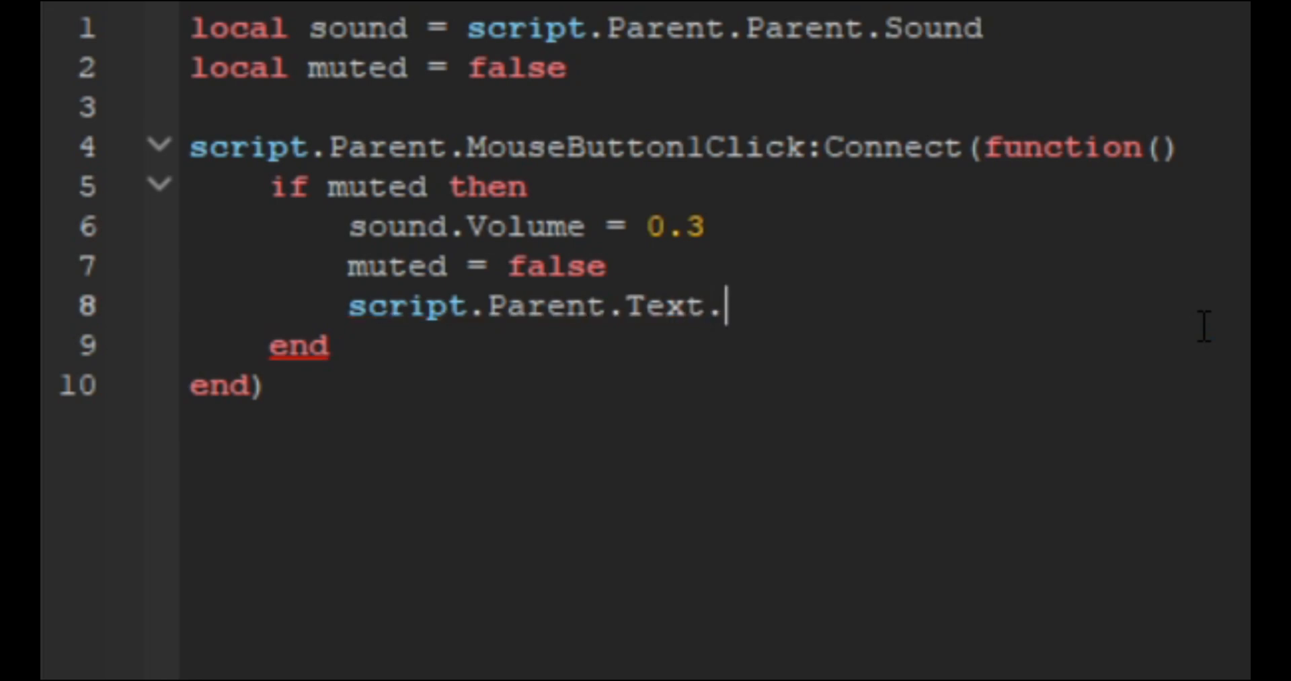
pyautogui.write('= "M"')
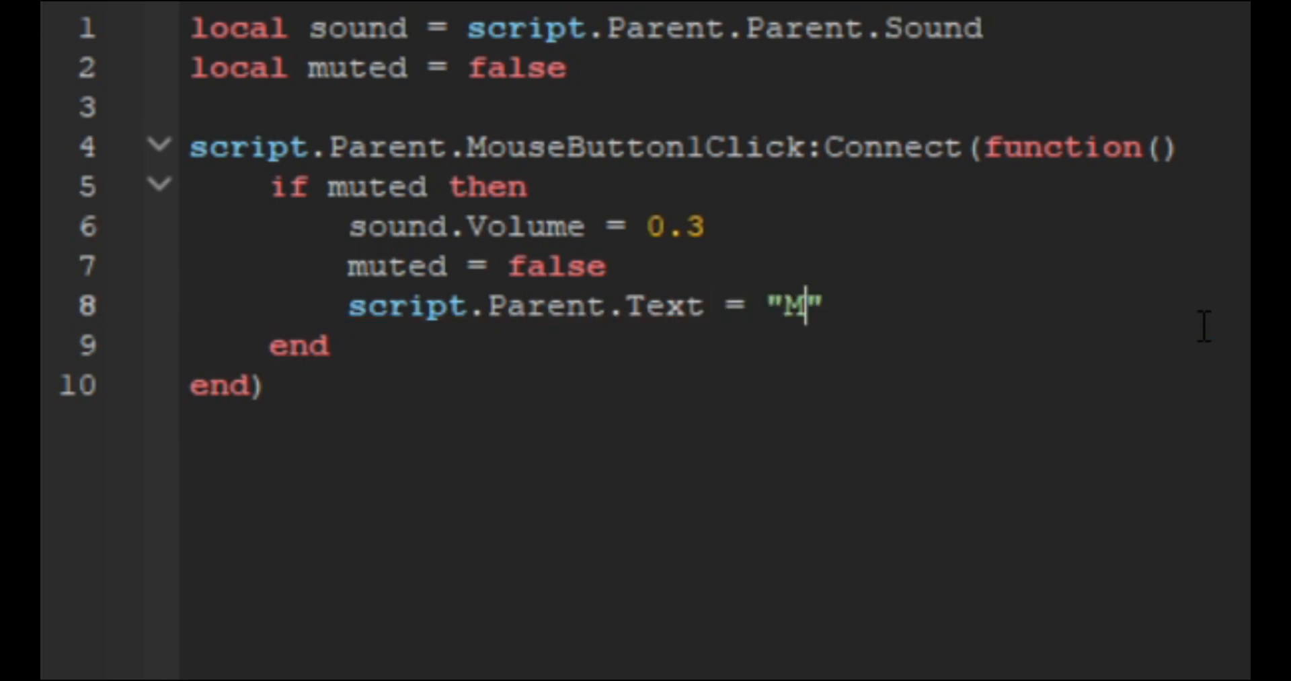
pyautogui.write('ute')
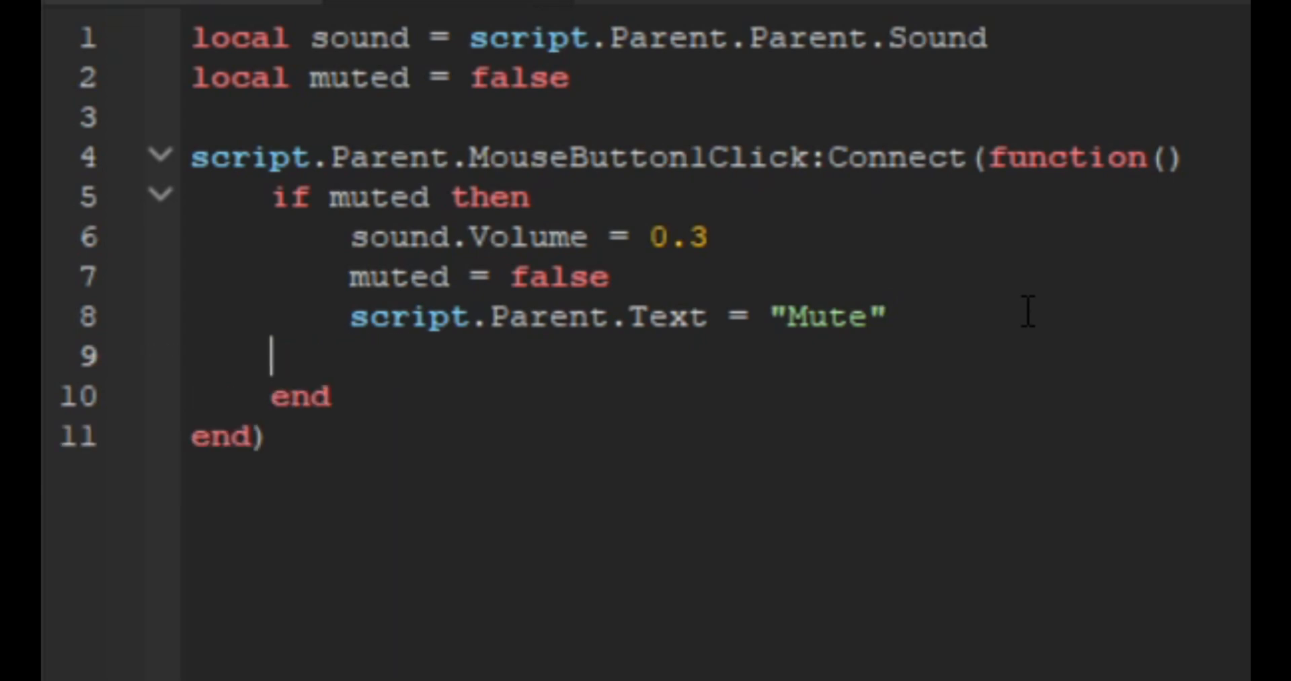
# - Write the else branch: sound.Volume = 0, muted = true, label text "Unmute", then return to the place view
pyautogui.write('else')
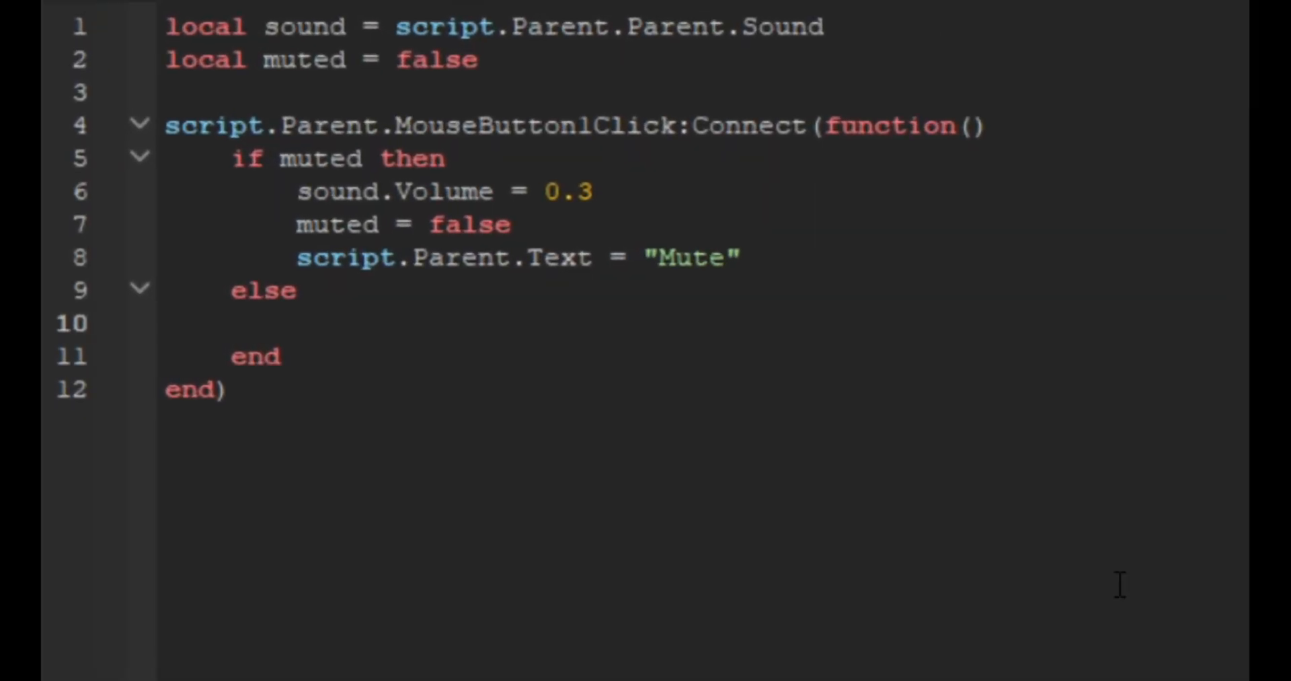
pyautogui.write('sound.Volume = 0')
pyautogui.write('scrip')
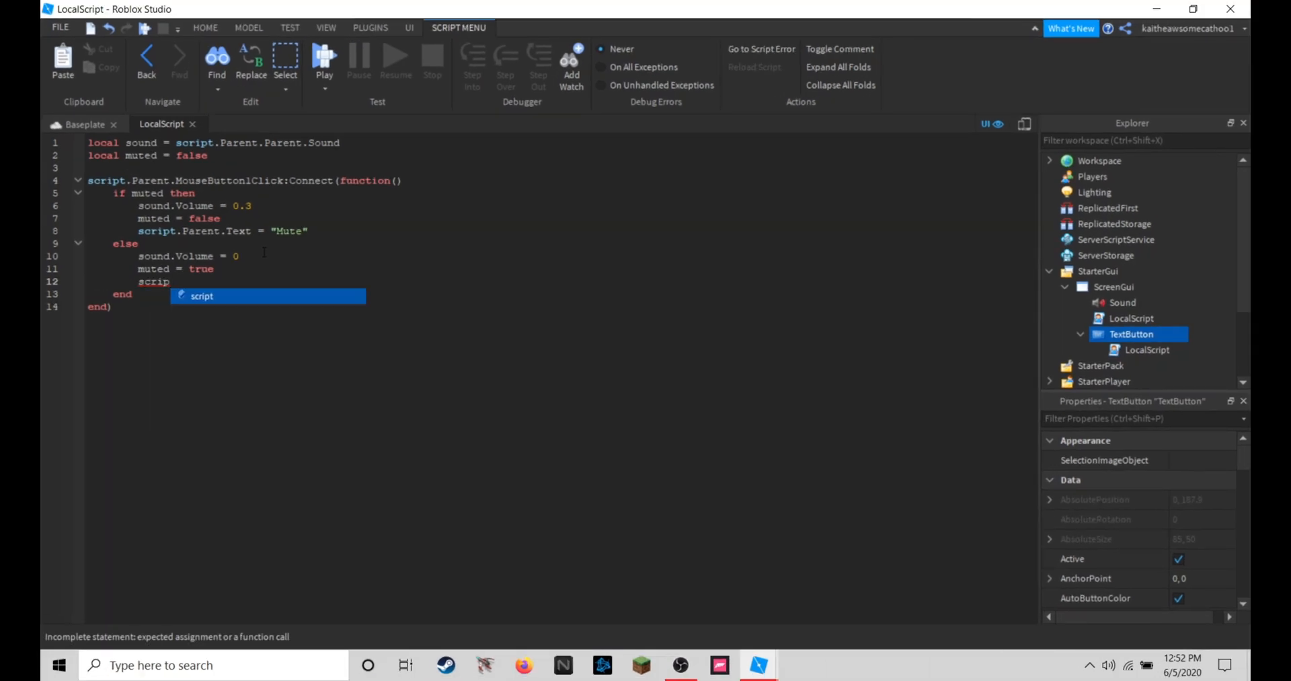
pyautogui.write('t.Parent.Text = "Unmute')
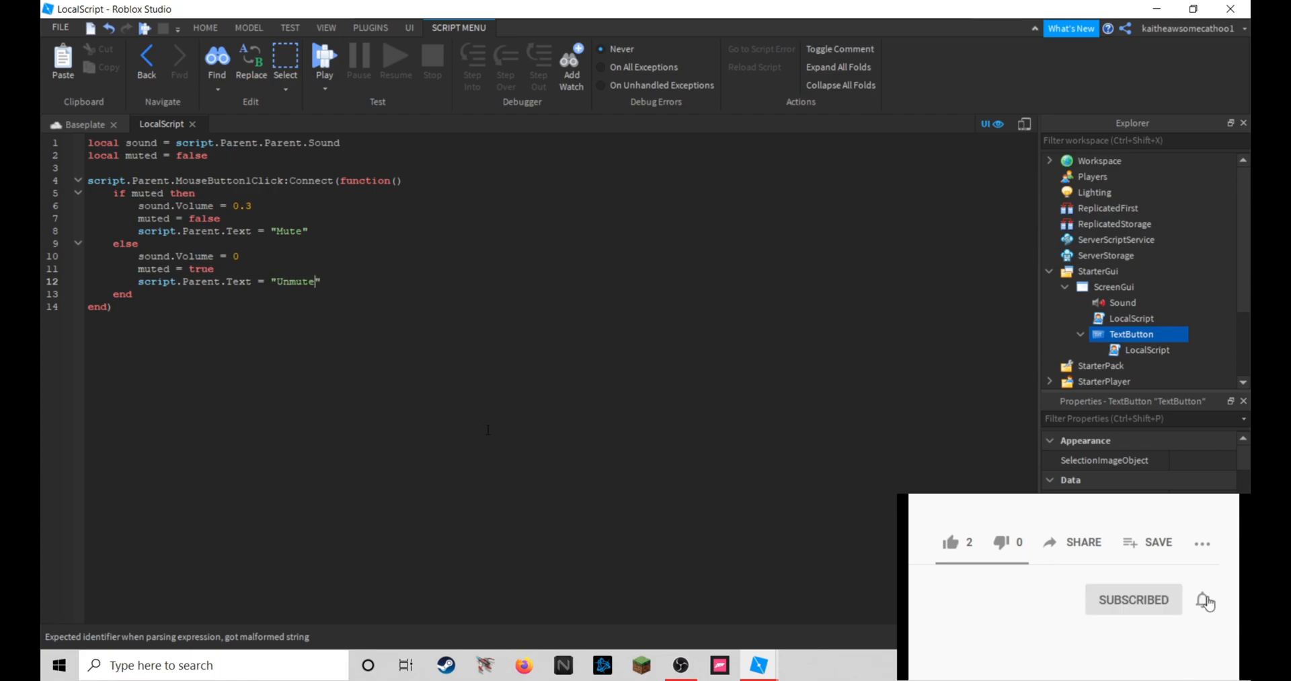
pyautogui.click(82, 123)
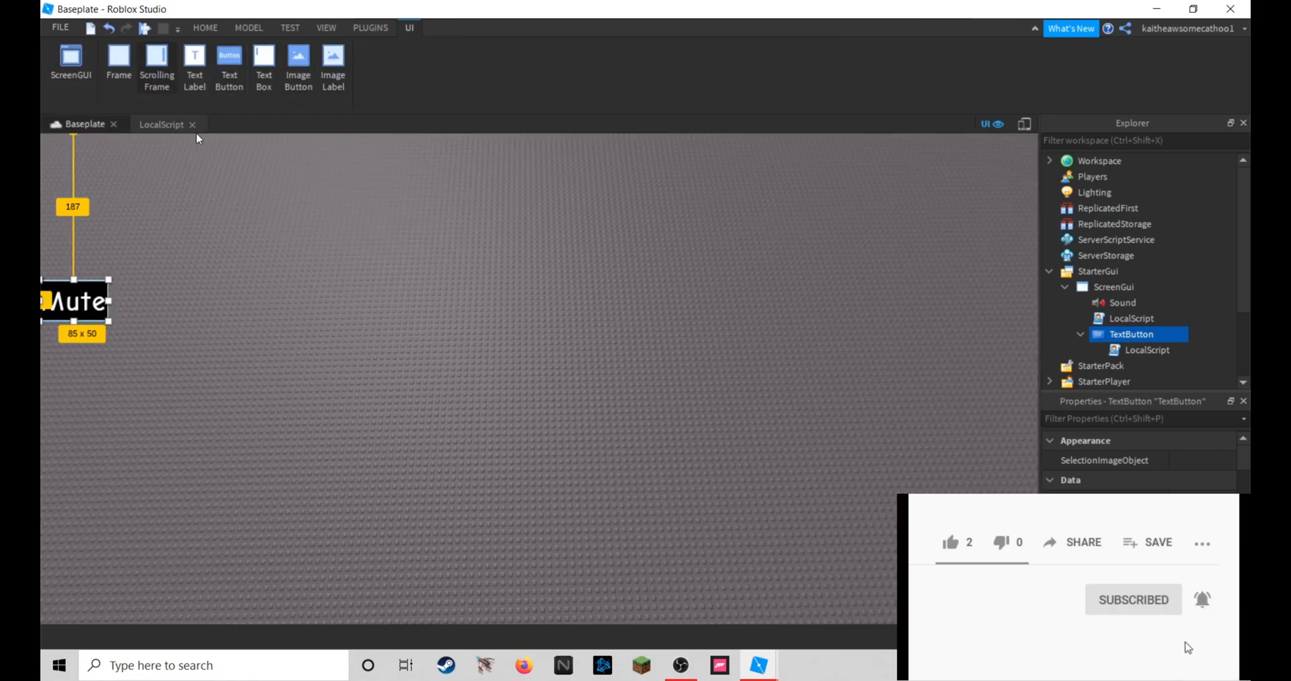
# - Run a play test and click the on-screen button to toggle Mute/Unmute/Mute
pyautogui.click(699, 53)
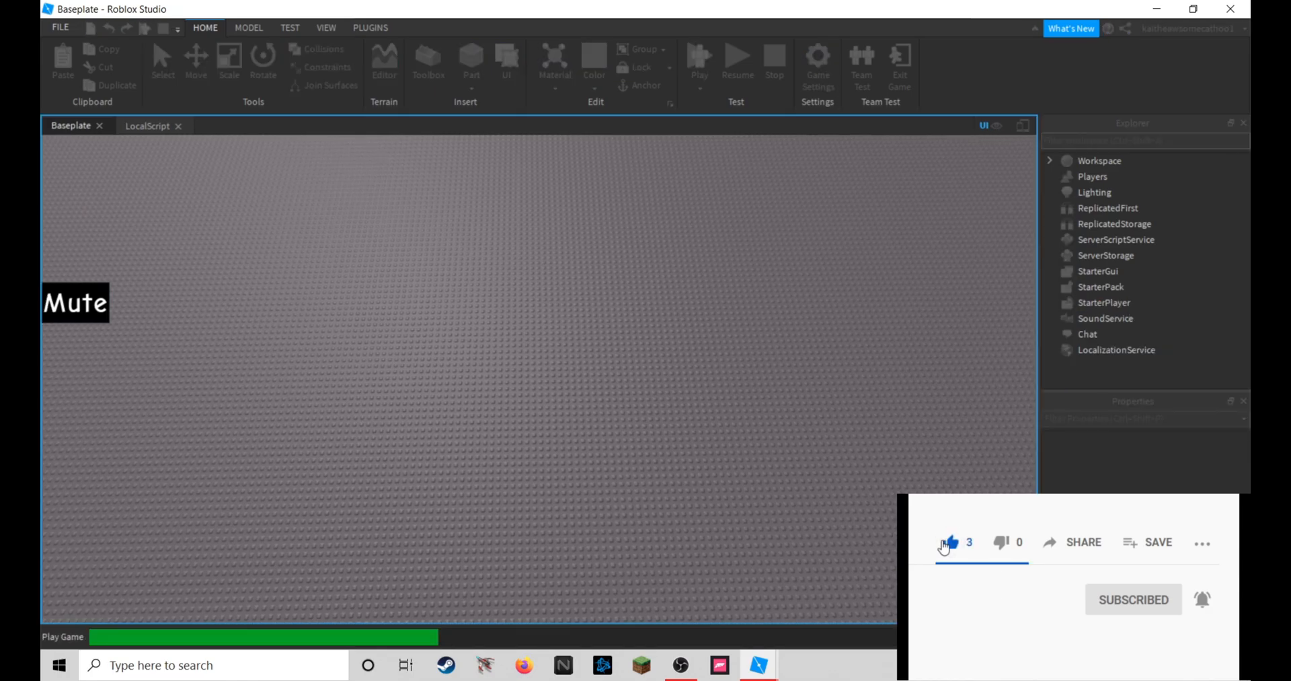
pyautogui.click(698, 62)
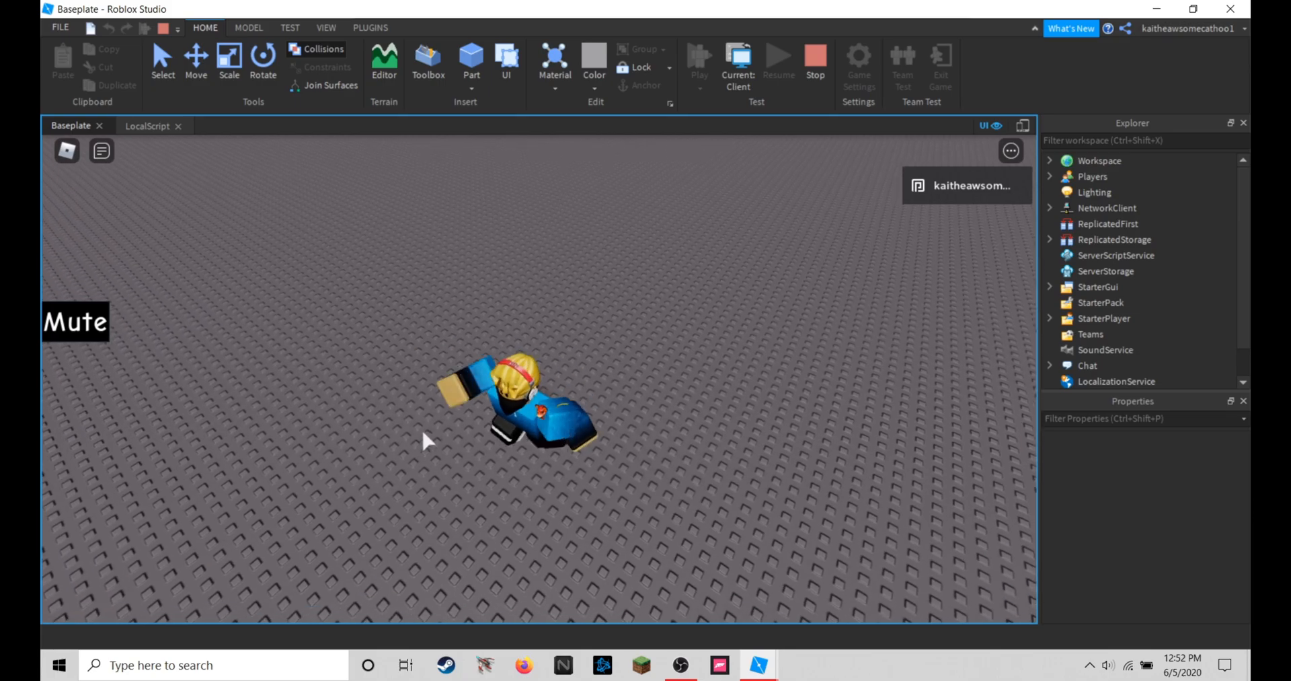
pyautogui.click(76, 320)
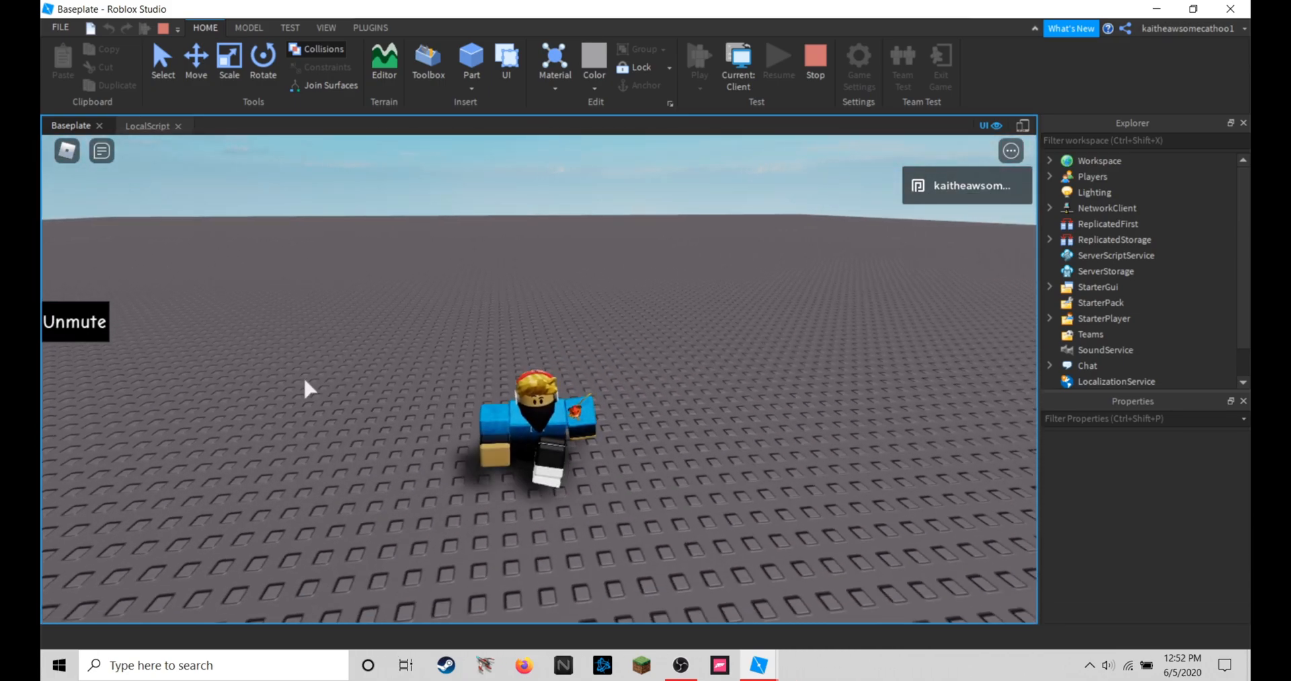
pyautogui.click(75, 321)
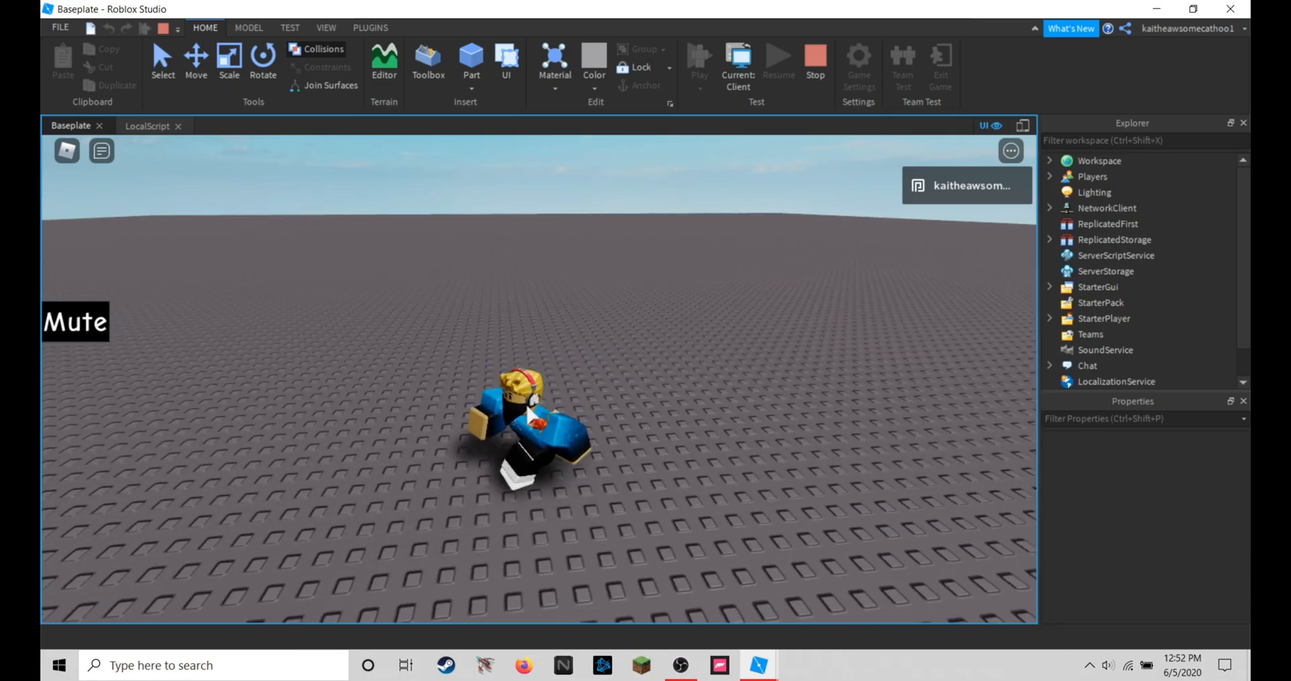
pyautogui.click(75, 321)
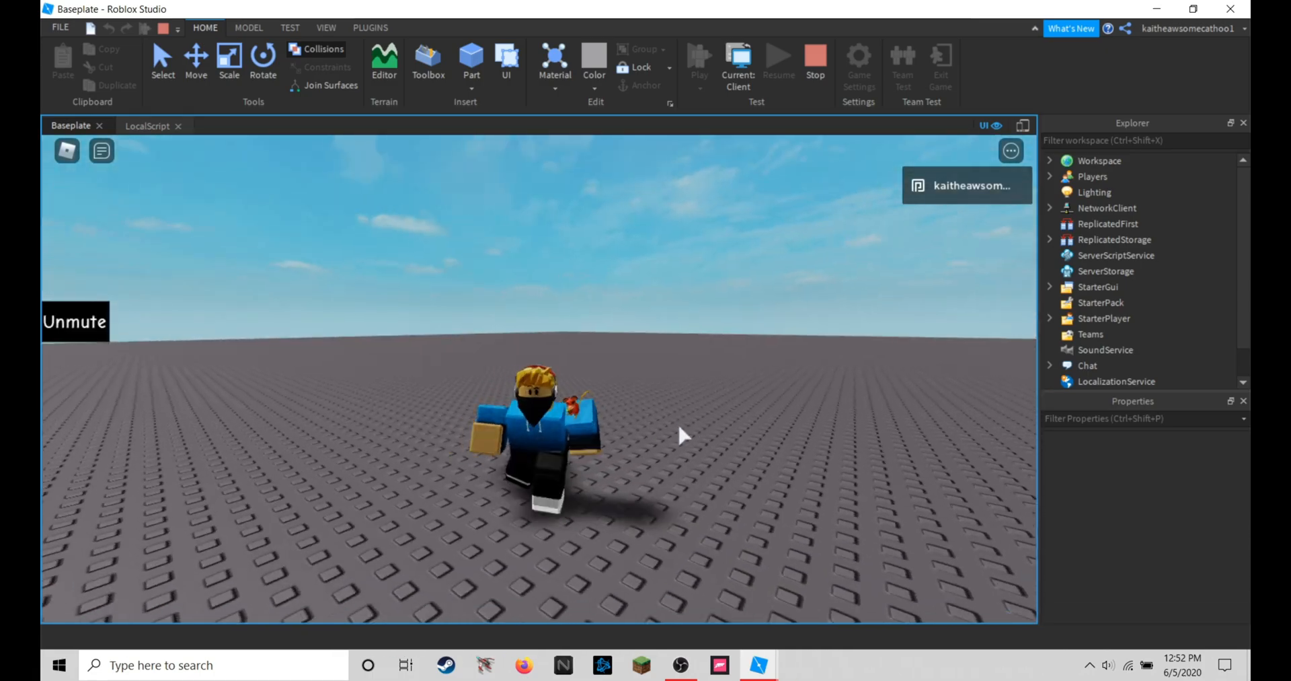